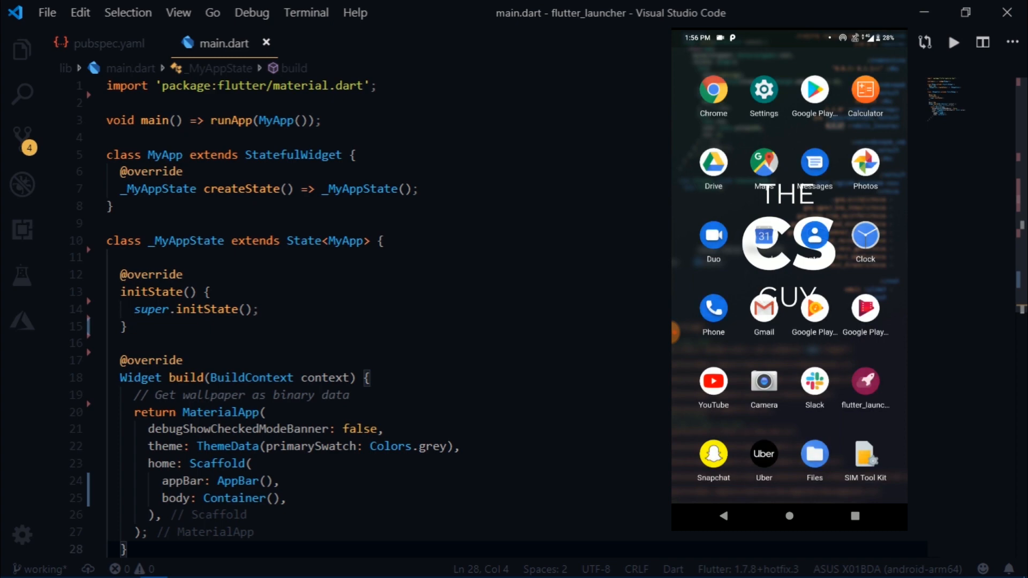
# Scroll the launcher_assist readme and highlight the getAllApps() and following method names
pyautogui.scroll(-3)
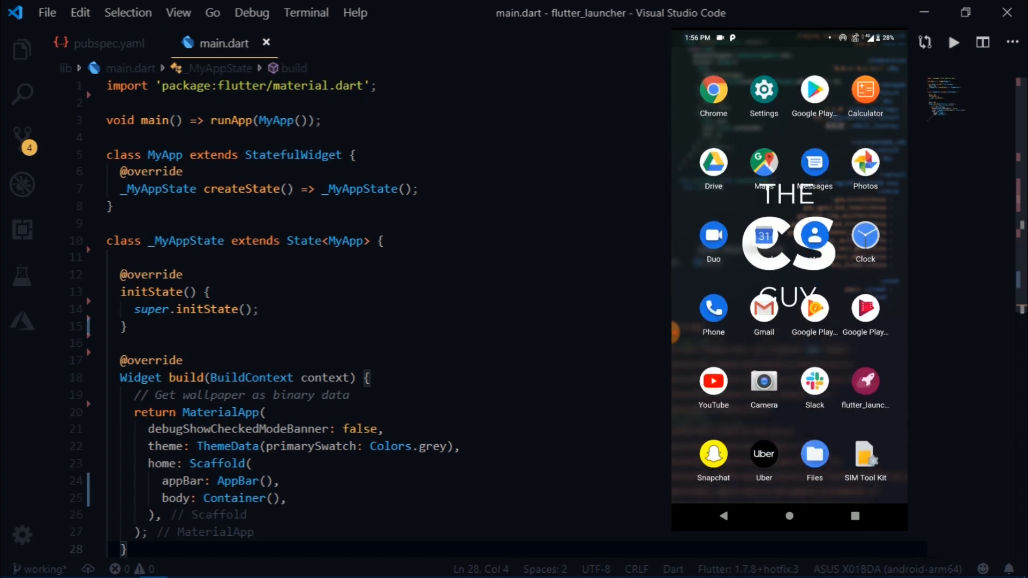
pyautogui.scroll(-3)
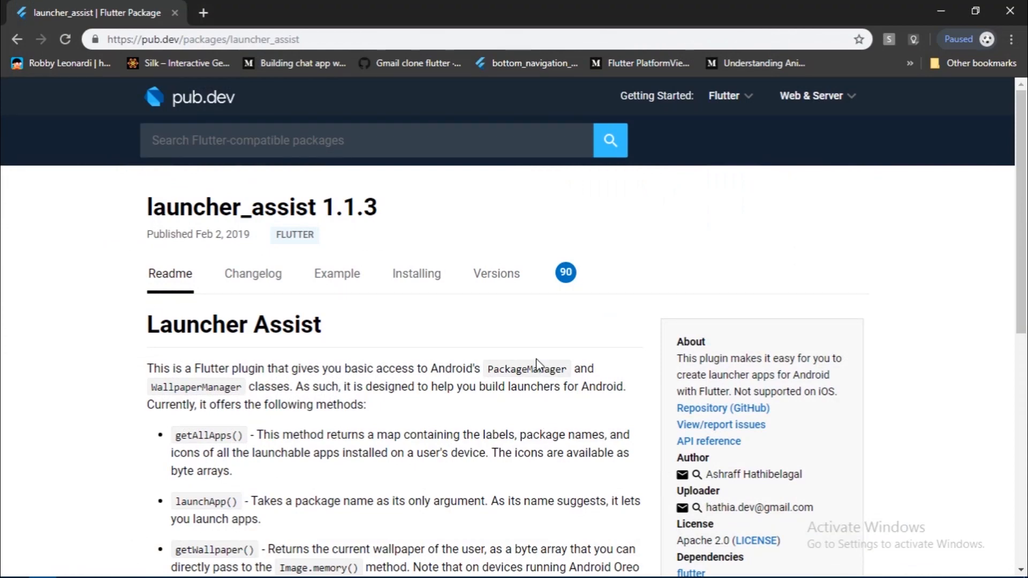
pyautogui.scroll(-3)
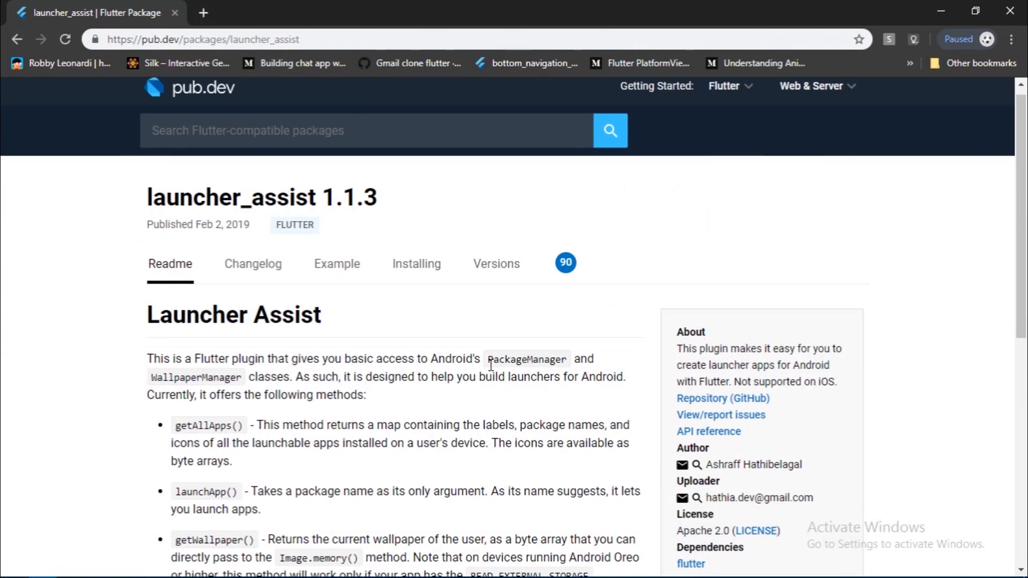
pyautogui.scroll(-3)
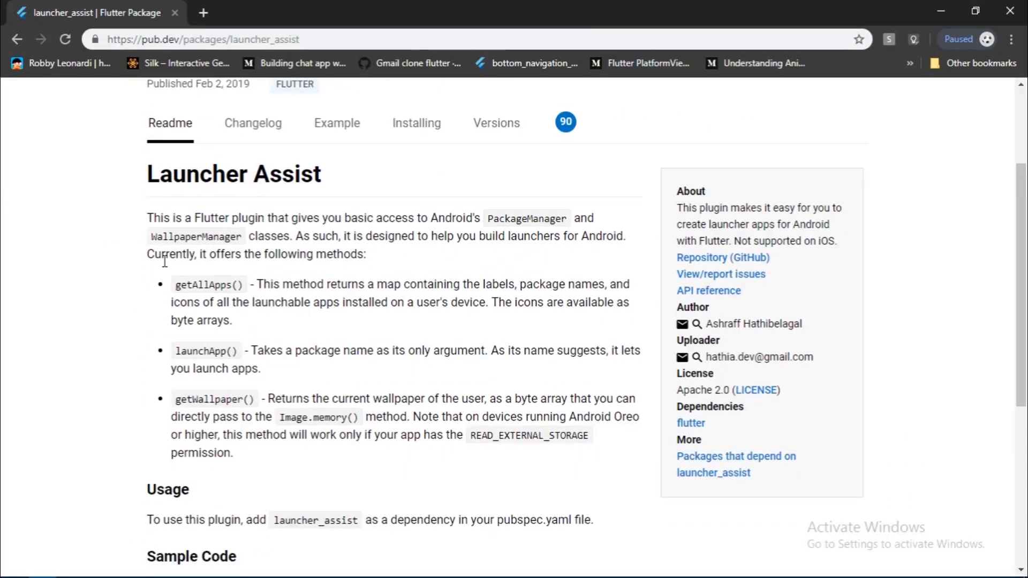
pyautogui.doubleClick(207, 284)
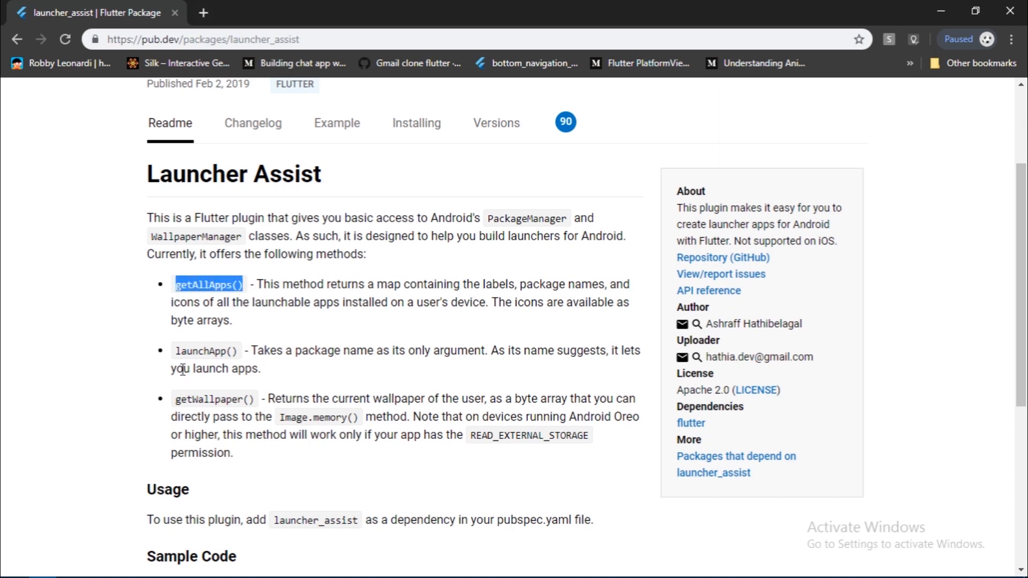
pyautogui.doubleClick(194, 398)
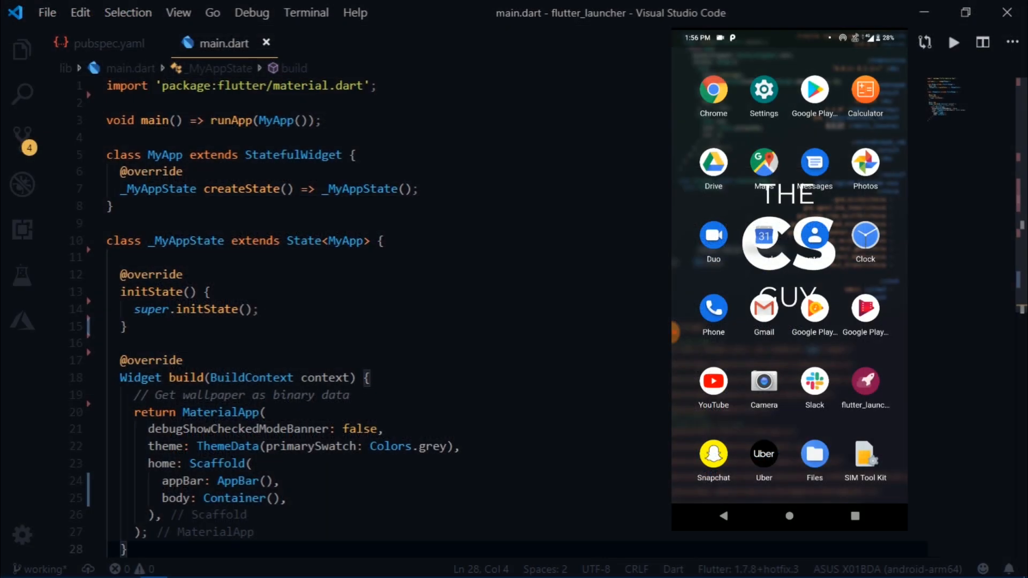
# Scroll down through the main.dart launcher code beside the phone mirror
pyautogui.scroll(-3)
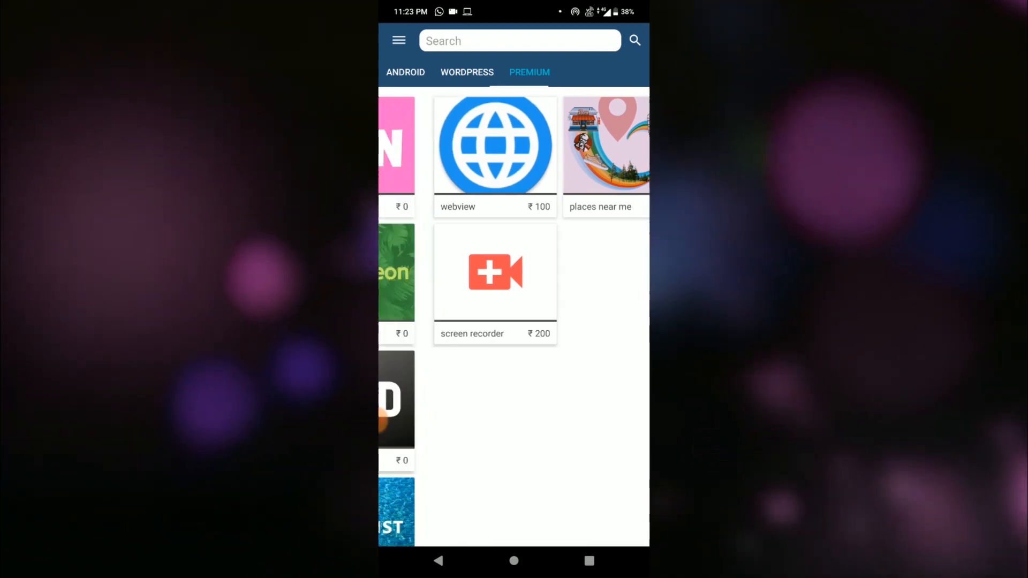
# Switch to the WORDPRESS tab in CodeStore and scroll through the theme listings
pyautogui.click(467, 72)
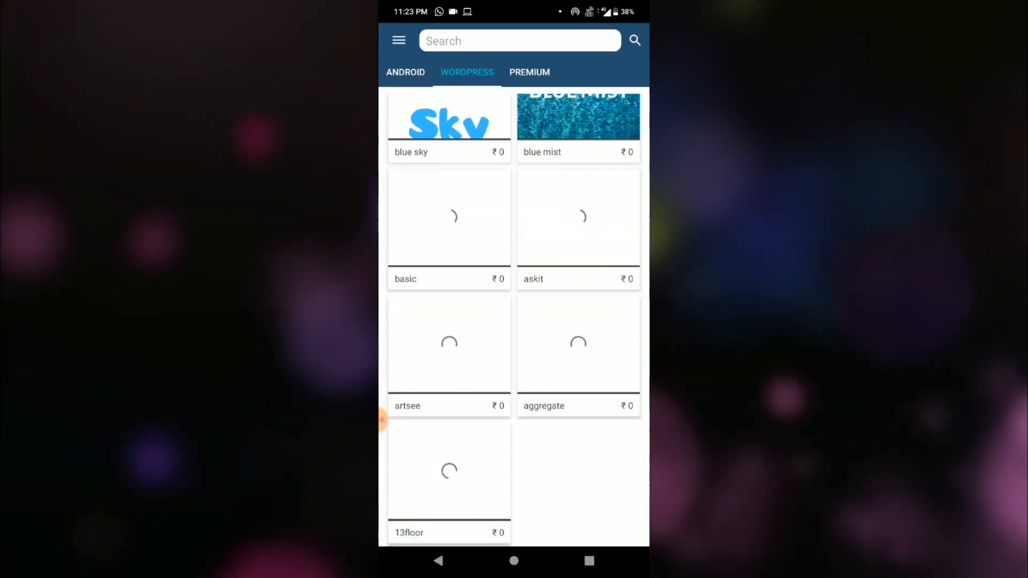
pyautogui.scroll(-3)
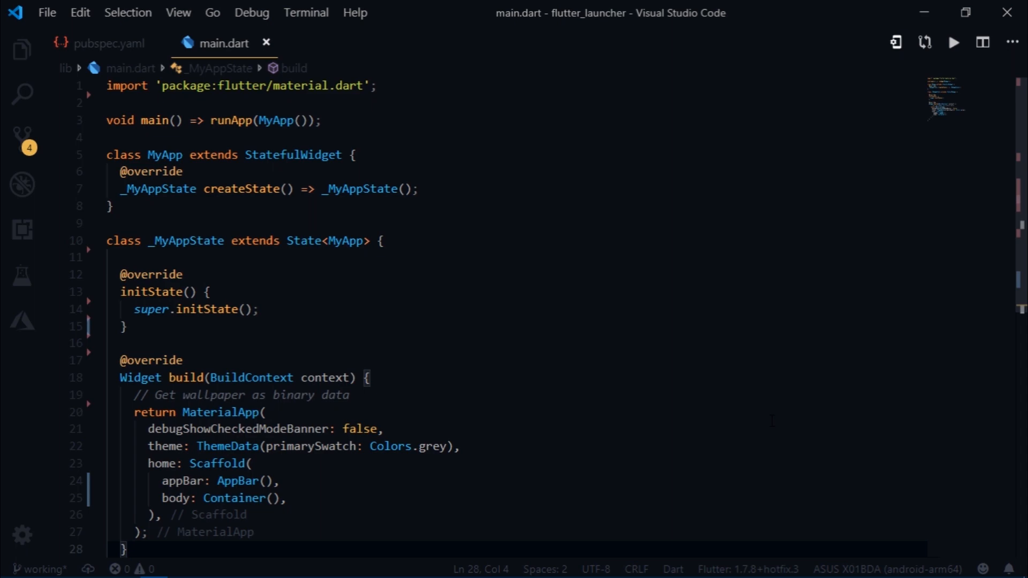
pyautogui.moveTo(112, 59)
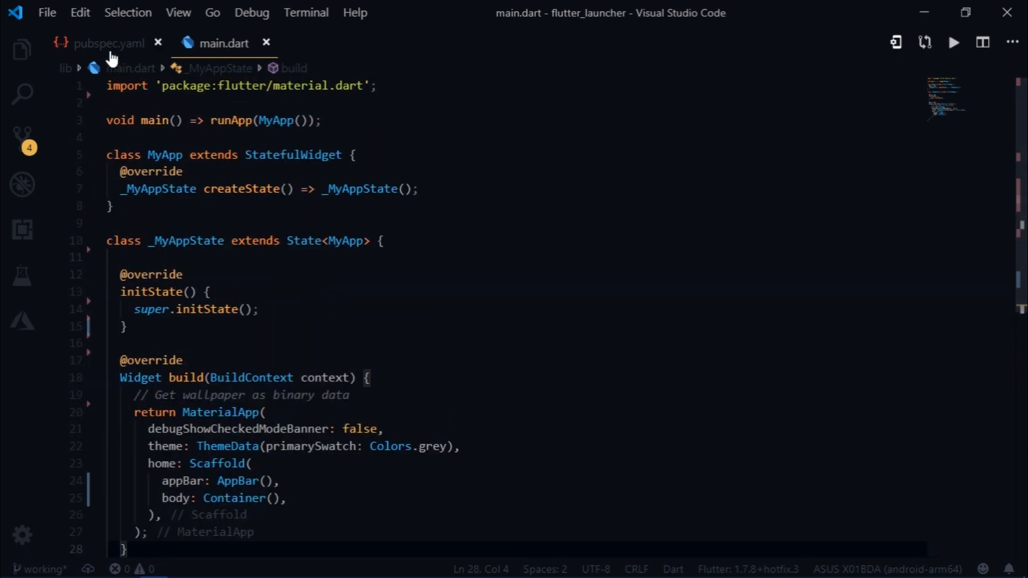
# Add launcher_assist: ^1.1.3 under dependencies in pubspec.yaml
pyautogui.click(105, 43)
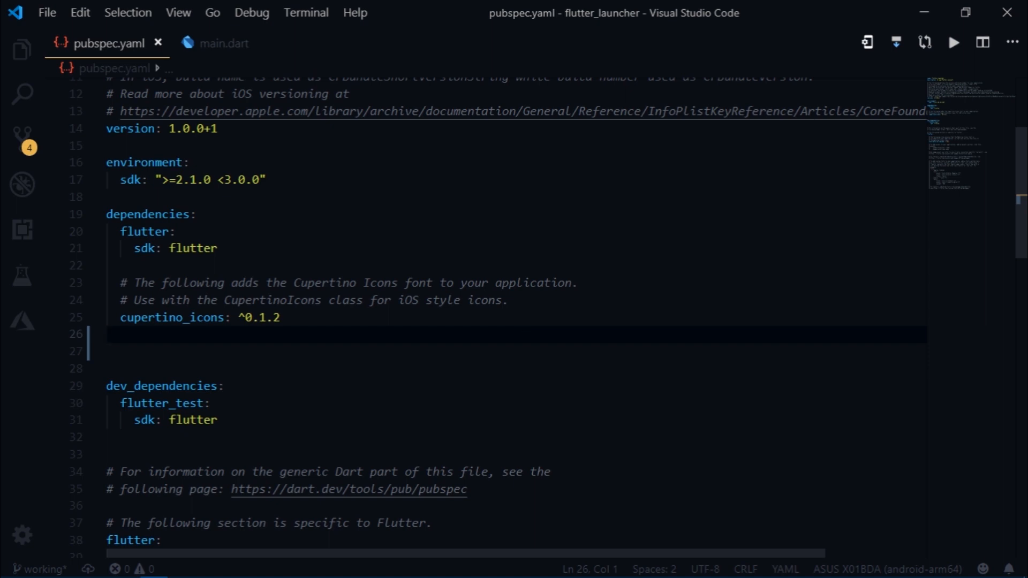
pyautogui.write('launcher_assist: ^1.1.3')
pyautogui.click(517, 351)
pyautogui.write('permission_handler:')
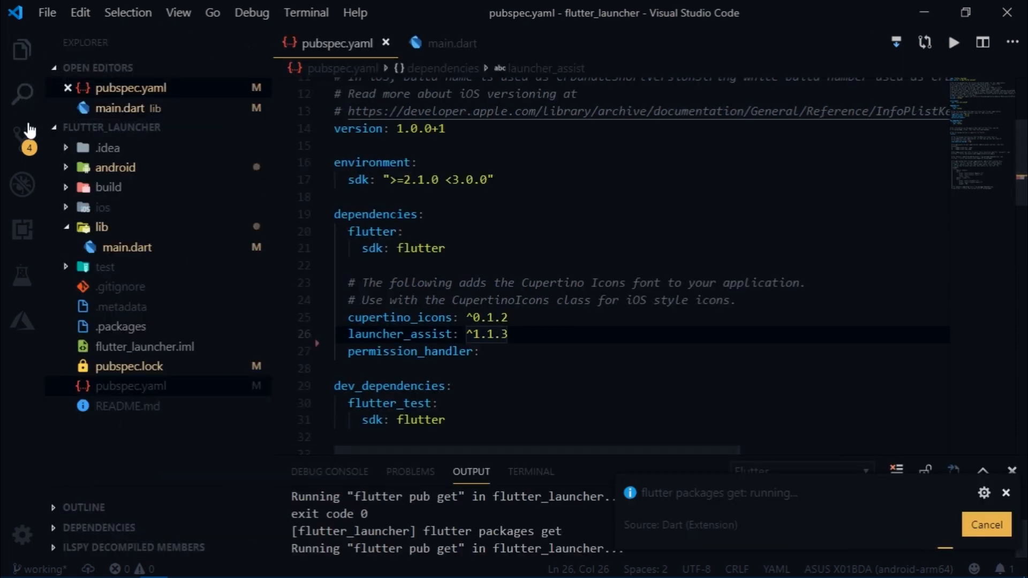
# Expand android > app > src in the Explorer to reach AndroidManifest.xml
pyautogui.click(115, 167)
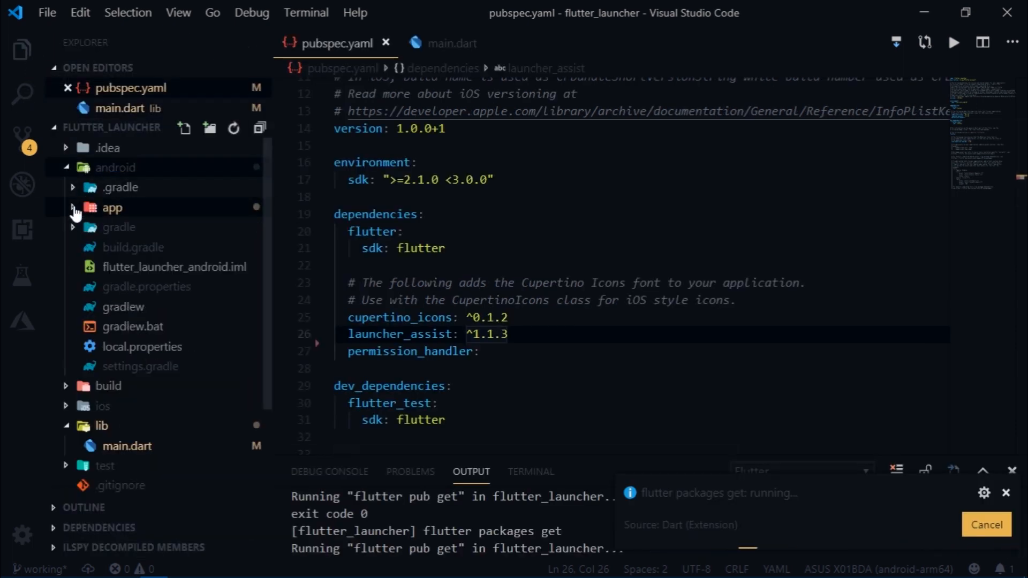
pyautogui.click(112, 208)
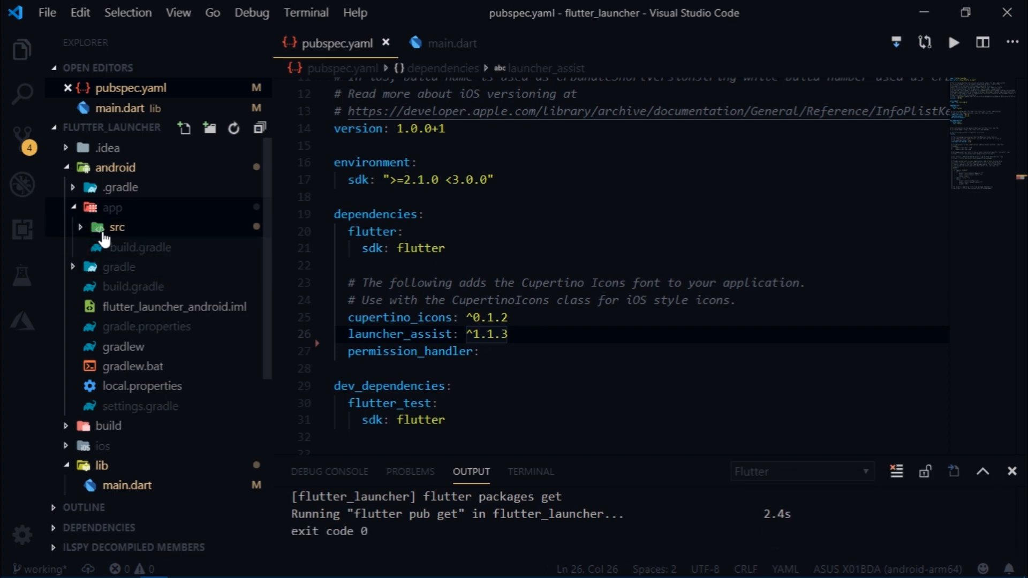
pyautogui.click(116, 227)
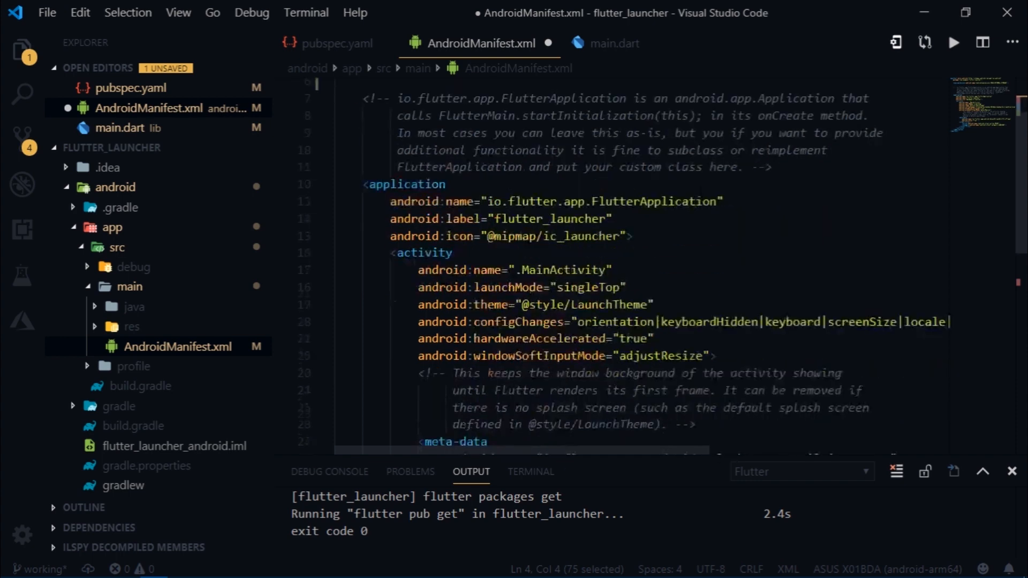
pyautogui.scroll(-3)
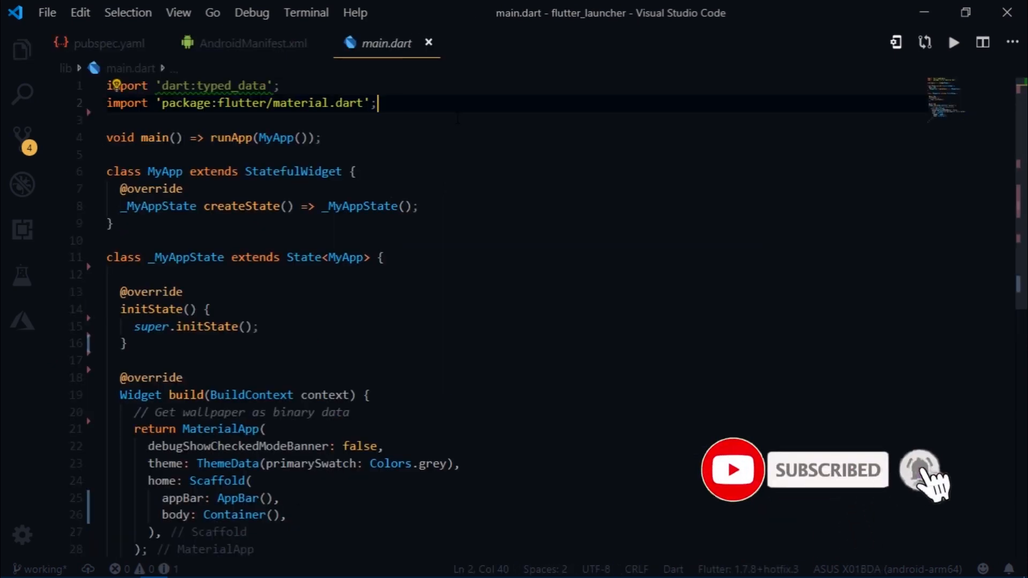
# Import permission_handler and declare installedApps and accessStorage = false state variables
pyautogui.write("import 'package:permission_handler/permission_handler.dart';")
pyautogui.write("import 'package:launcher_assist/launcher_assist.dart';")
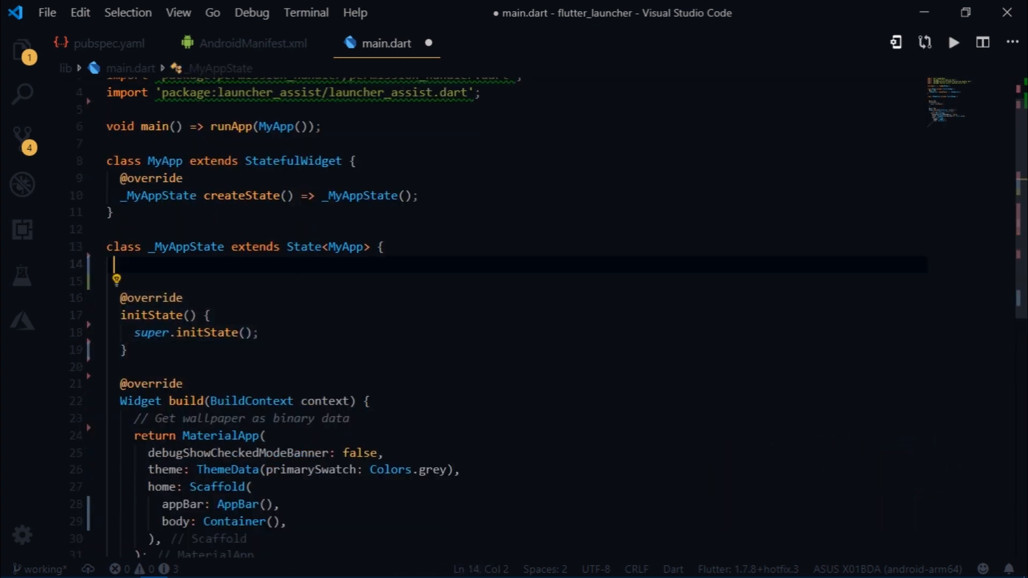
pyautogui.write('var installedApps;')
pyautogui.click(516, 281)
pyautogui.write('var wallpaper;')
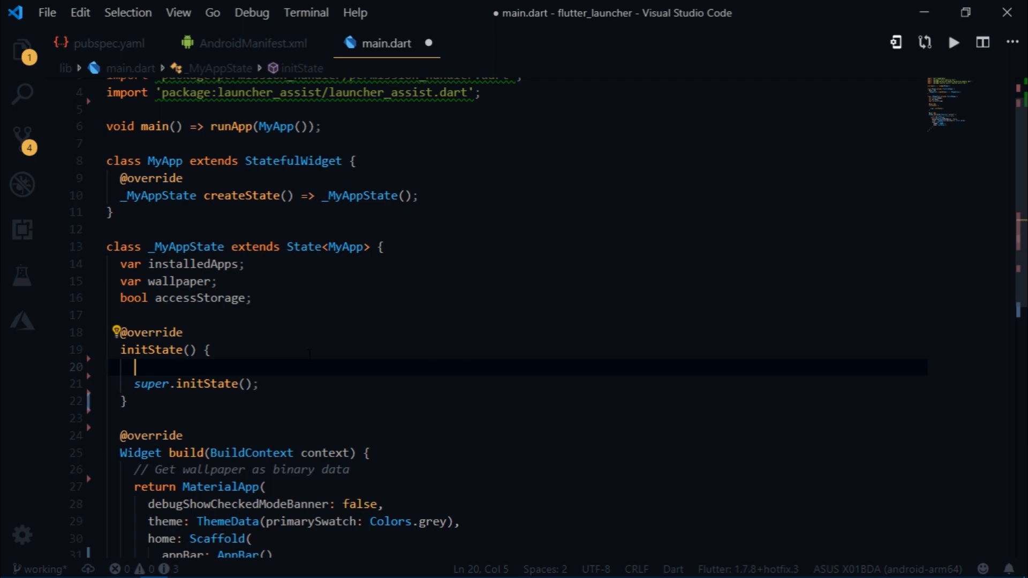
pyautogui.write('accessStorage')
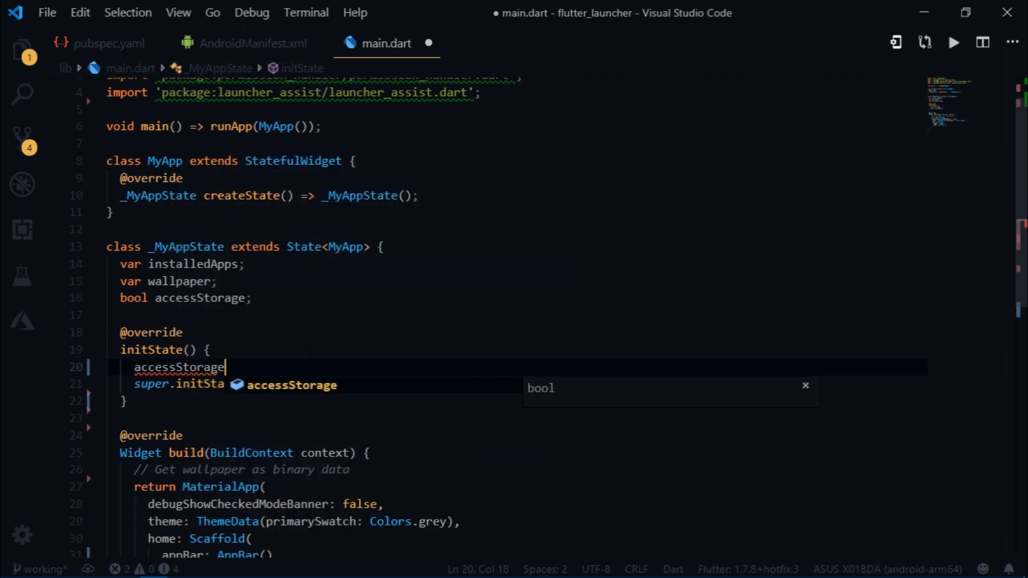
pyautogui.write('= false;')
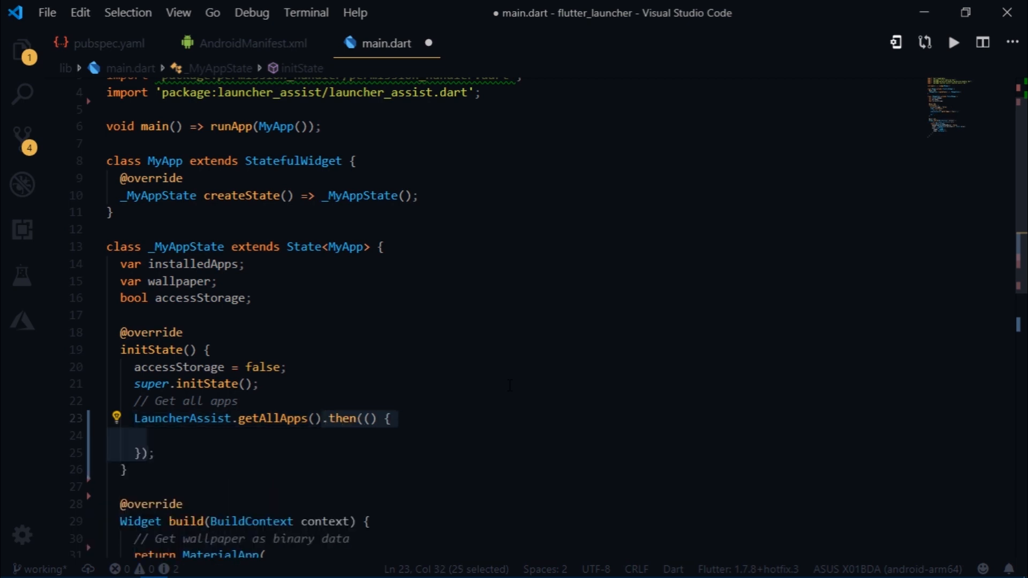
# Store getAllApps results into installedApps and await _getPermissionStatus() into storagePermissionStatus
pyautogui.write('var apps')
pyautogui.click(254, 434)
pyautogui.write('setState(() {')
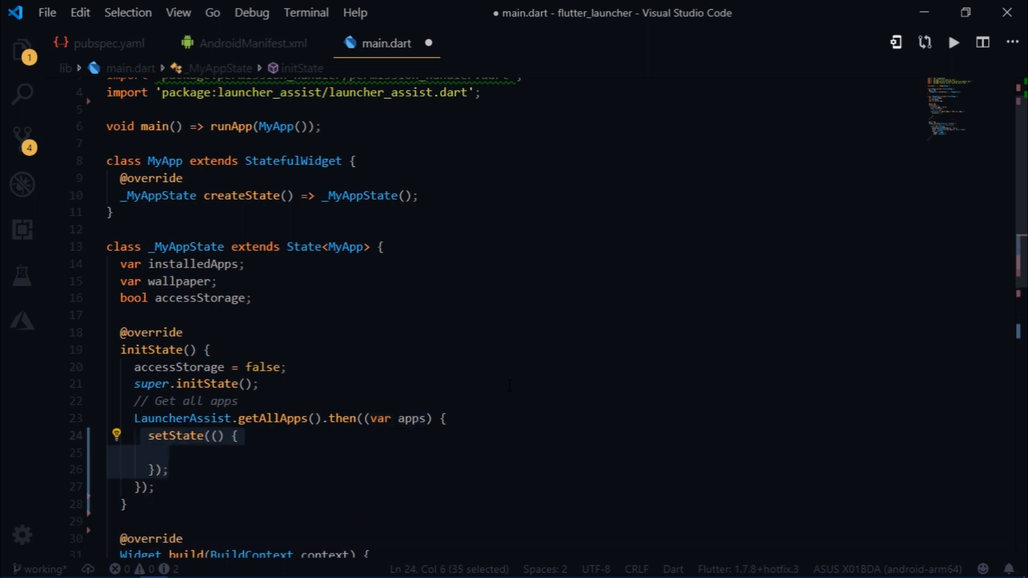
pyautogui.write('installedApps = apps;')
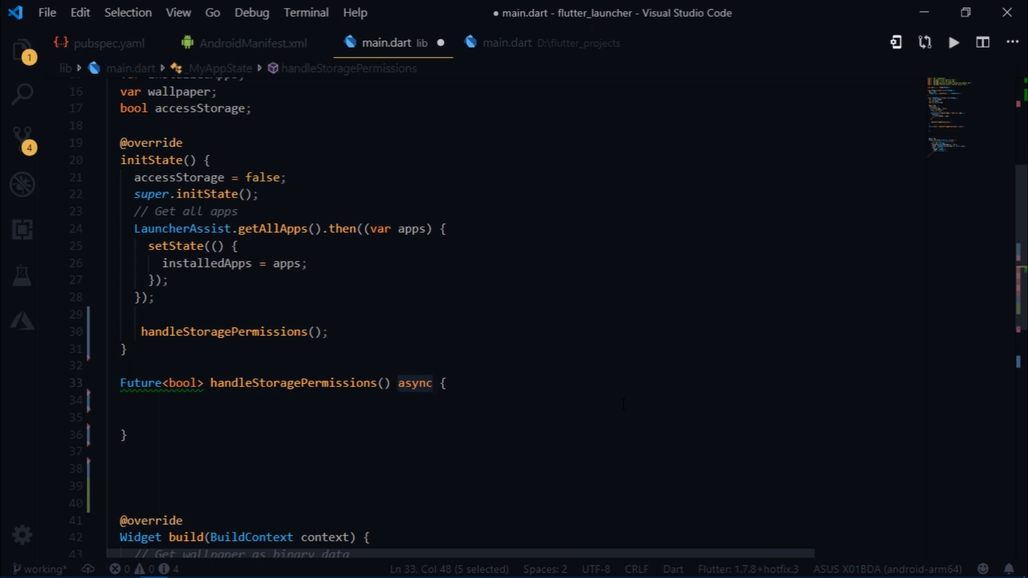
pyautogui.write('PermissionStatus storagePermissionStatus =')
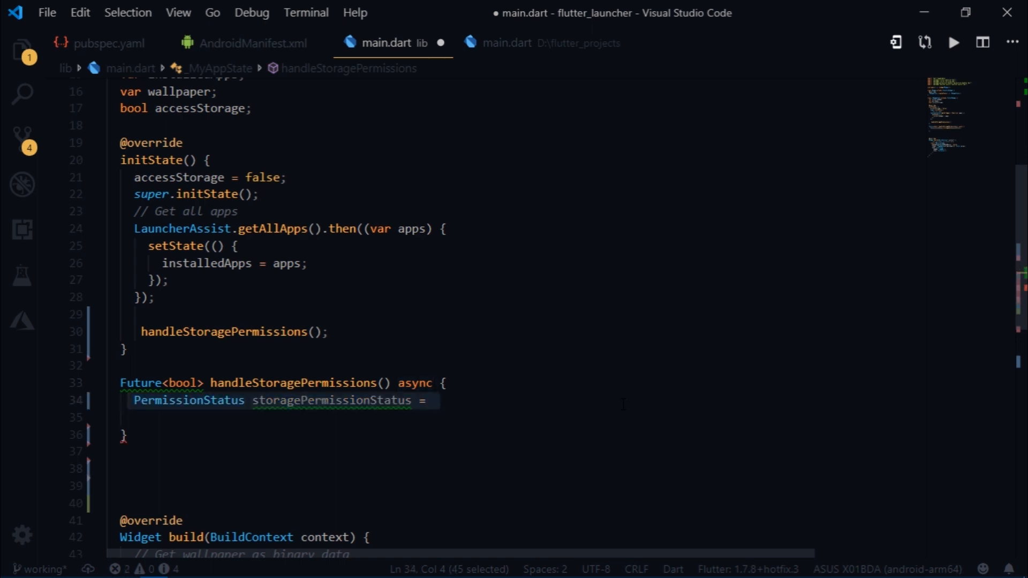
pyautogui.write('await')
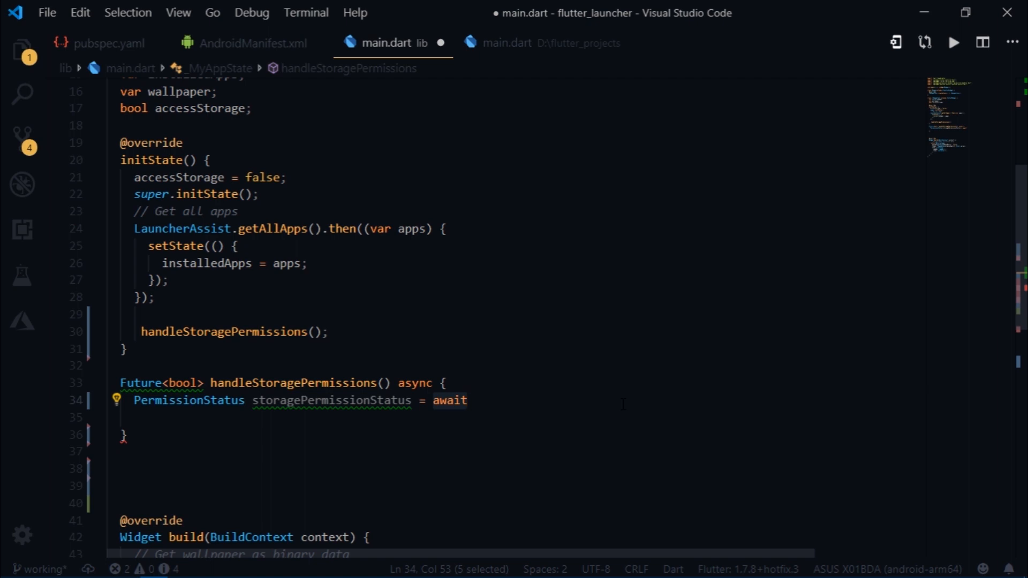
pyautogui.write('_getPermissionStatus();')
pyautogui.click(386, 504)
pyautogui.write('PermissionStatus permission = await ;')
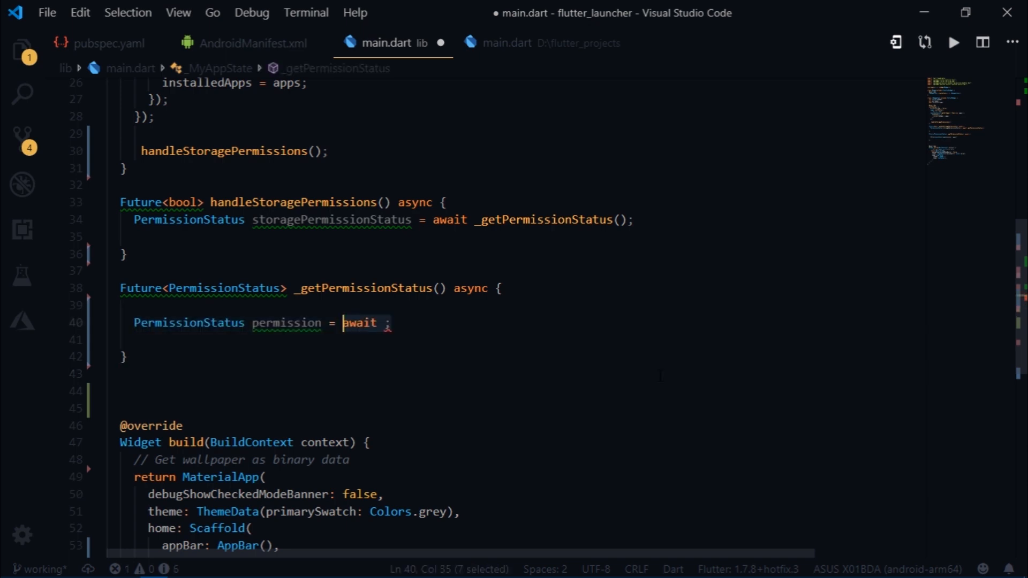
# Check storage permission status and test it is neither granted nor disabled
pyautogui.write('PermissionHandler().checkPermissionStatus()')
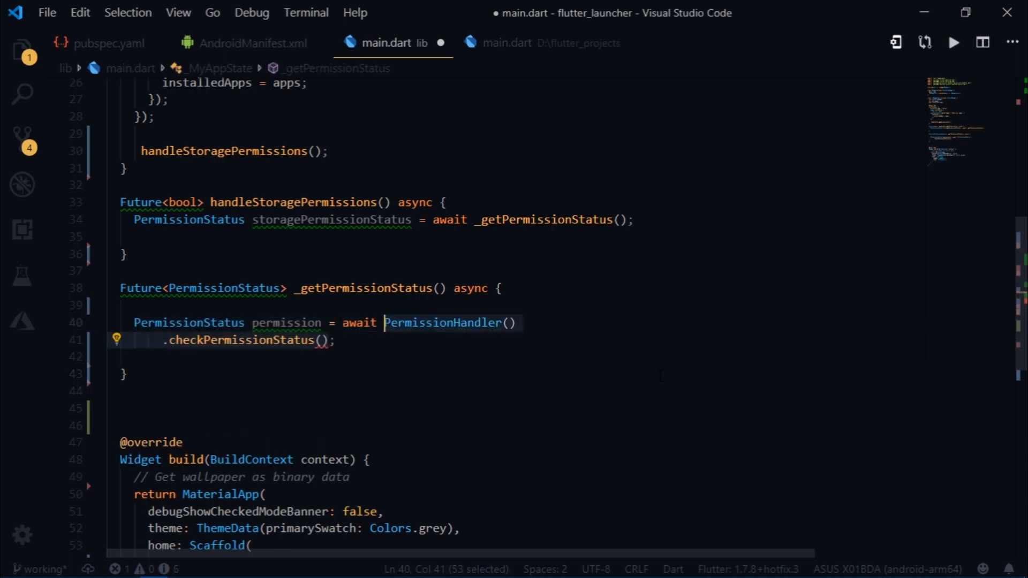
pyautogui.write('PermissionGroup.storage')
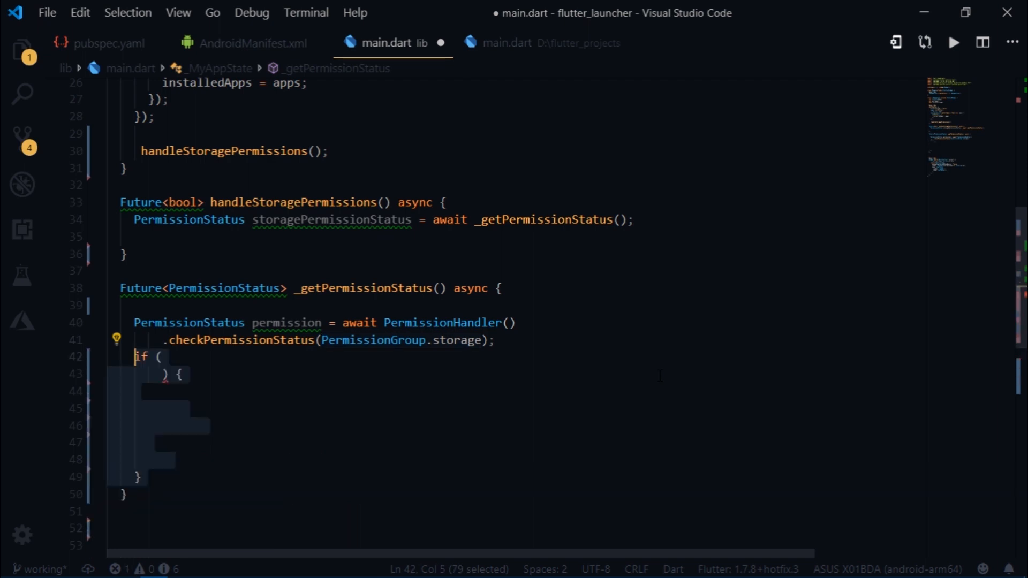
pyautogui.write('permission != PermissionStatus.granted')
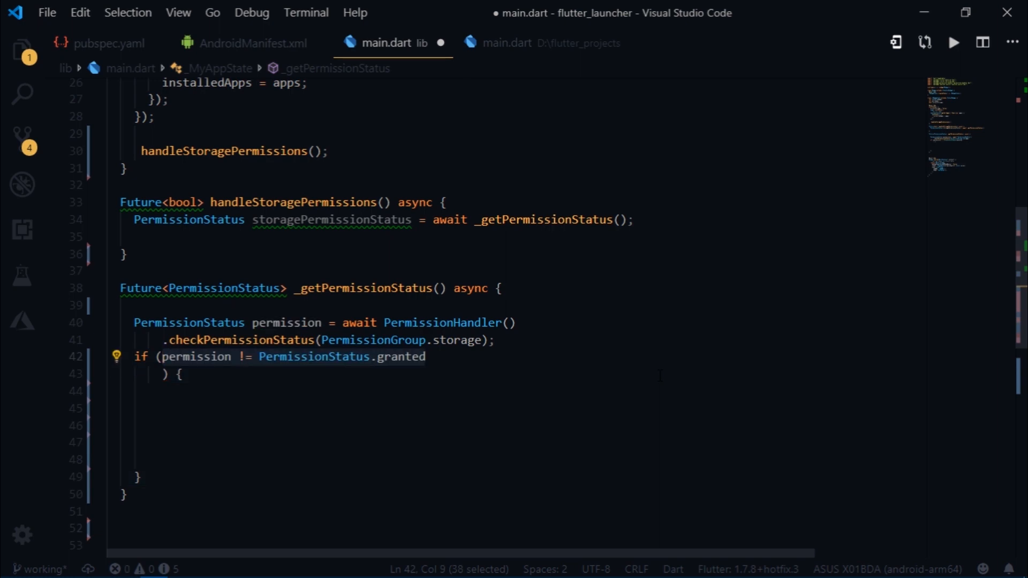
pyautogui.write('&& permission != PermissionStatus.disabled')
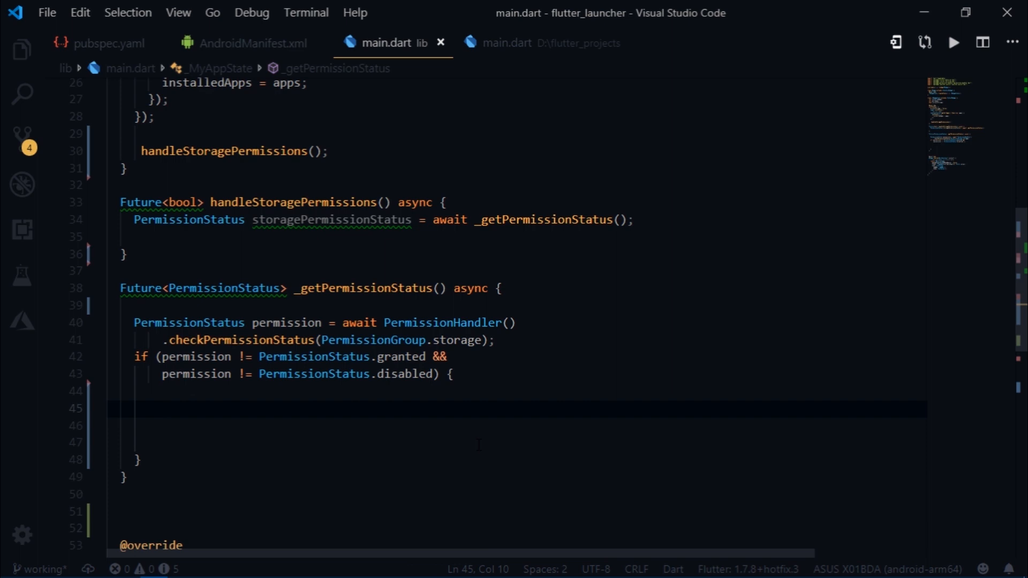
# Await requestPermissions([PermissionGroup.storage]) into a PermissionGroup-to-PermissionStatus map
pyautogui.write('await PermissionHandler()')
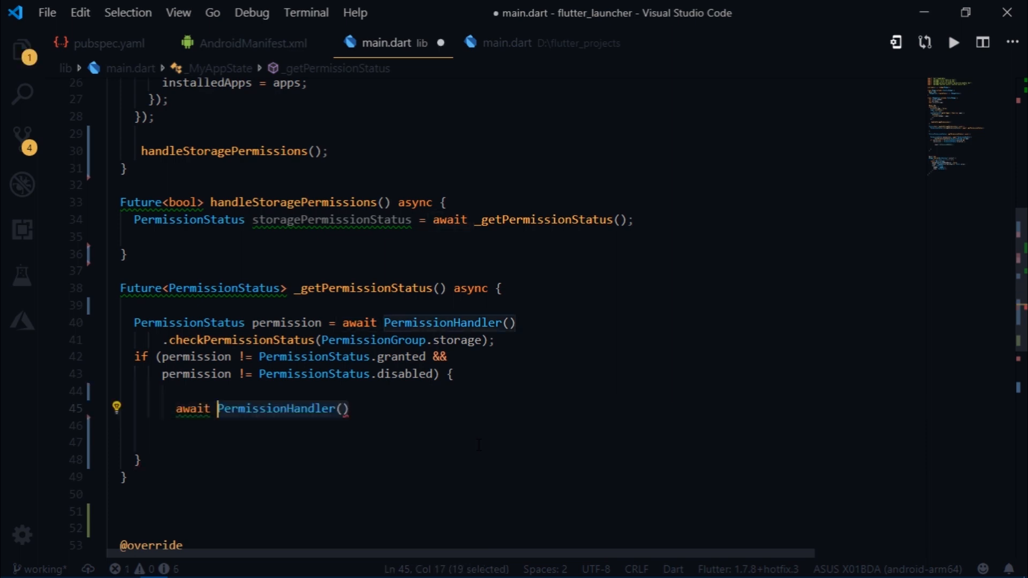
pyautogui.write('.requestPermissions();')
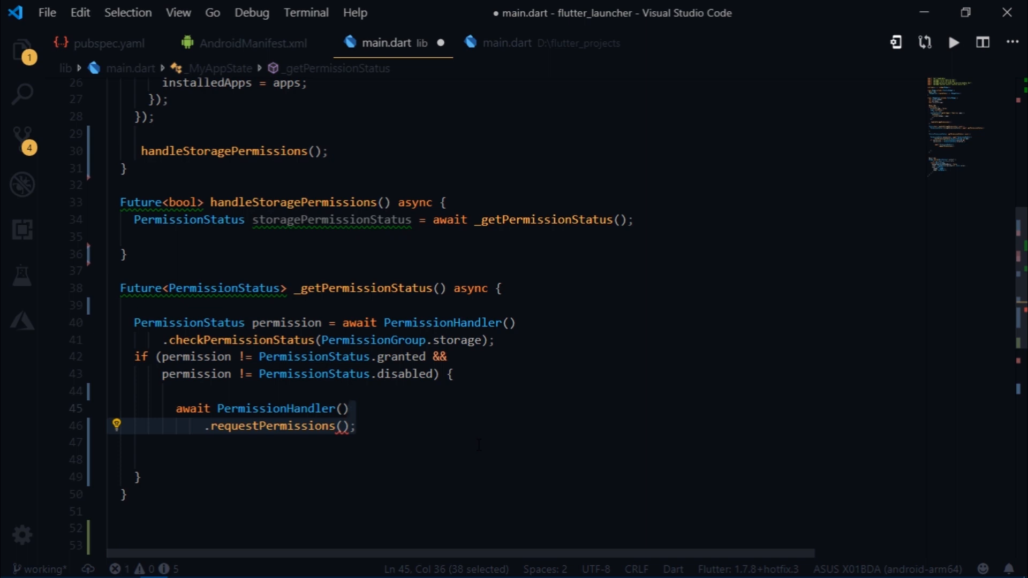
pyautogui.write('[PermissionGroup.storage]')
pyautogui.click(514, 392)
pyautogui.write('Map<, >')
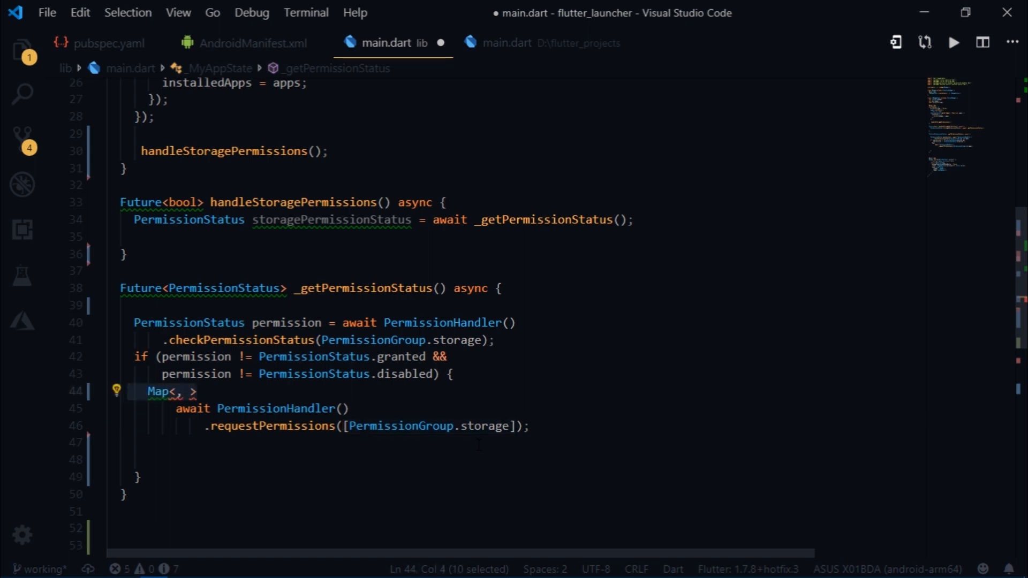
pyautogui.write('PermissionGroup')
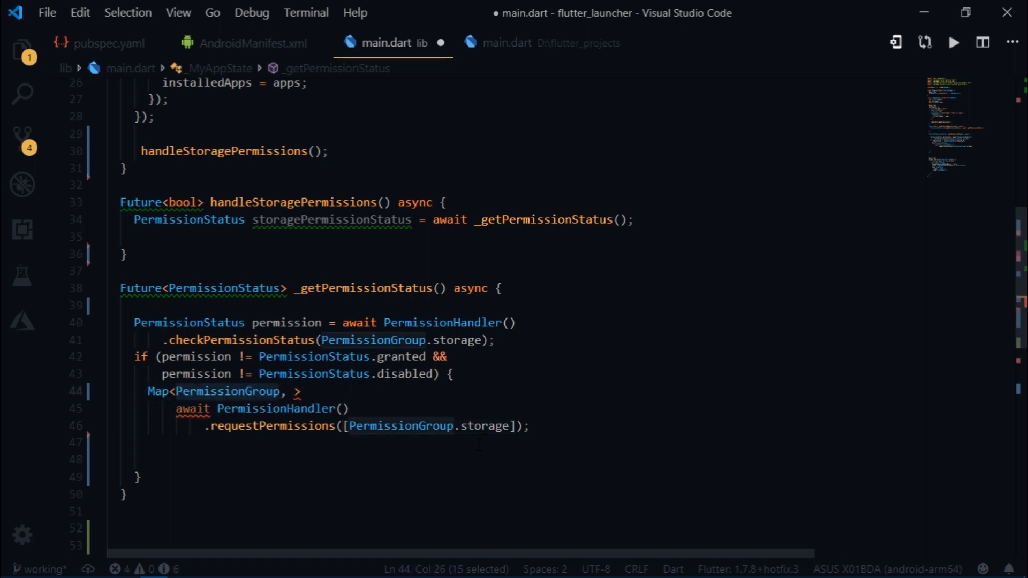
pyautogui.write('PermissionStatus')
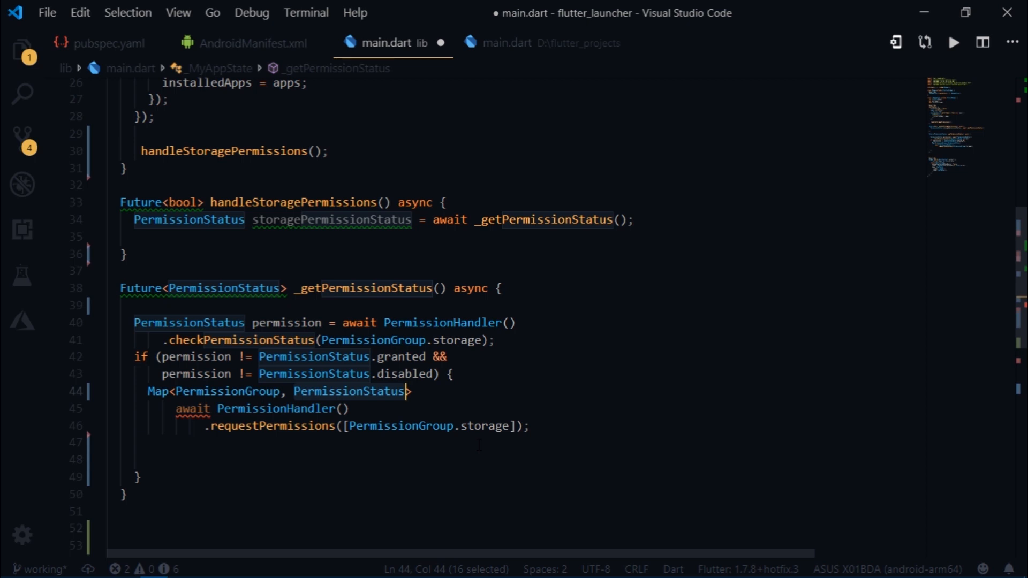
pyautogui.write('permissionStatus =')
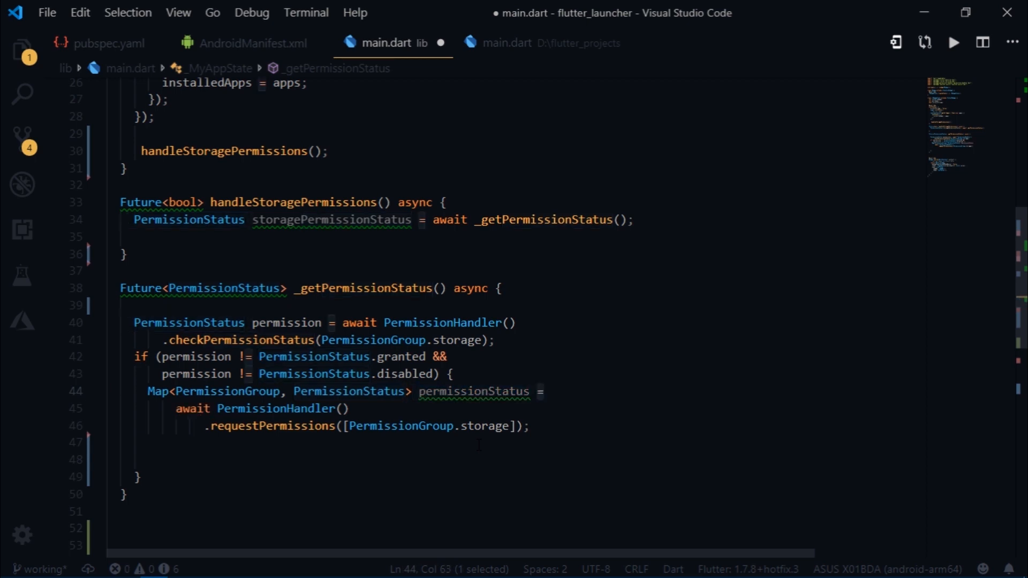
# Return permissionStatus[PermissionGroup.storage] ?? PermissionStatus.unknown
pyautogui.write('return')
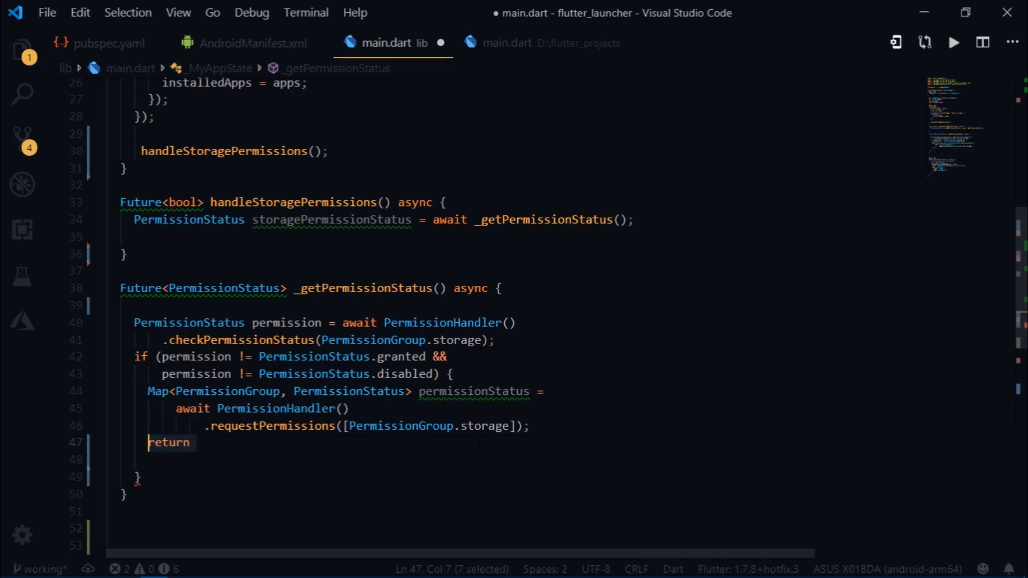
pyautogui.write('permissionStatus[PermissionGroup.storage] ?? PermissionStatus.unknown;')
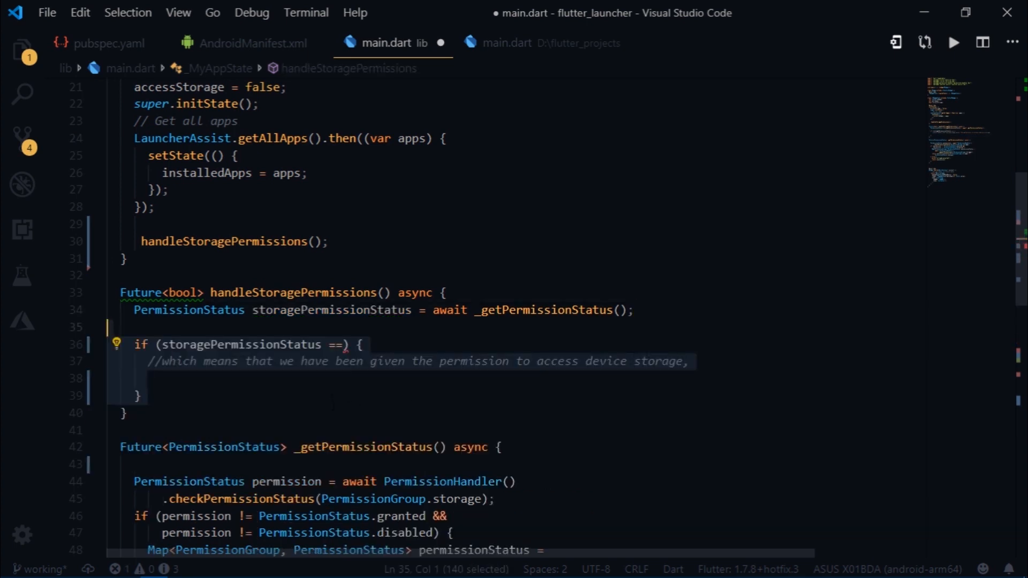
# Return true when status is granted, else call _handleInvalidPermissions(storagePermissionStatus)
pyautogui.write('PermissionStatus.granted')
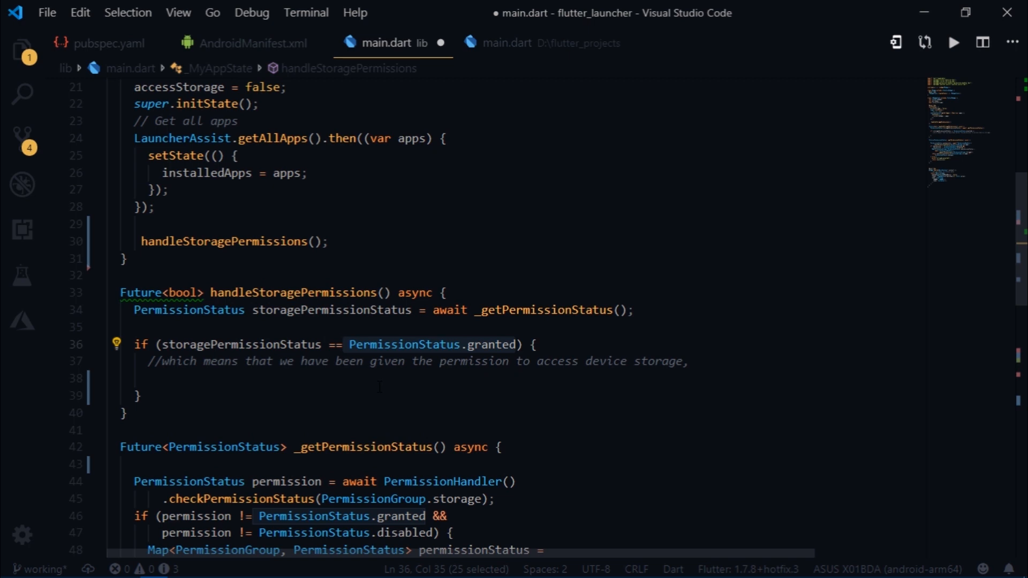
pyautogui.write('return true;')
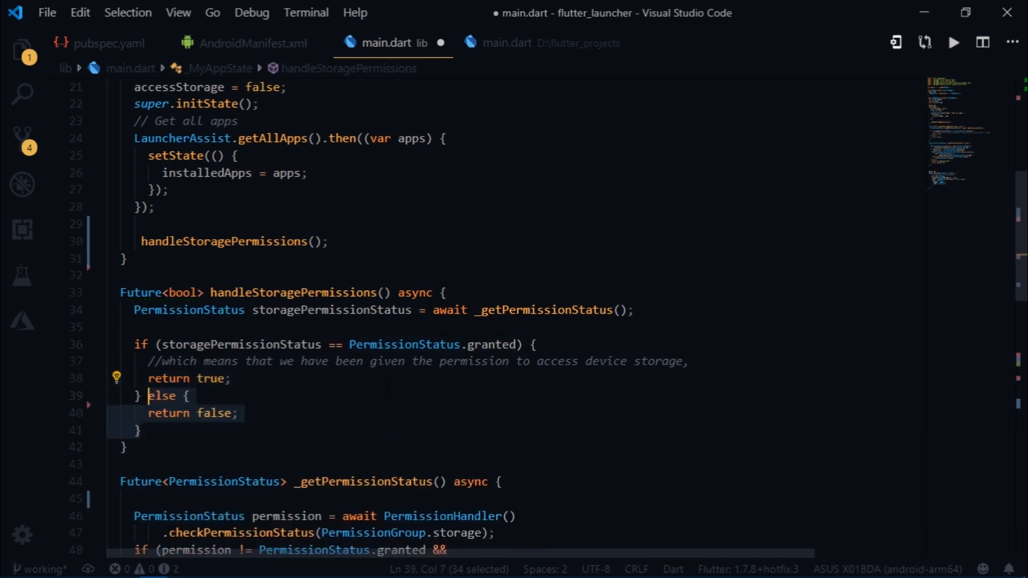
pyautogui.write('_handleInvalidPermissions(storagePermissionStatus);')
pyautogui.click(505, 241)
pyautogui.write('.then((permissionGranted) {')
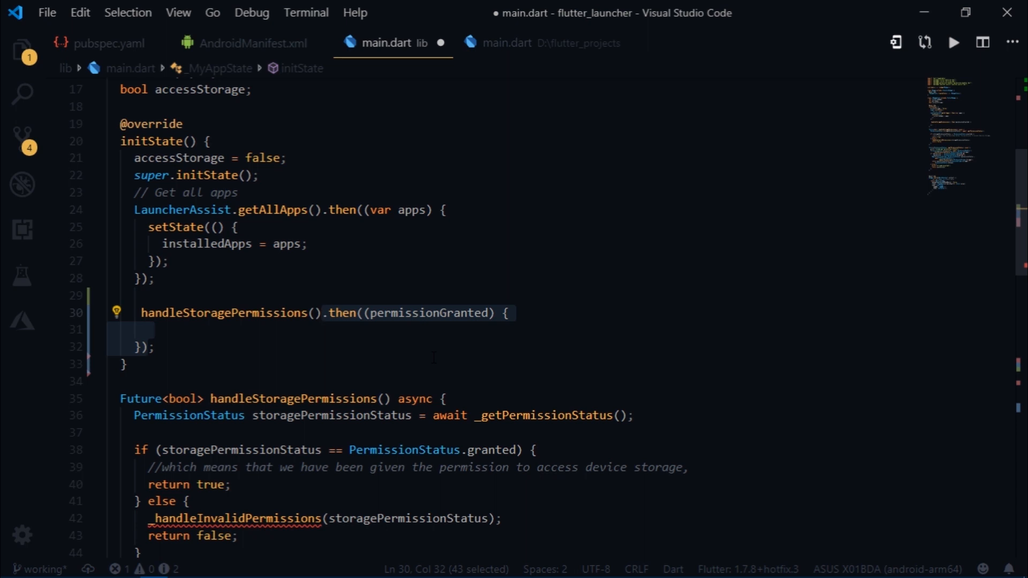
# If permissionGranted, call getWallpaper().then and toggle accessStorage with the image data
pyautogui.write('if (permissionGranted) {')
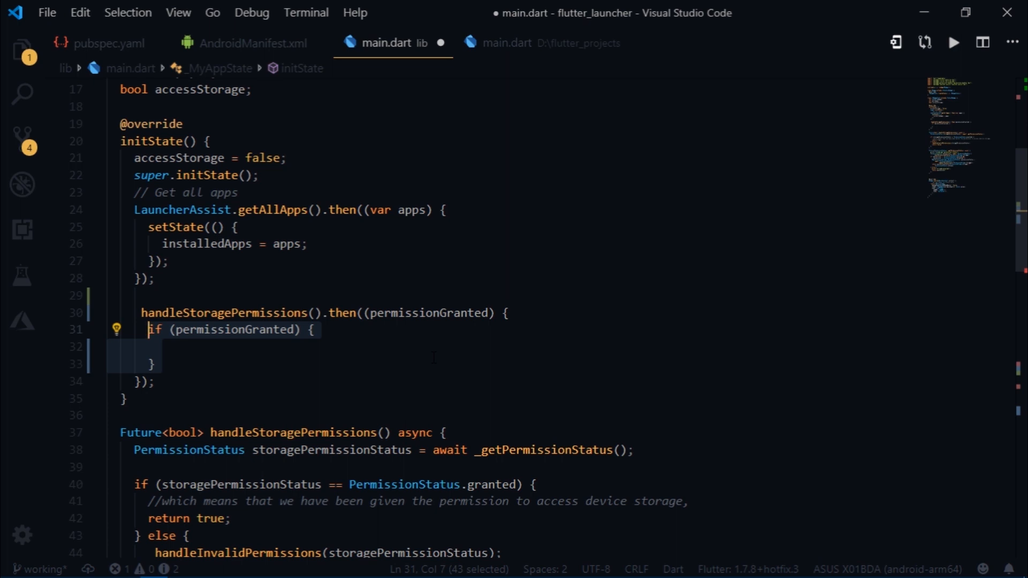
pyautogui.write('LauncherAssist.getWallpaper();')
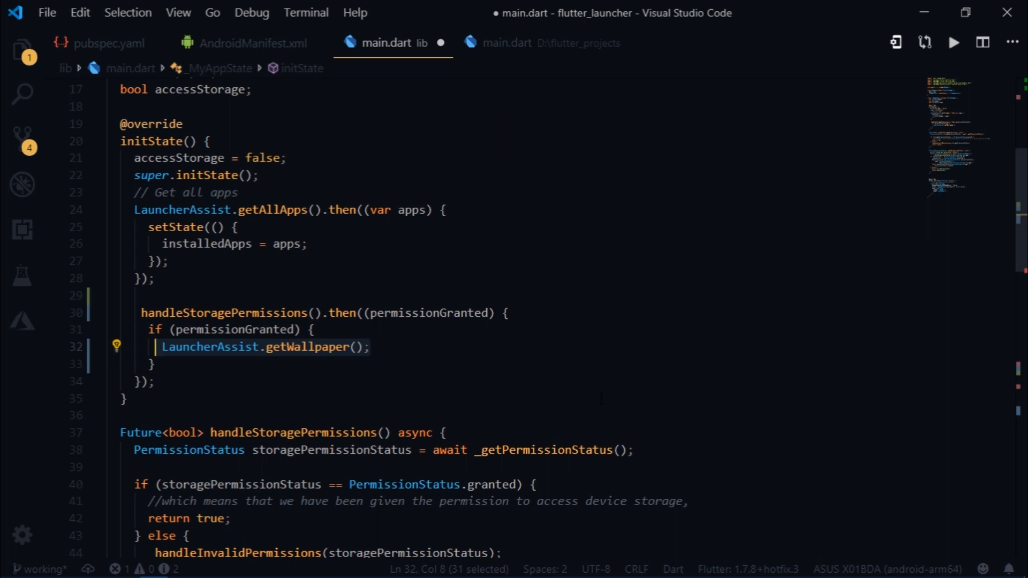
pyautogui.write('.then((imageData) {')
pyautogui.write('wallpaper = imageData;')
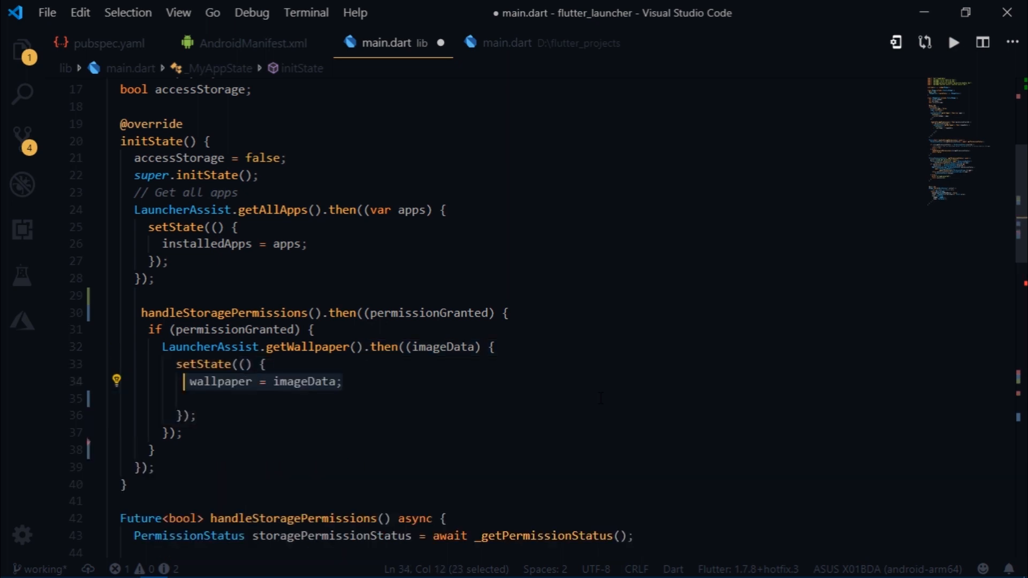
pyautogui.write('accessStorage = !accessStorage;')
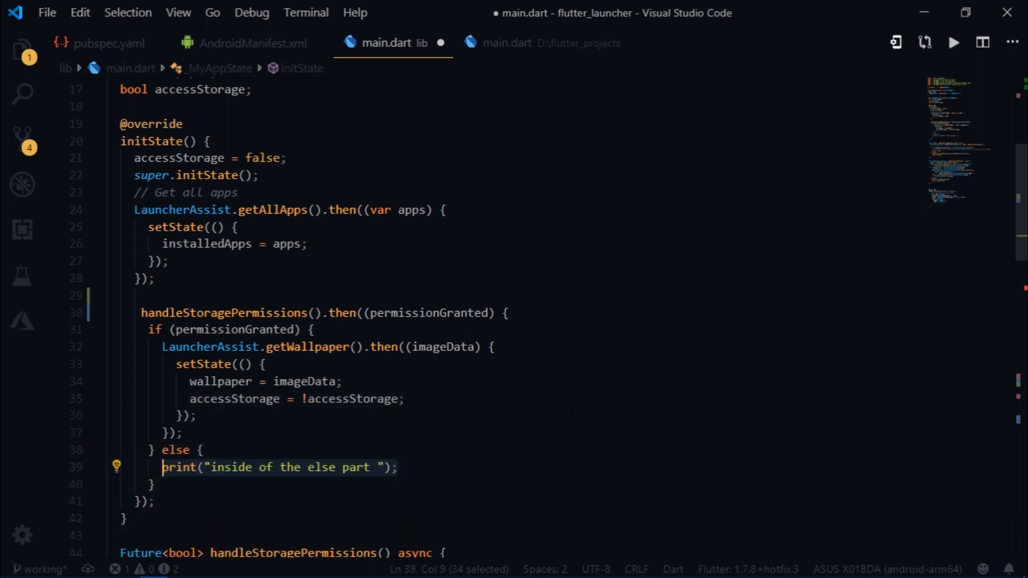
pyautogui.scroll(-3)
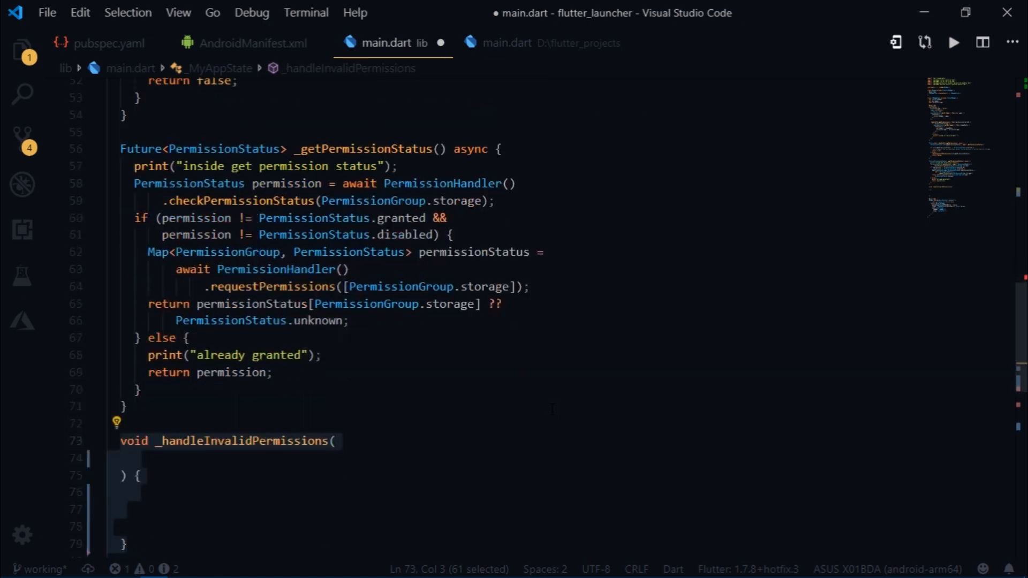
# Give _handleInvalidPermissions a PermissionStatus storagePermissionStatus parameter
pyautogui.scroll(-3)
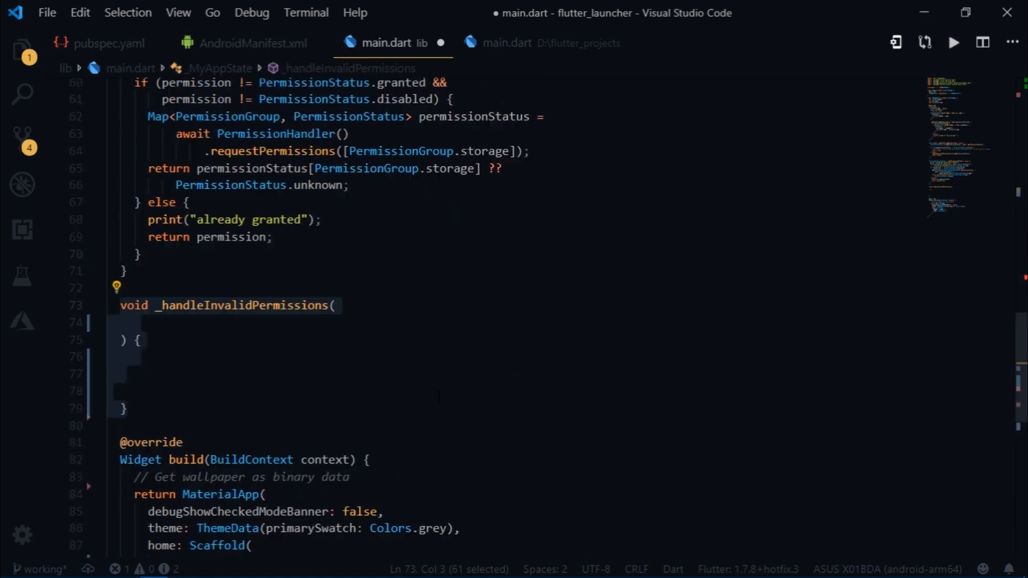
pyautogui.write('PermissionStatus storagePermissionStatus,')
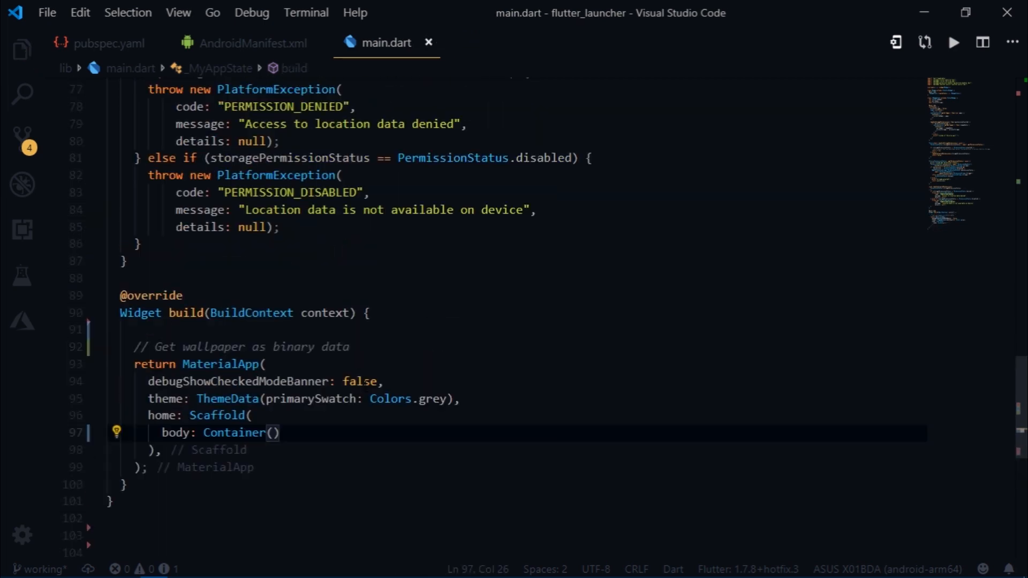
# Remove the placeholder body Container so the Scaffold body can become a Stack with WallpaperContainer
pyautogui.scroll(-3)
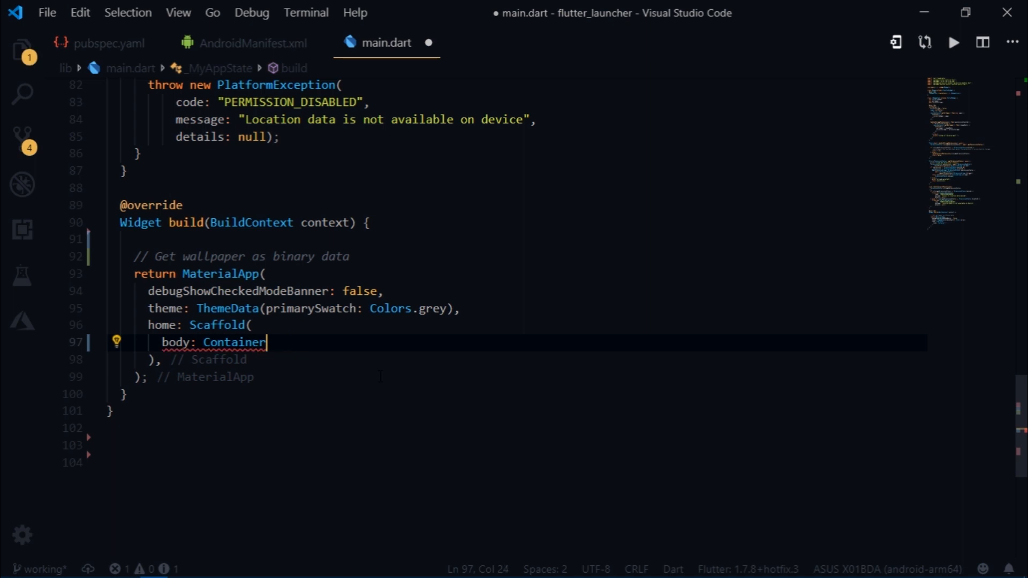
pyautogui.press('Backspace')
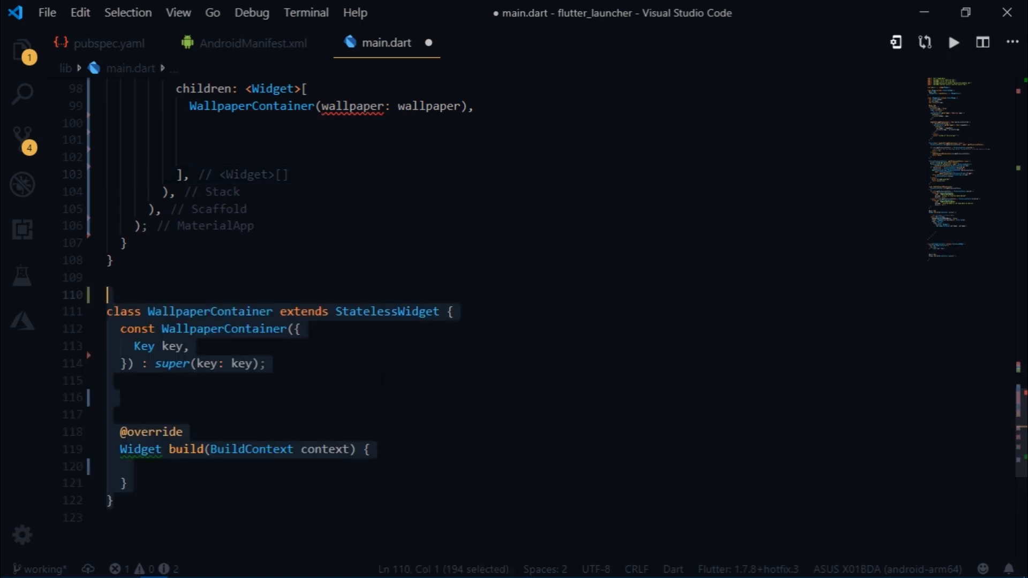
# Give WallpaperContainer a required wallpaper field and a screen-sized Container via MediaQuery width and height
pyautogui.write('final wallpaper;')
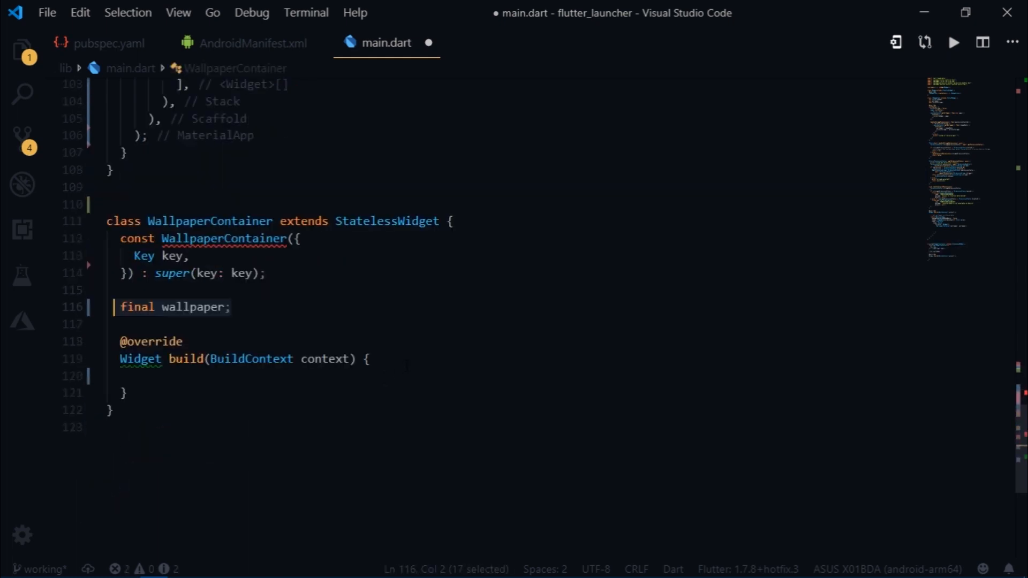
pyautogui.write('@required this.wallpaper,')
pyautogui.click(293, 375)
pyautogui.write('return Container(')
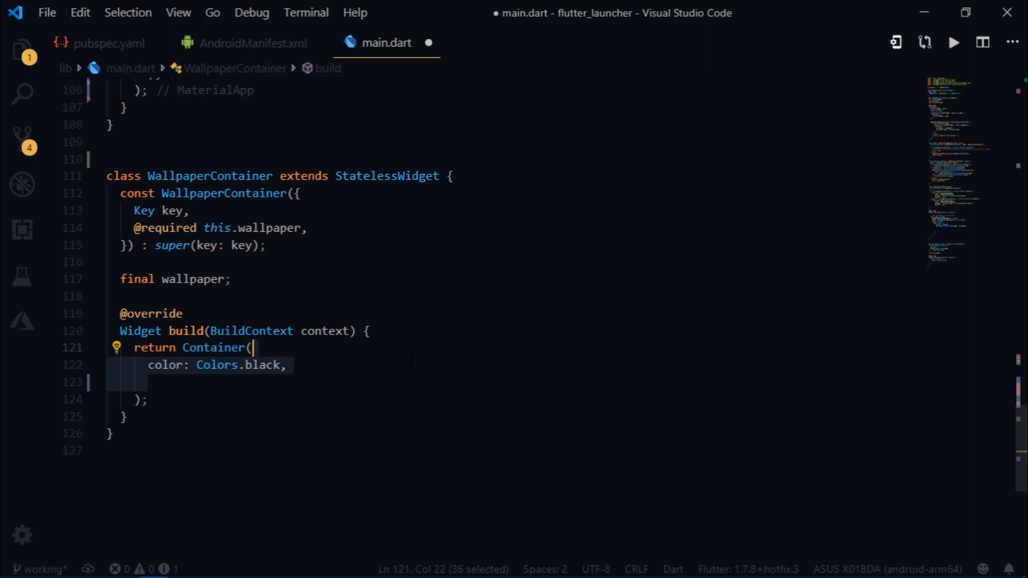
pyautogui.write('height: MediaQuery.of(context).size.height,')
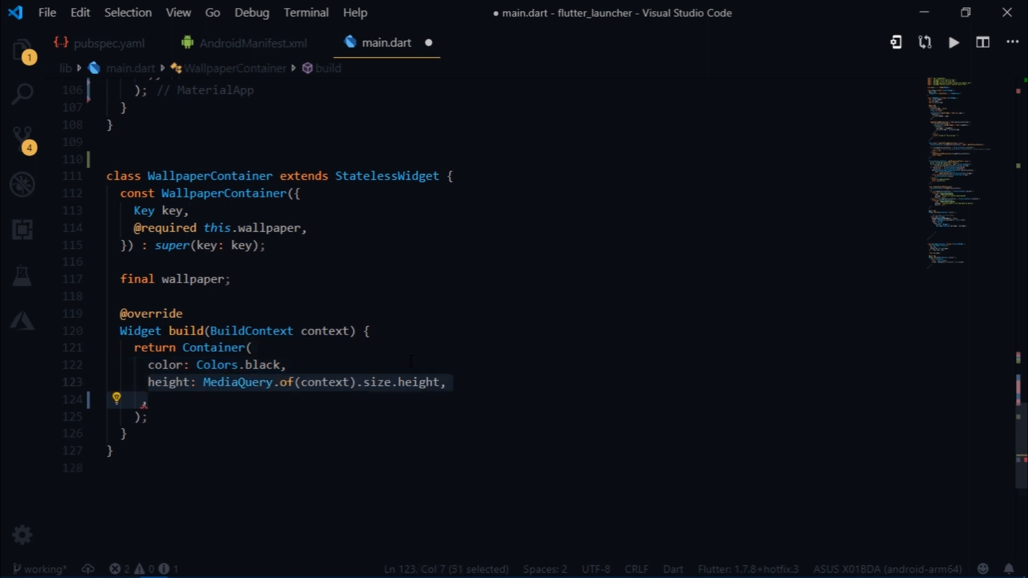
pyautogui.write('width: MediaQuery.of(context).size.width,')
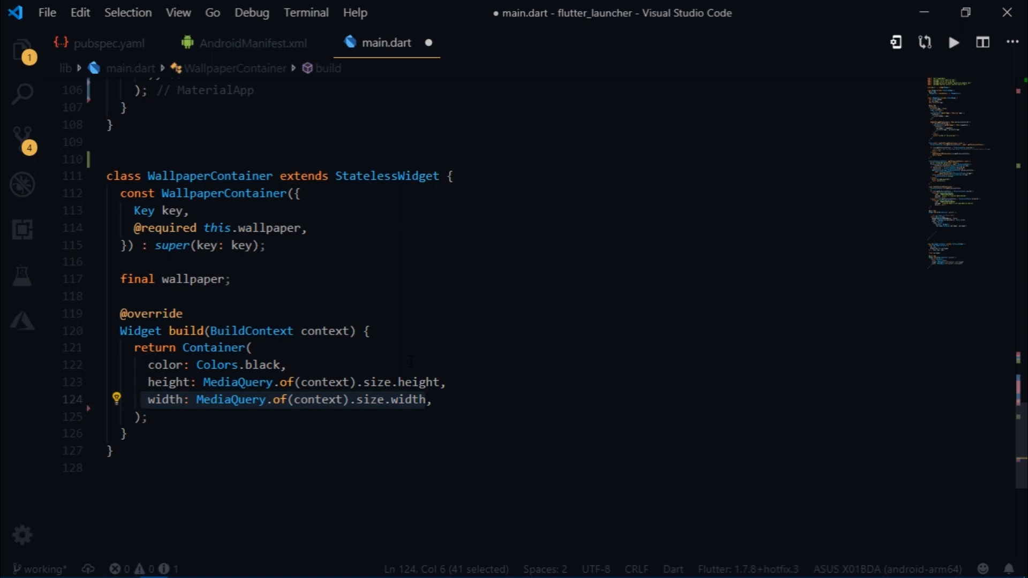
# Show the wallpaper with Image.memory, falling back to Uint8List(0) when null, with BoxFit.cover
pyautogui.write('child: Image.memory(')
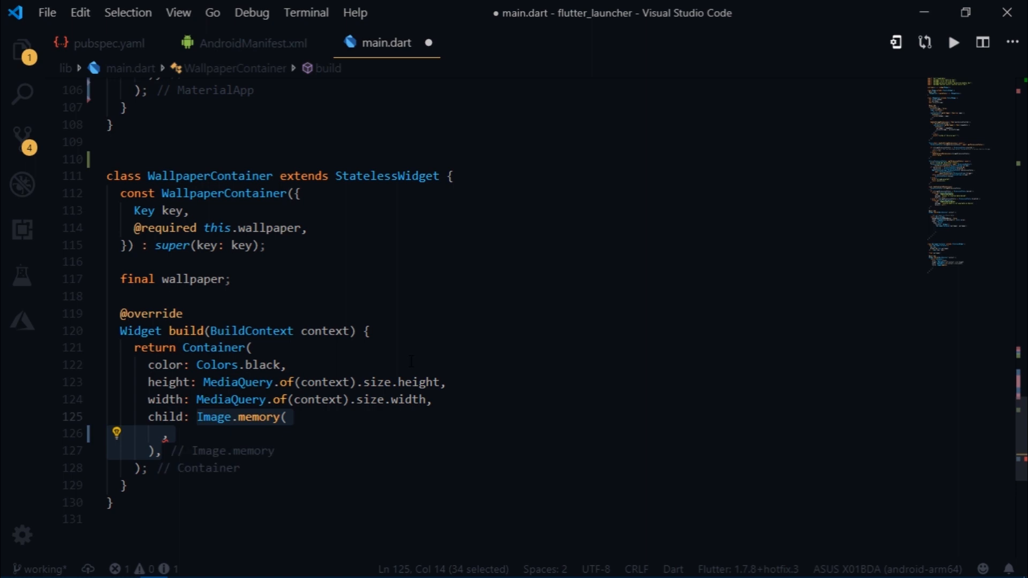
pyautogui.write('wallpaper != null ?')
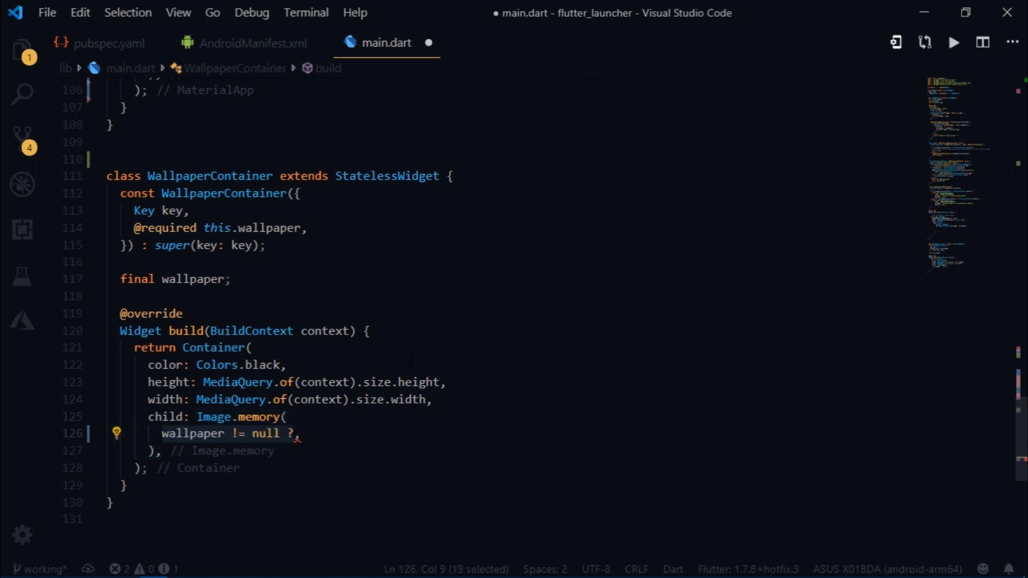
pyautogui.write('wallpaper :')
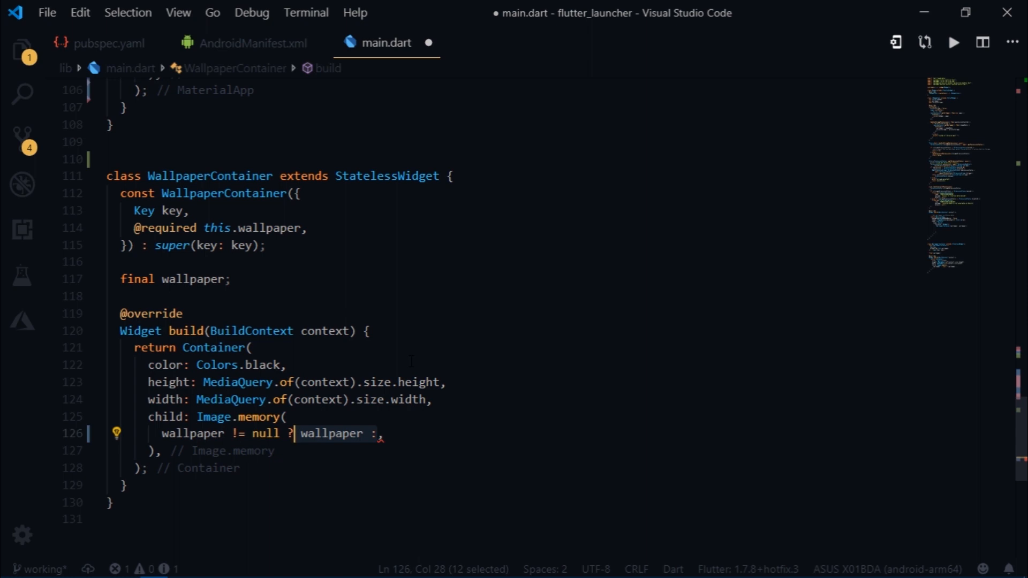
pyautogui.write('Uint8List(0)')
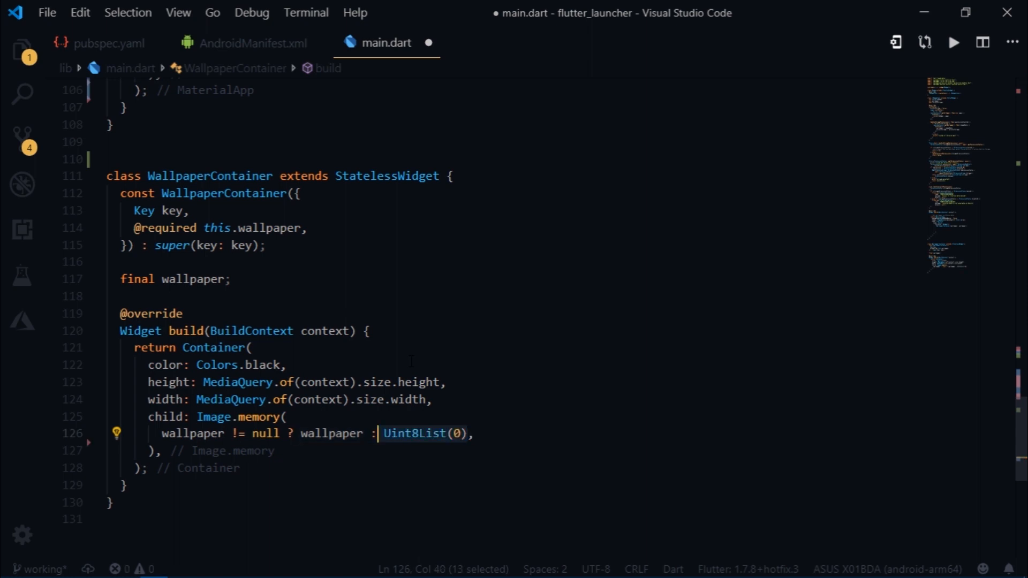
pyautogui.moveTo(423, 433)
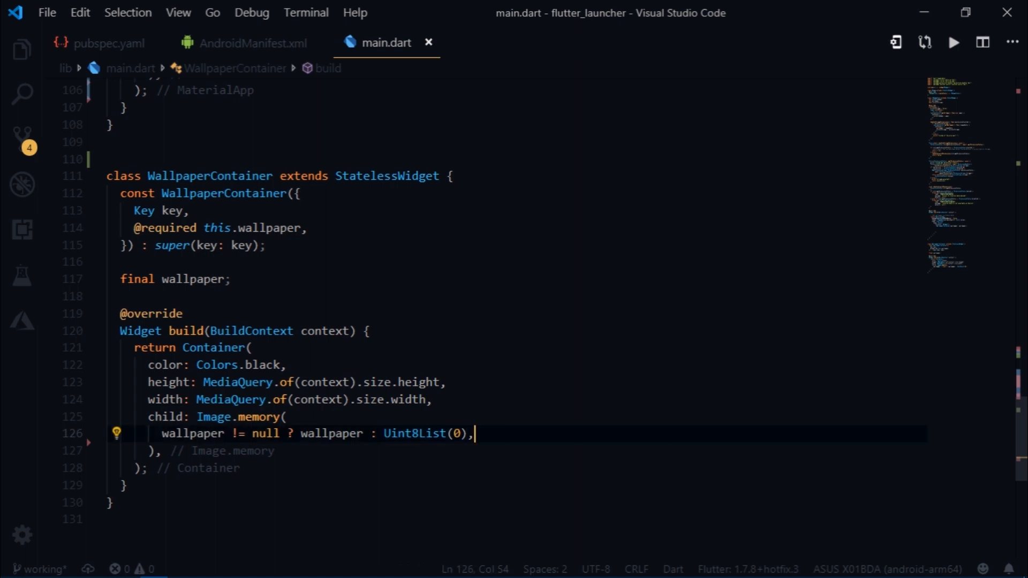
pyautogui.write('fit: BoxFit.cover,')
pyautogui.write('WallpaperContainer(wallpaper: wallpaper),')
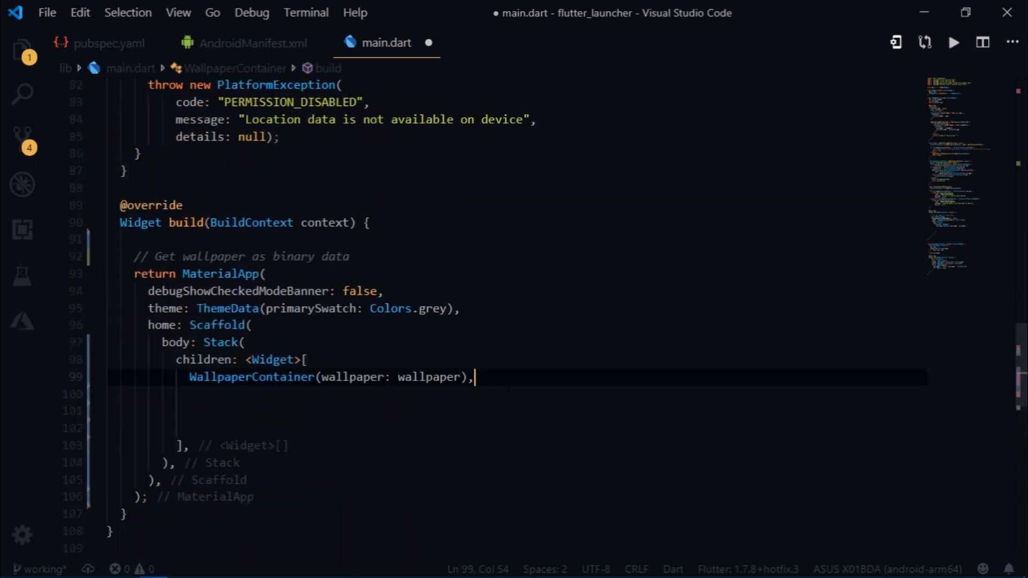
# Add installedApps != null ? ForegroundWidget() : Container() to the Stack children
pyautogui.write('installedApps != null')
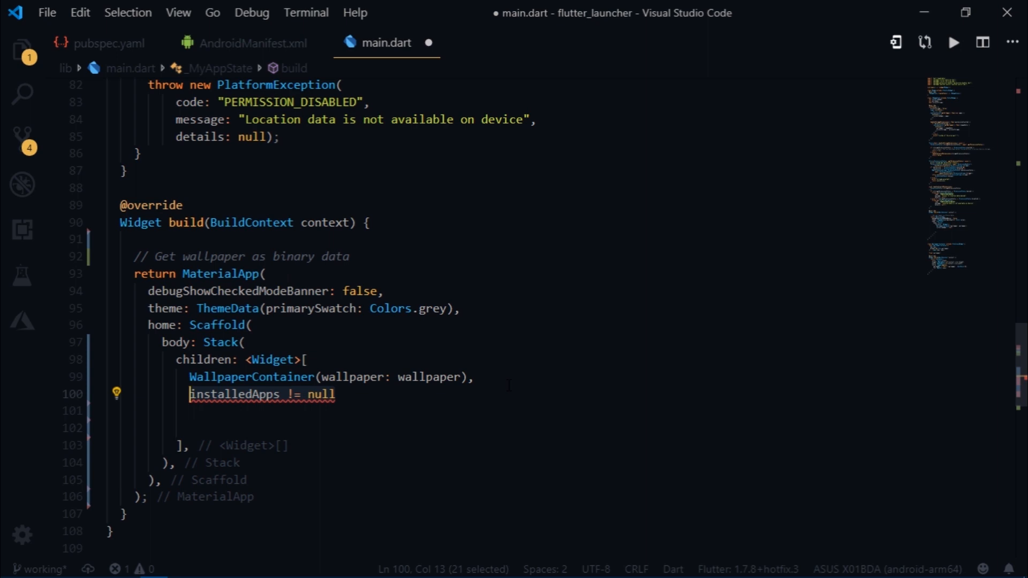
pyautogui.write('? ForegroundWidget()')
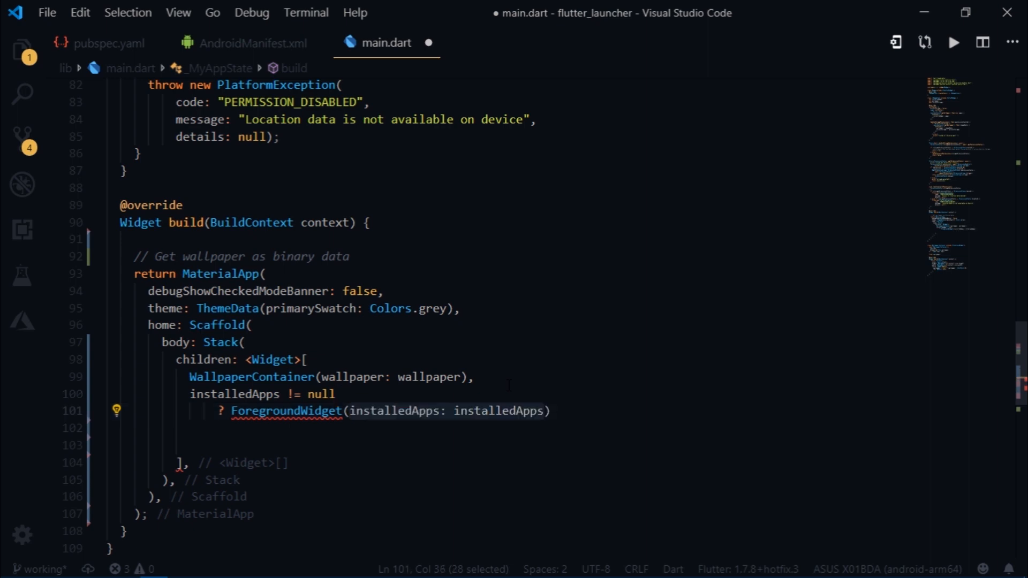
pyautogui.write(': Container(),')
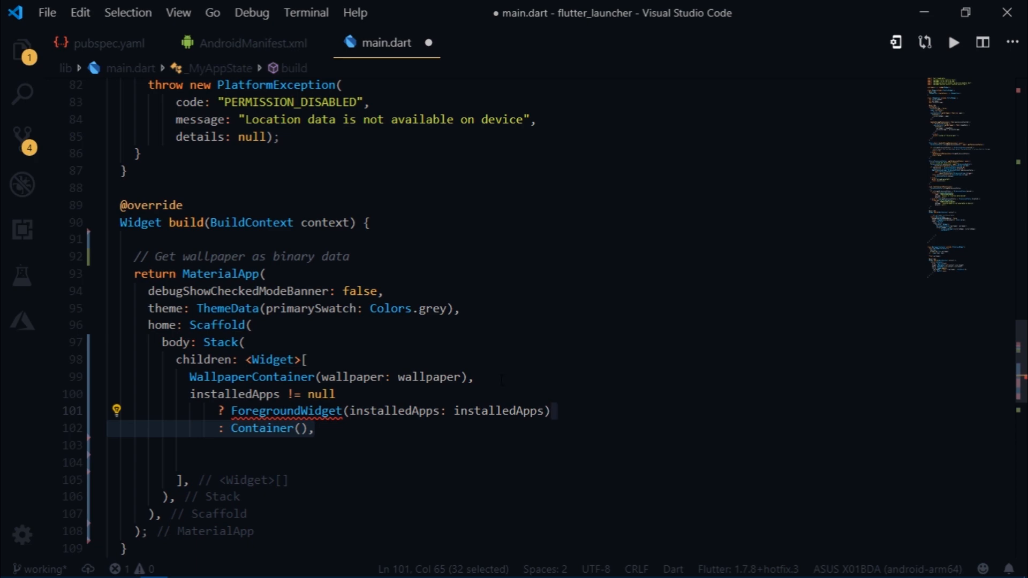
pyautogui.scroll(-3)
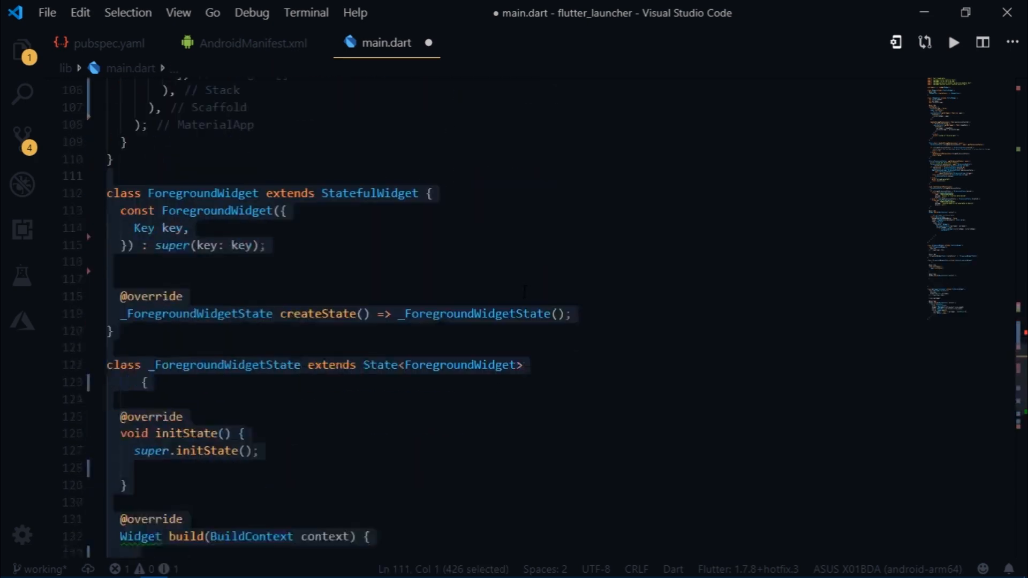
# Give ForegroundWidget a required installedApps field, mix in SingleTickerProviderStateMixin, declare opacityController
pyautogui.write('final installedApps;')
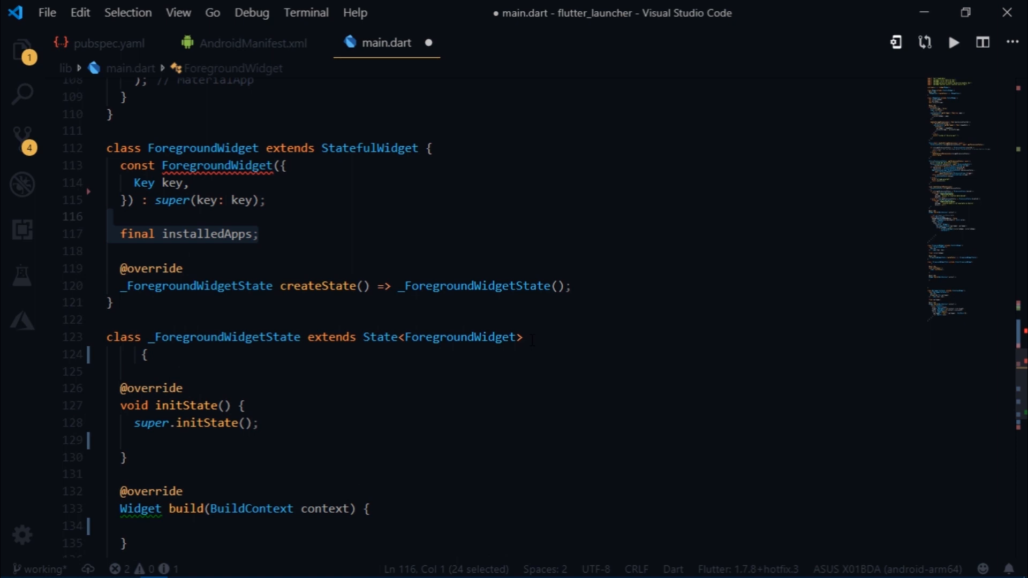
pyautogui.write('@required this.installedApps,')
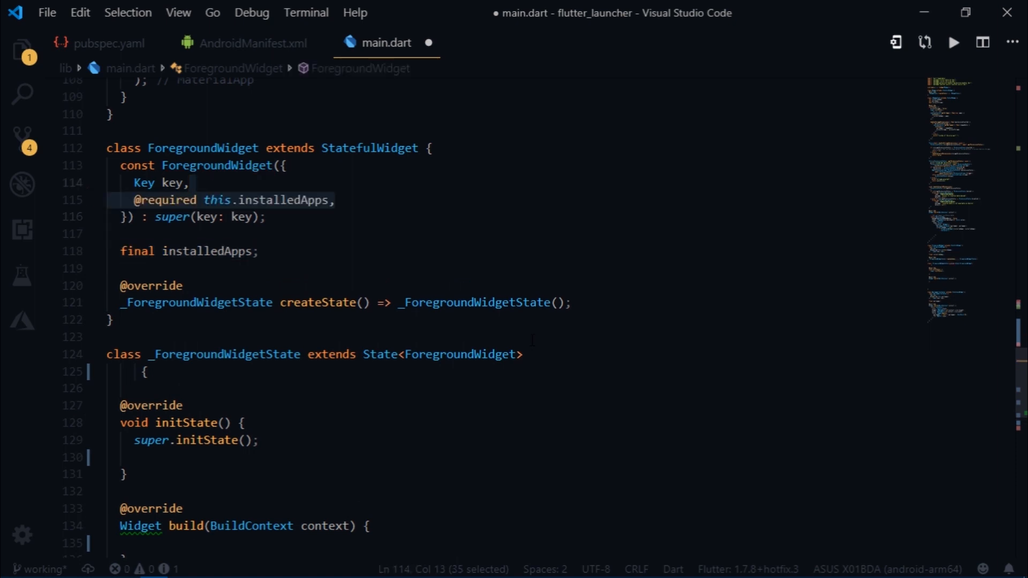
pyautogui.scroll(-3)
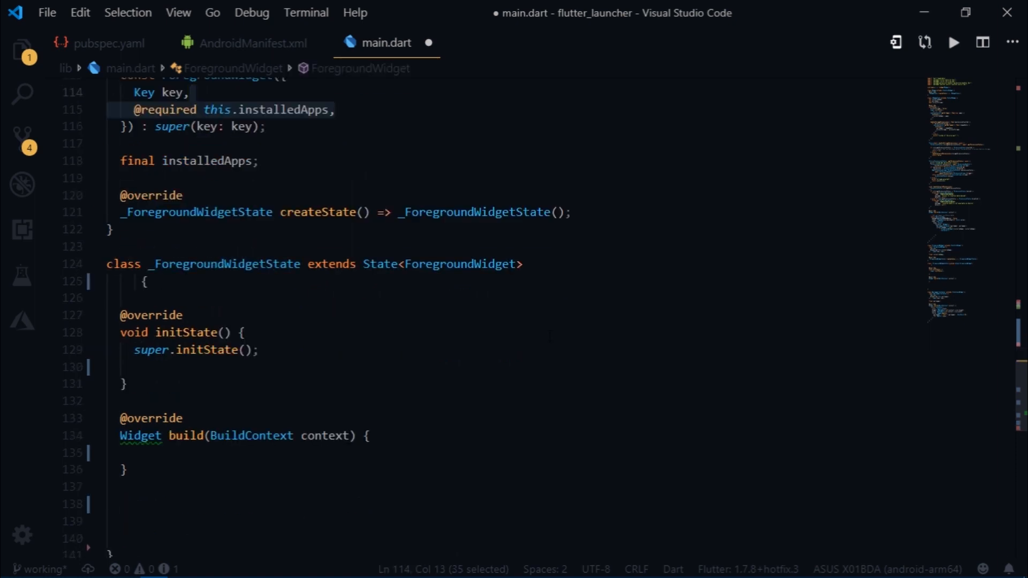
pyautogui.write('with SingleTickerProviderStateMixin')
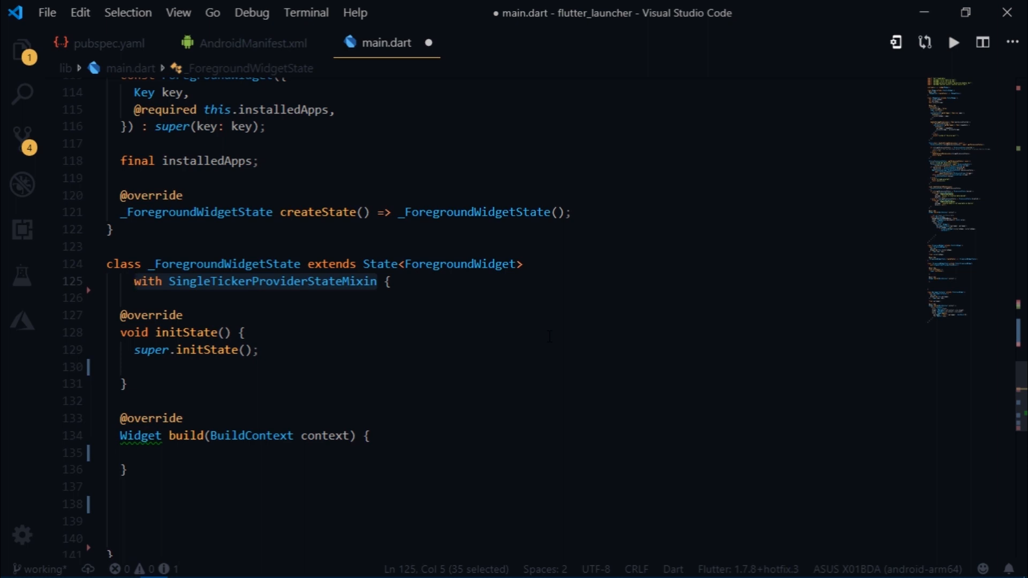
pyautogui.scroll(-3)
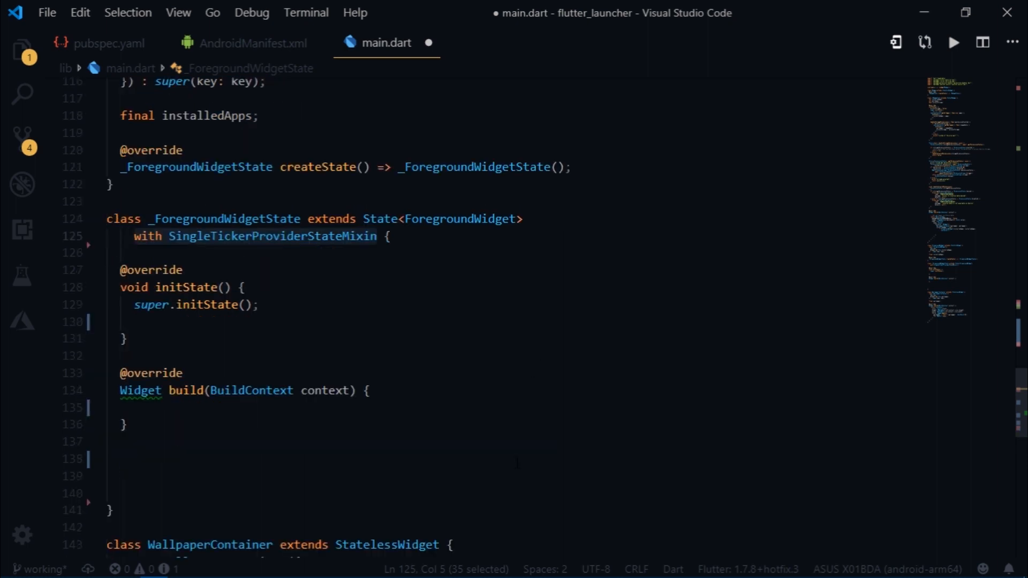
pyautogui.write('AnimationController opacityController;')
pyautogui.write('Animation<double> _opacity;')
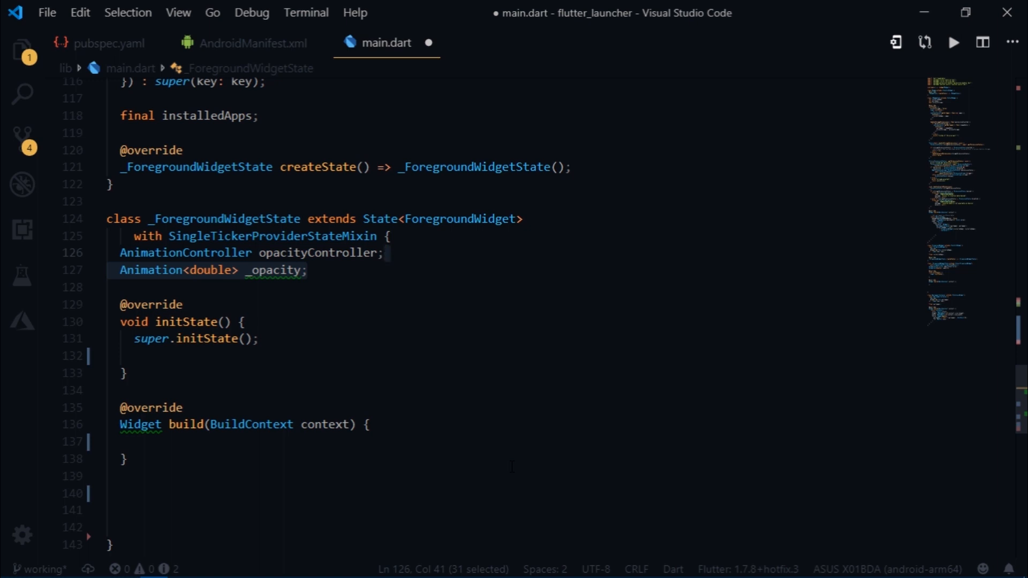
# Initialise opacityController as a 3-second AnimationController with vsync this in initState
pyautogui.write('opacityController =')
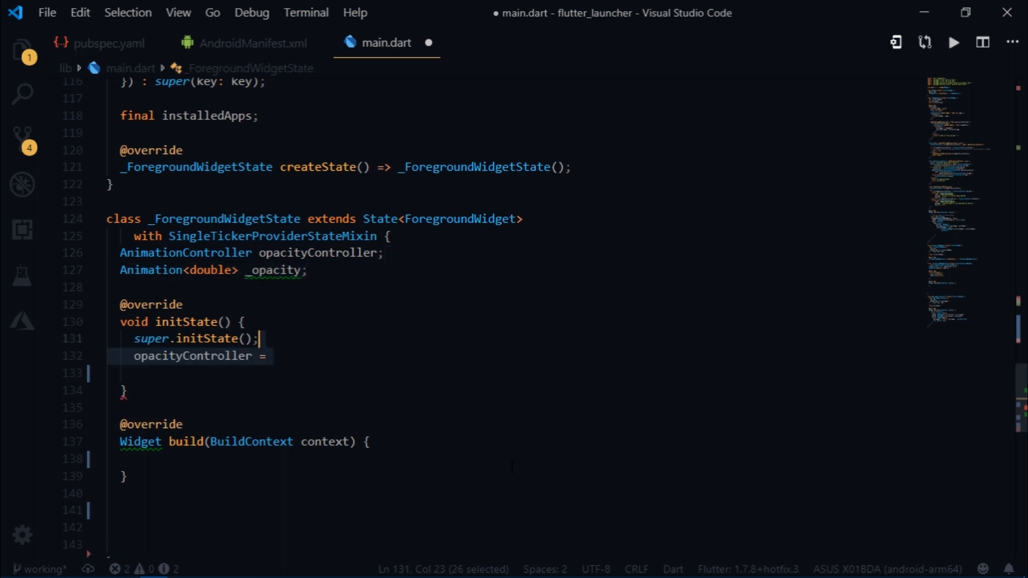
pyautogui.write('AnimationController(')
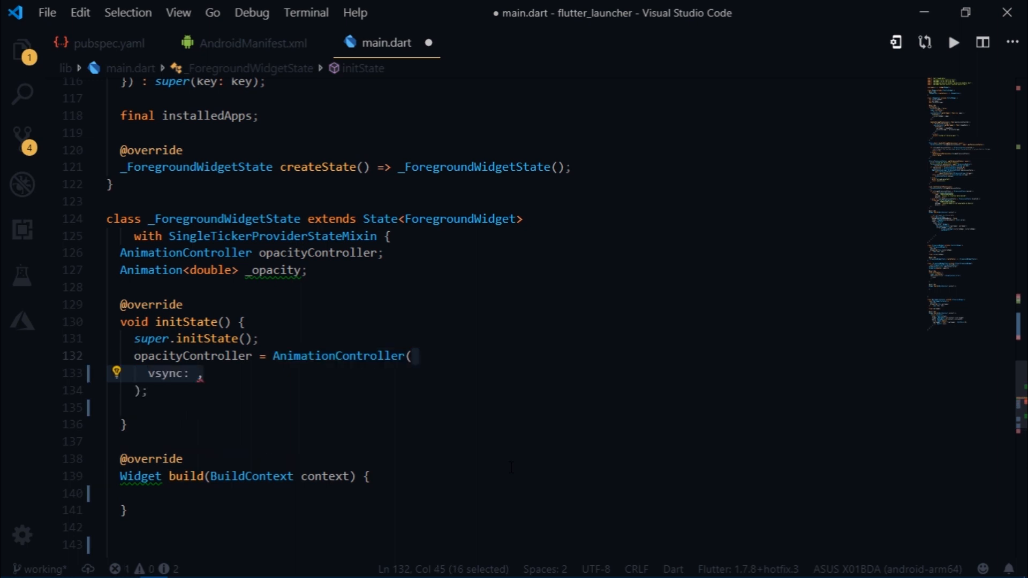
pyautogui.write('this,')
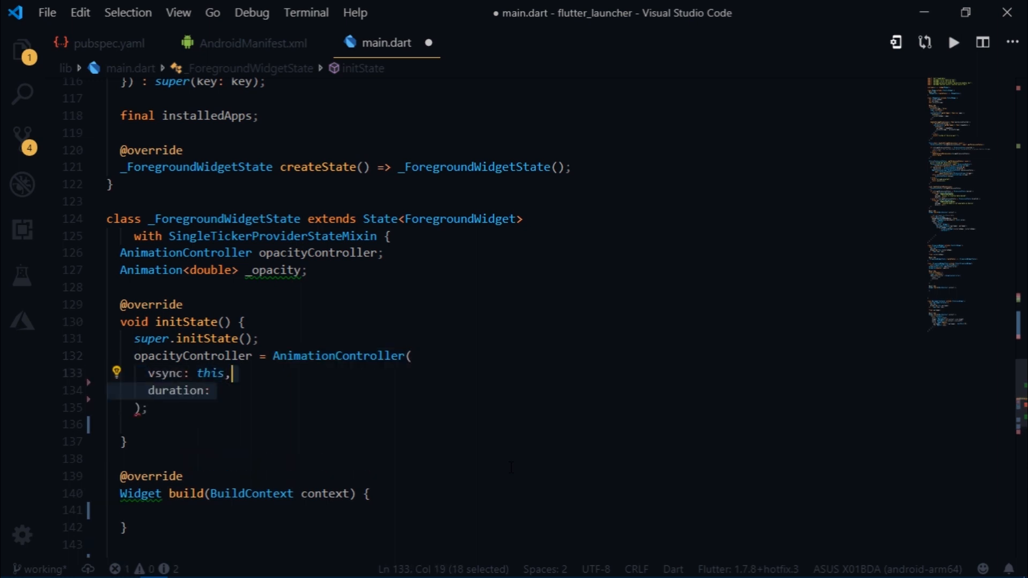
pyautogui.write('Duration(seconds: 3),')
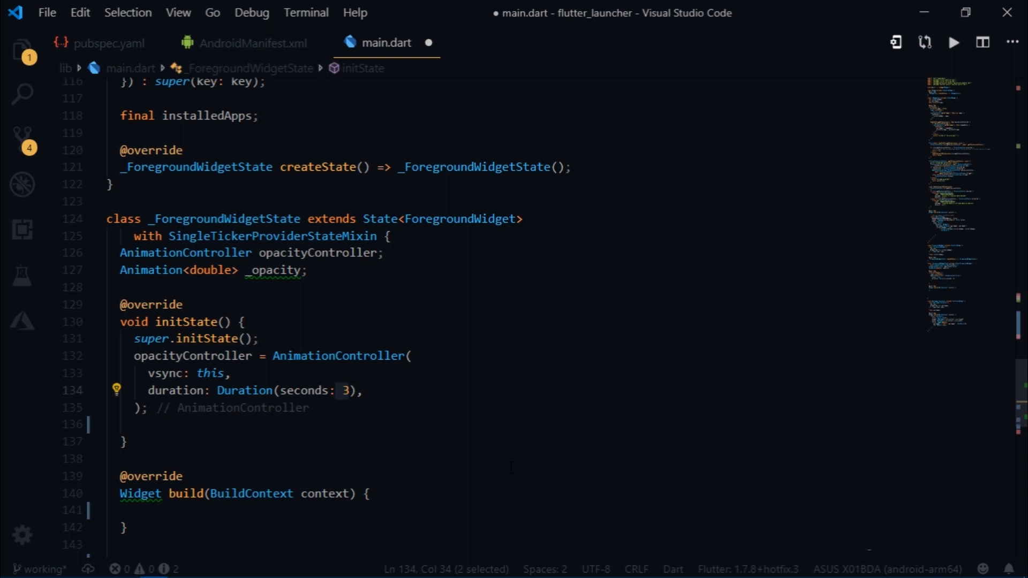
# Set _opacity to a Tween from 0.0 to 1.0 animated by opacityController
pyautogui.write('_opacity =')
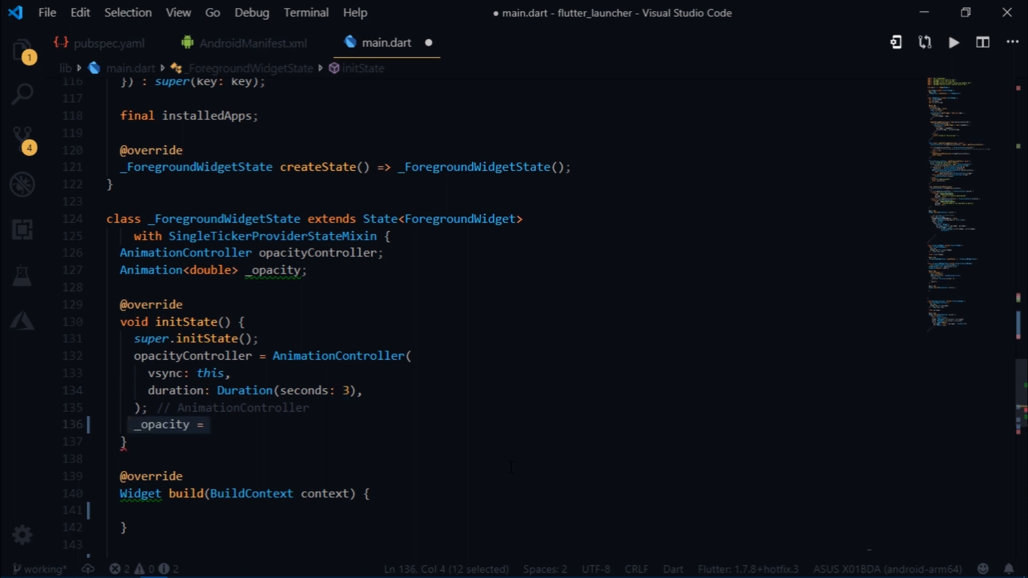
pyautogui.write('Tween()')
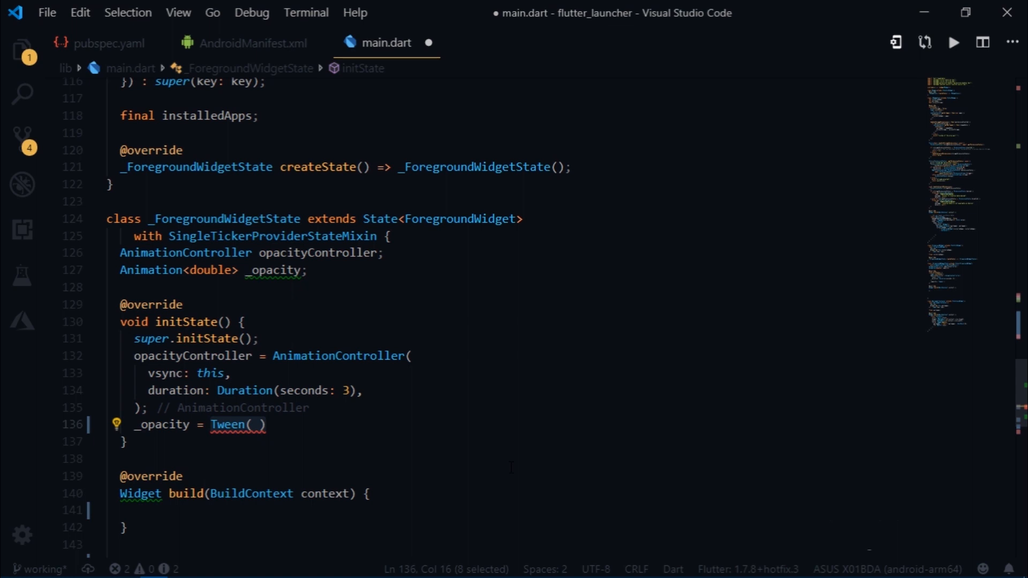
pyautogui.write('begin: 0.0,')
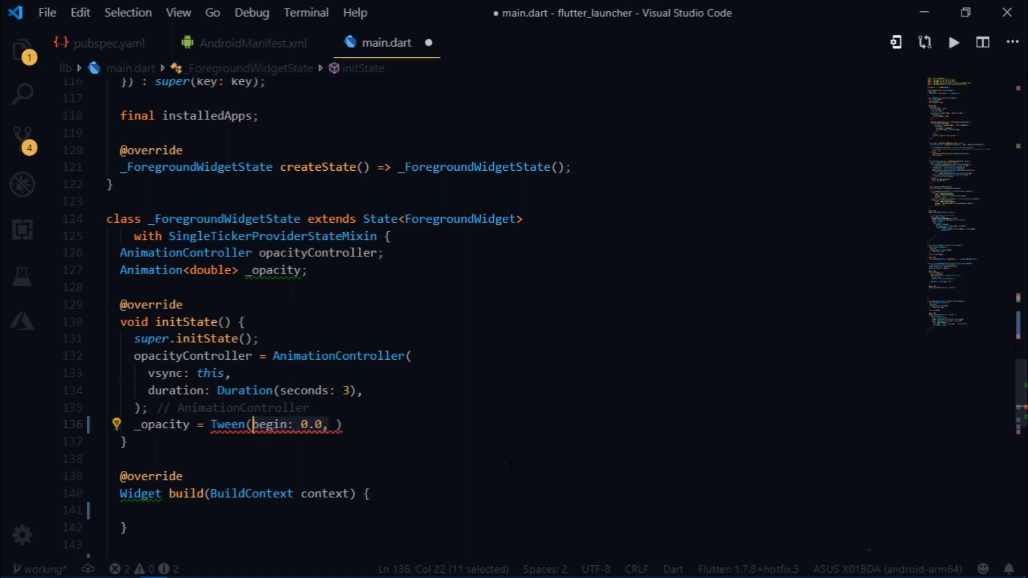
pyautogui.write('end: 1.0')
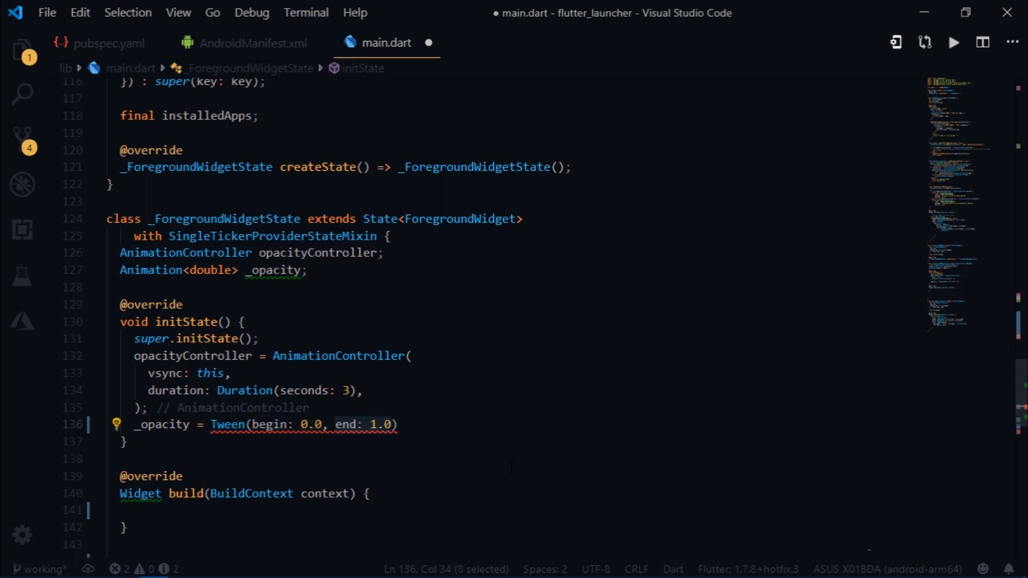
pyautogui.write('.animate();')
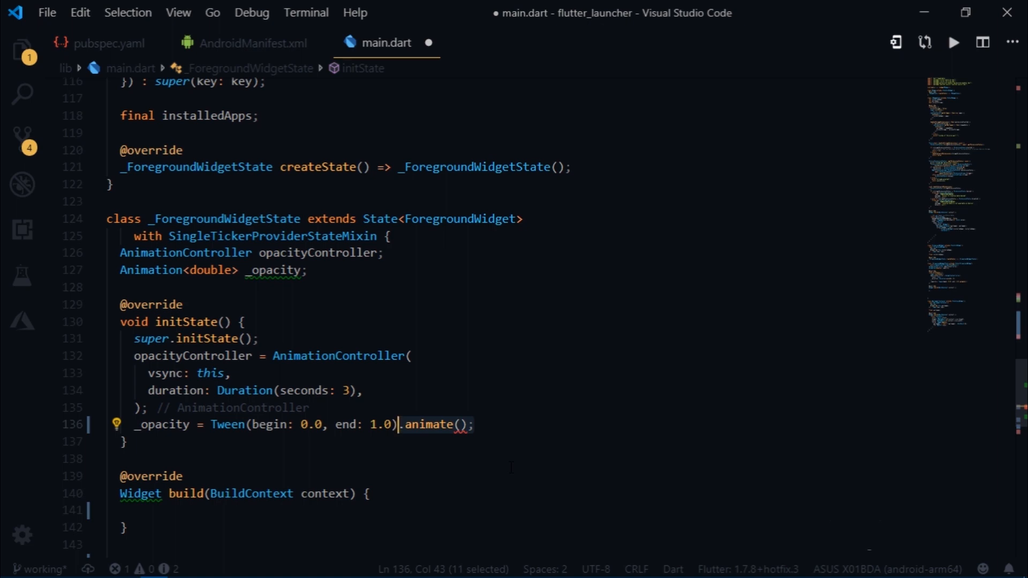
pyautogui.write('opacityController')
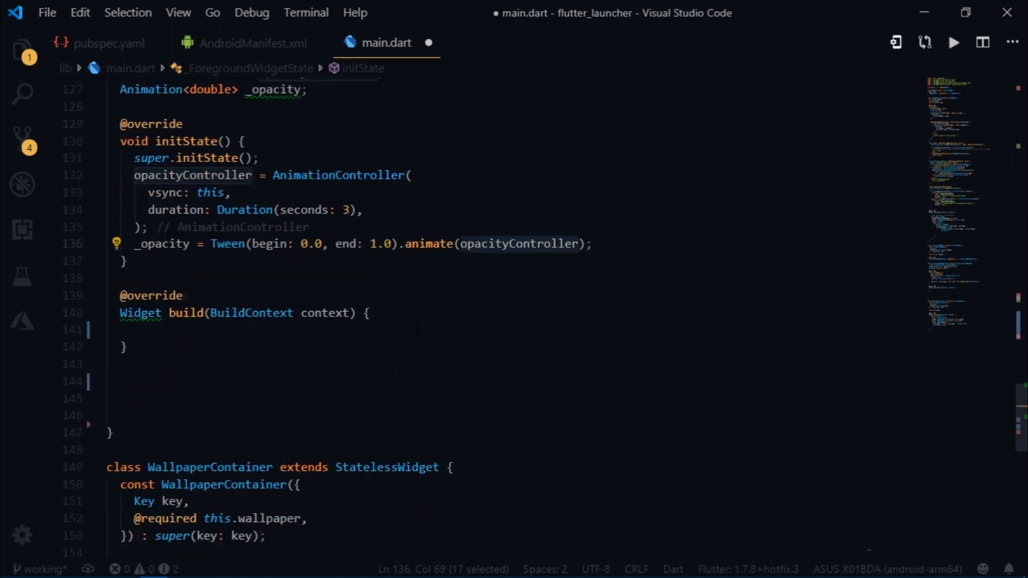
# Start opacityController.forward() in build and return a FadeTransition with opacity _opacity wrapping a child Container
pyautogui.write('opacityController.forward();')
pyautogui.write('return FadeTransition(')
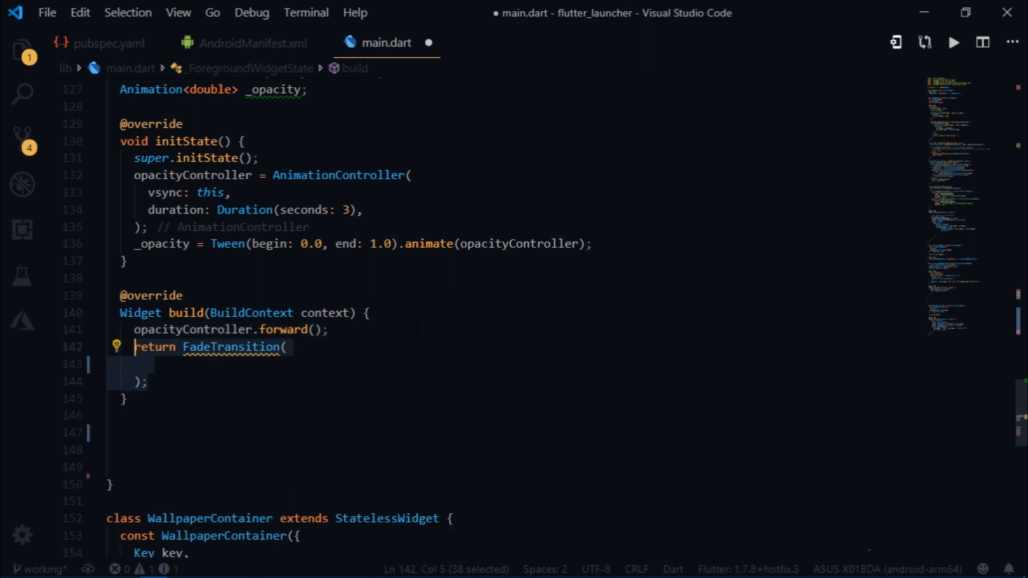
pyautogui.write('opacity: _opacity,')
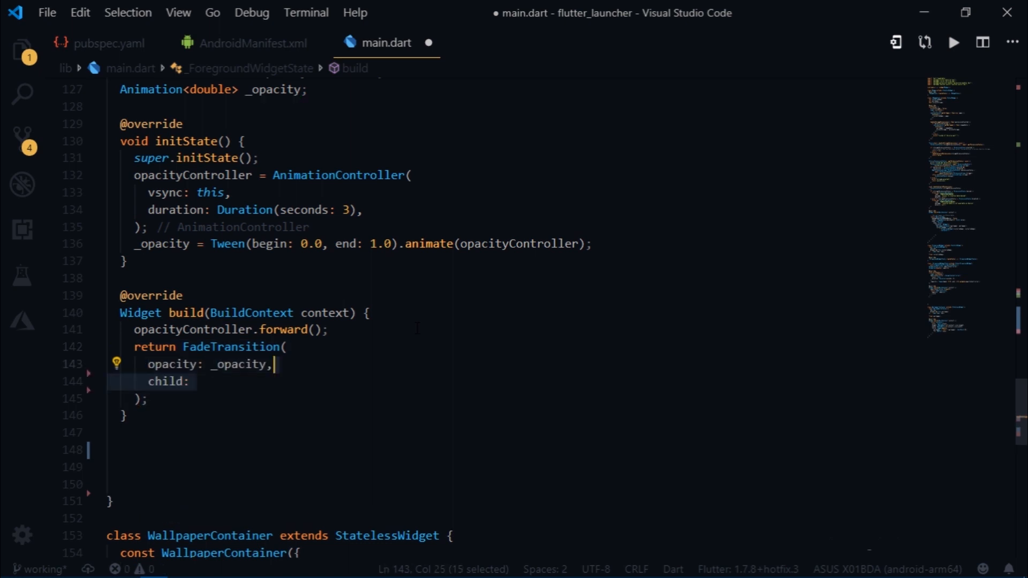
pyautogui.write('Container(')
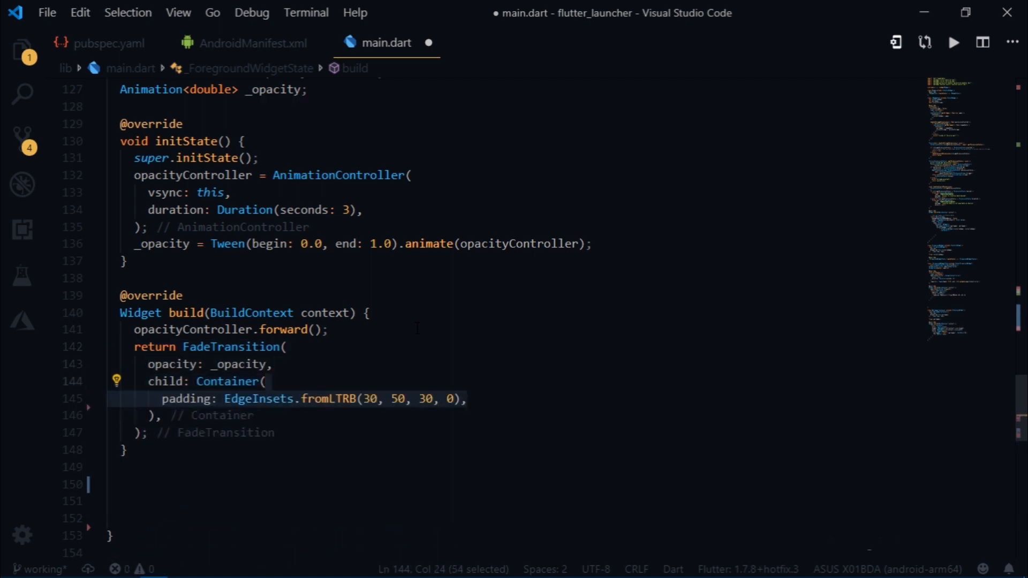
pyautogui.write('child: gridViewContainer(widget.installedApps),')
pyautogui.write('gridViewContainer() {')
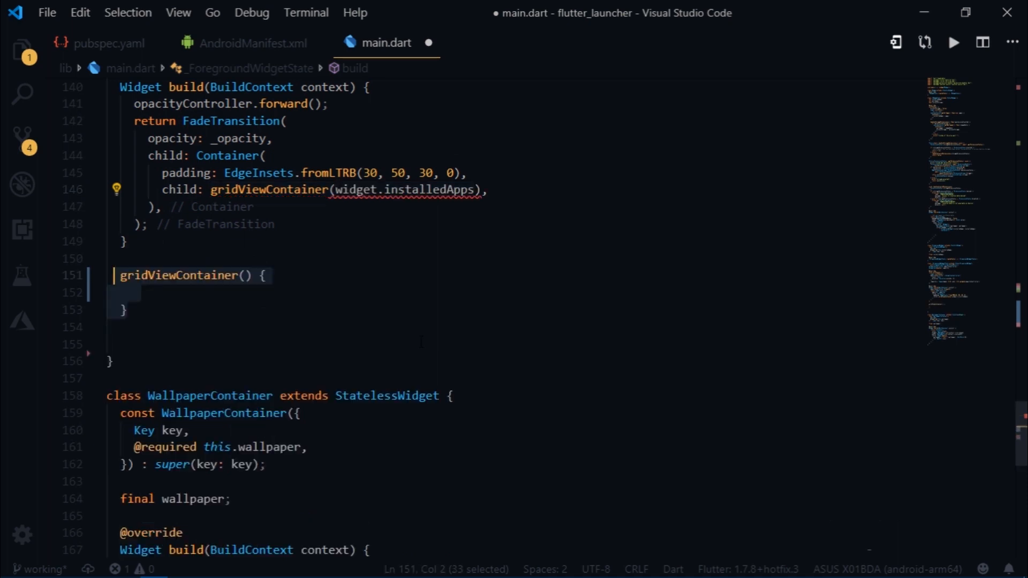
# Define gridViewContainer(installedApps) returning GridView.count with crossAxisCount 4, mainAxisSpacing 40, BouncingScrollPhysics
pyautogui.write('installedApps')
pyautogui.write('return GridView.count(')
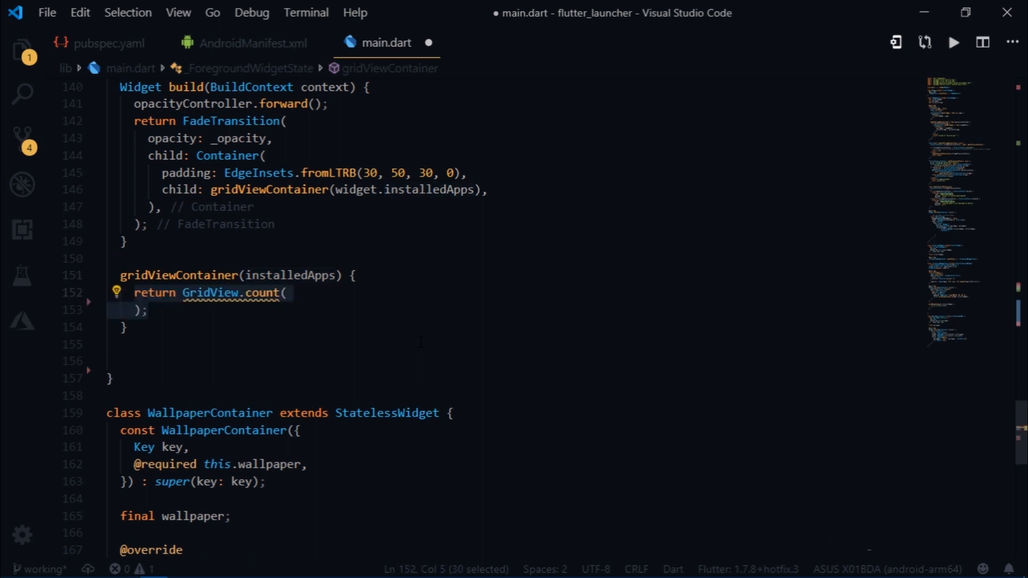
pyautogui.write('crossAxisCount: 4,')
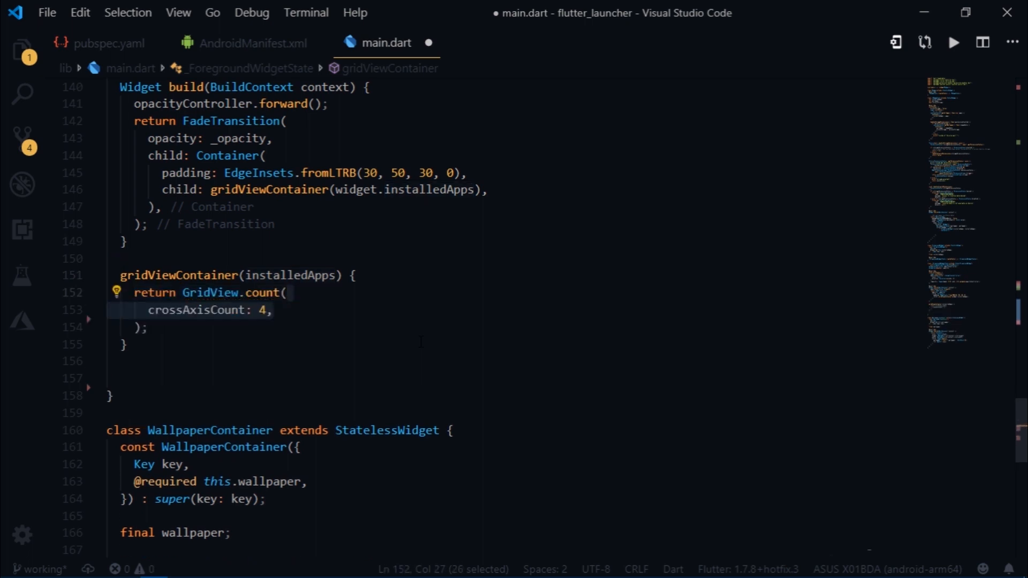
pyautogui.write('mainAxisSpacing: 40,')
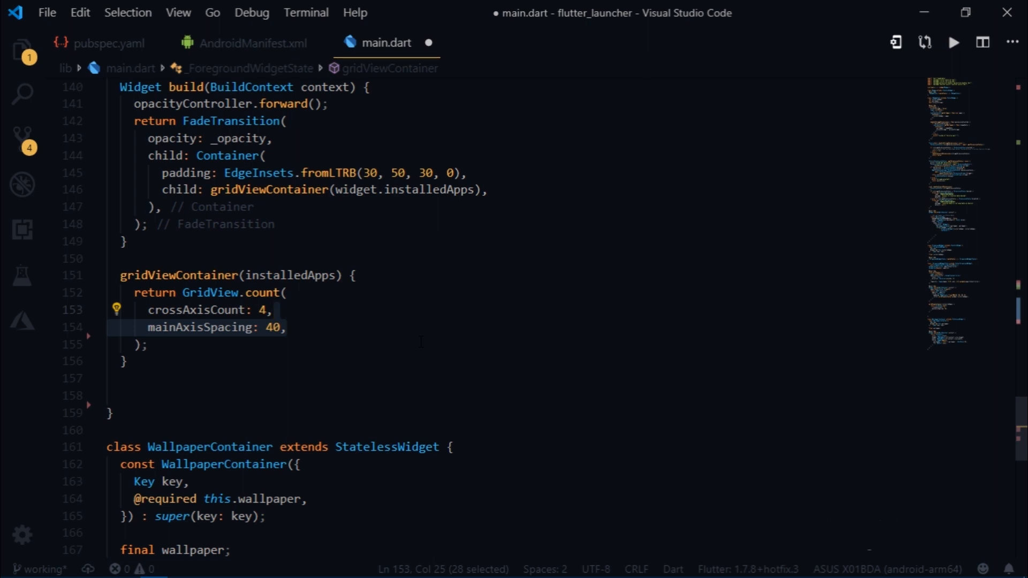
pyautogui.write('physics: BouncingScrollPhysics(),')
pyautogui.write('children: List.generate(')
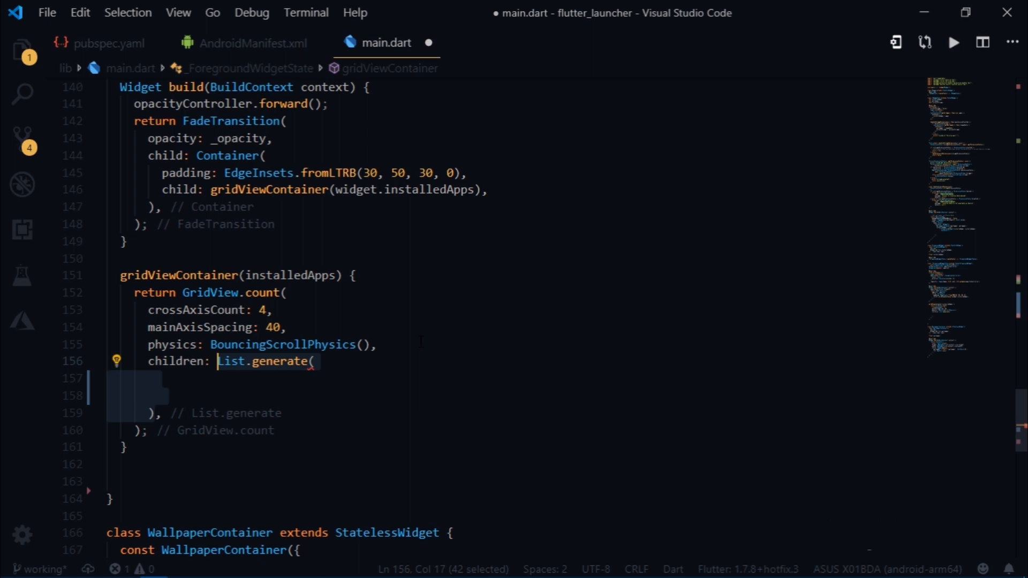
# Generate one cell per app with List.generate over installedApps.length, or 0 when null
pyautogui.write('installedApps != null')
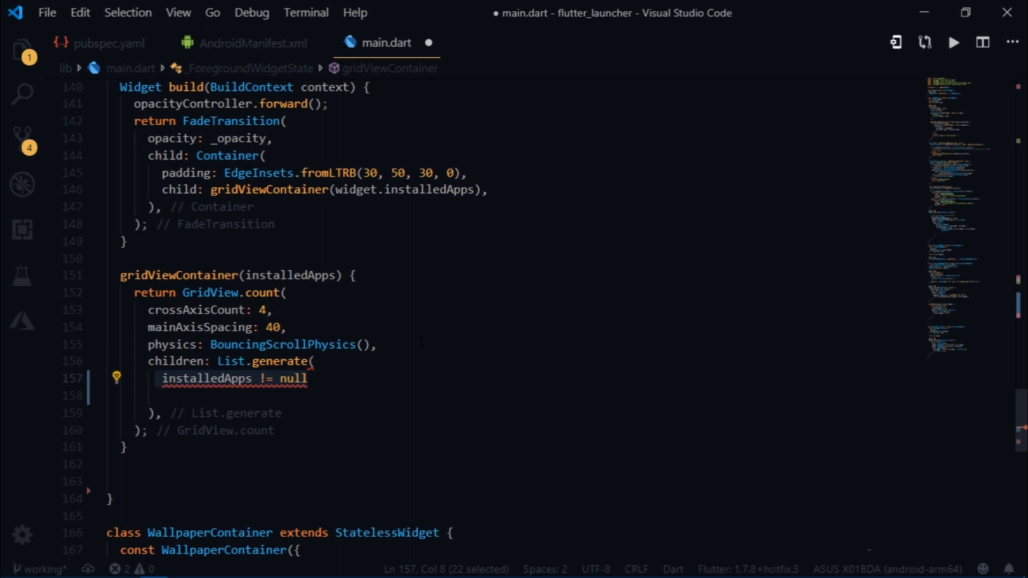
pyautogui.write('? installedApps.length')
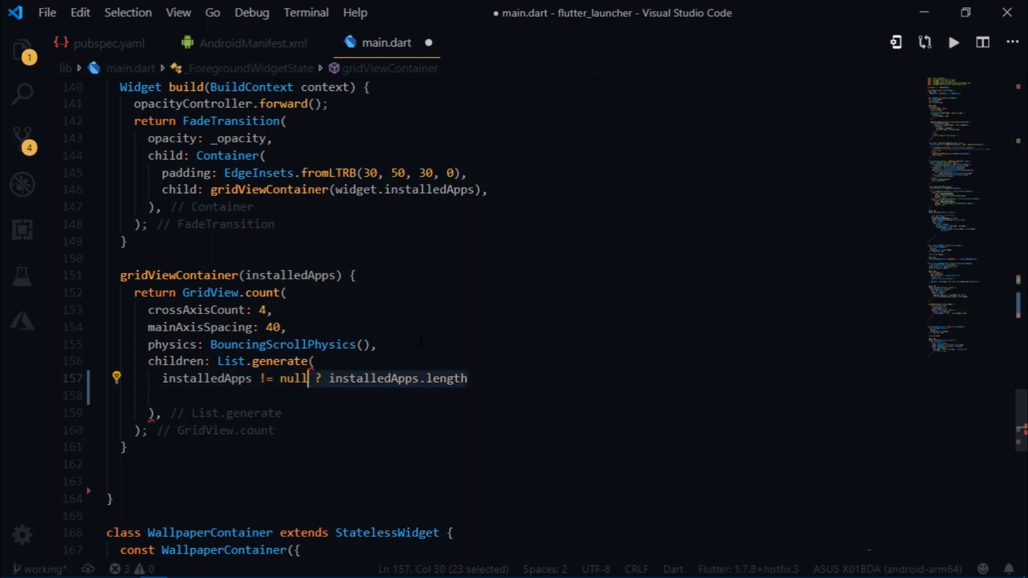
pyautogui.write(': 0,')
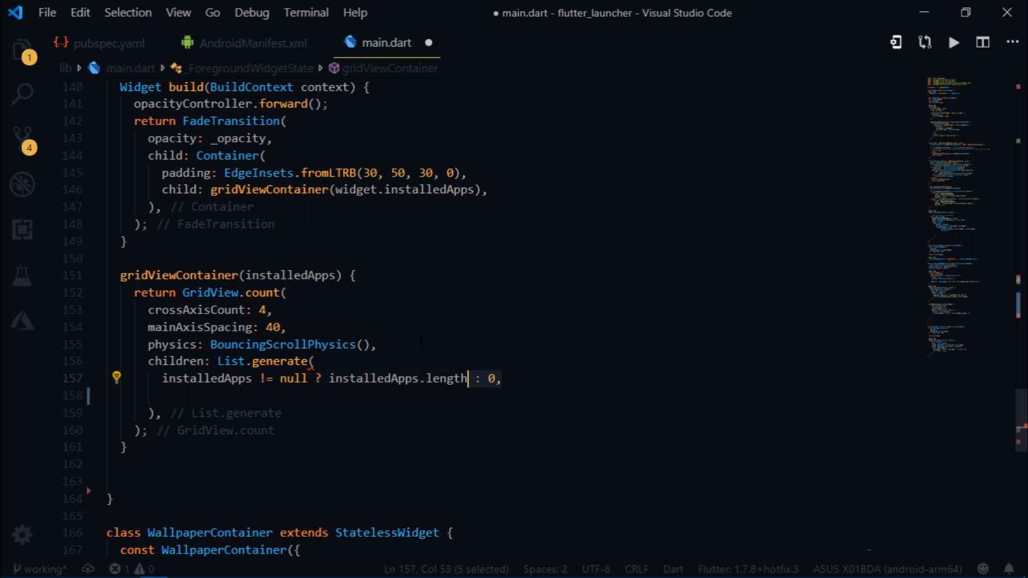
pyautogui.write('(index) {')
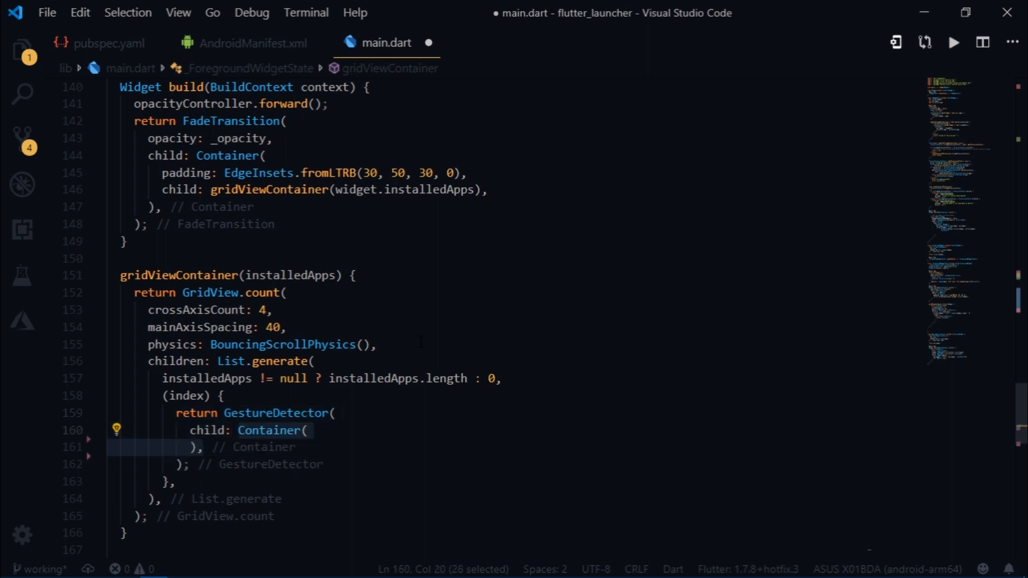
# Make each cell a min-size Column whose children start with iconContainer(index)
pyautogui.write('child: Column(')
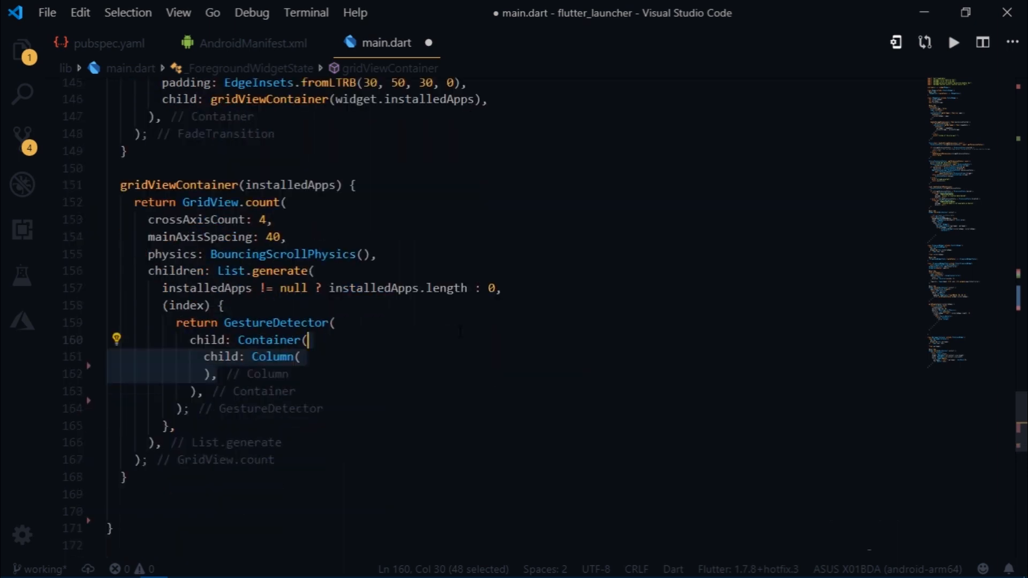
pyautogui.write('mainAxisSize: MainAxisSize.min,')
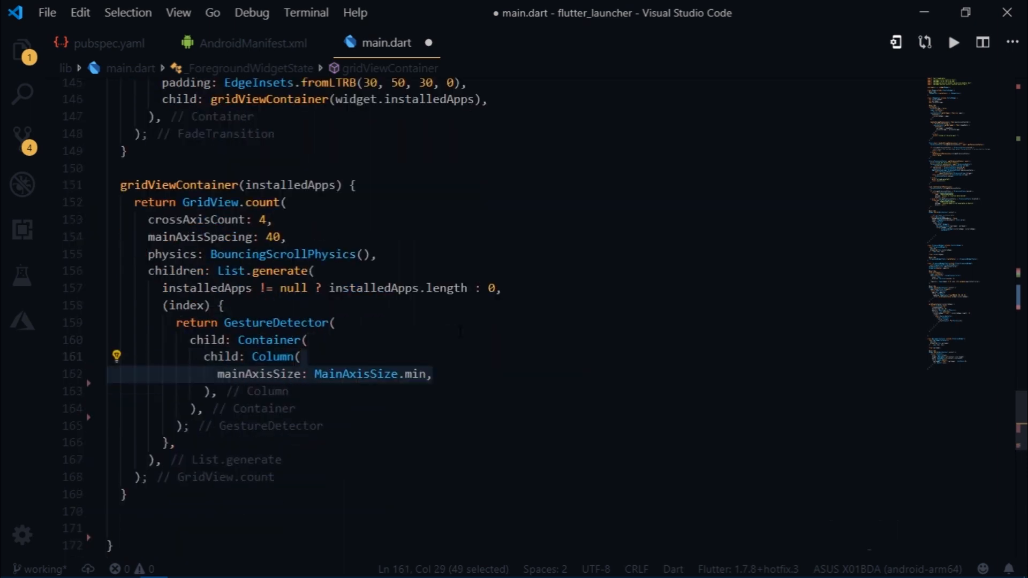
pyautogui.write('children: <Widget>[')
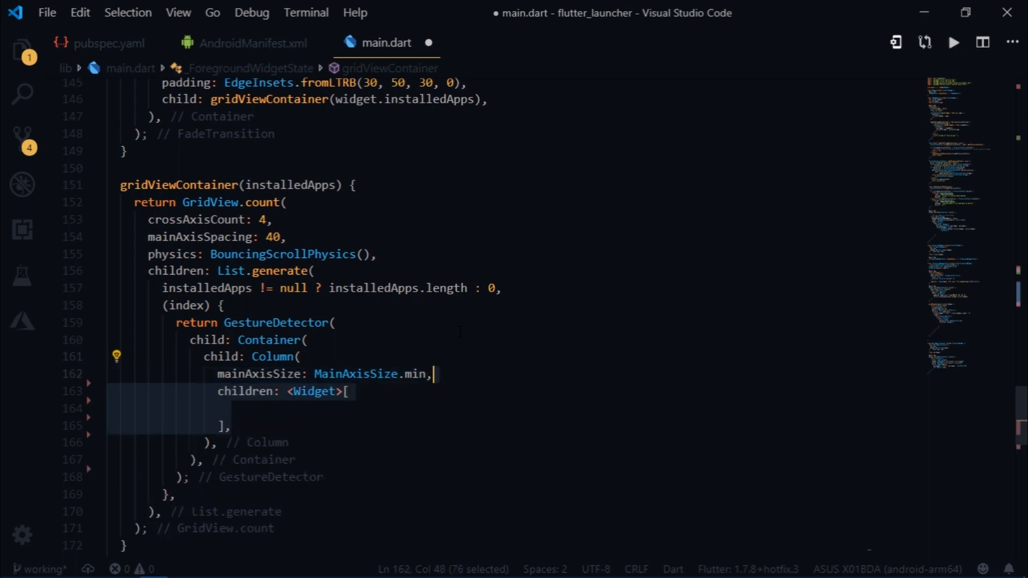
pyautogui.write('iconContainer(index),')
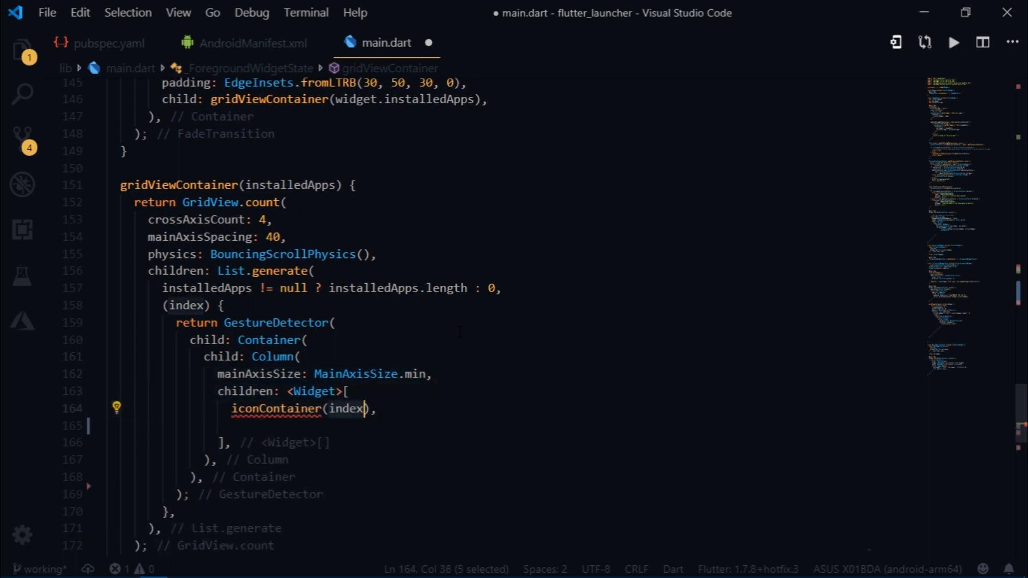
# Define iconContainer returning Image.memory of widget.installedApps[index]["icon"] or Uint8List(0), height 50, with try/catch returning Container()
pyautogui.scroll(-3)
pyautogui.write('return Image.memory(')
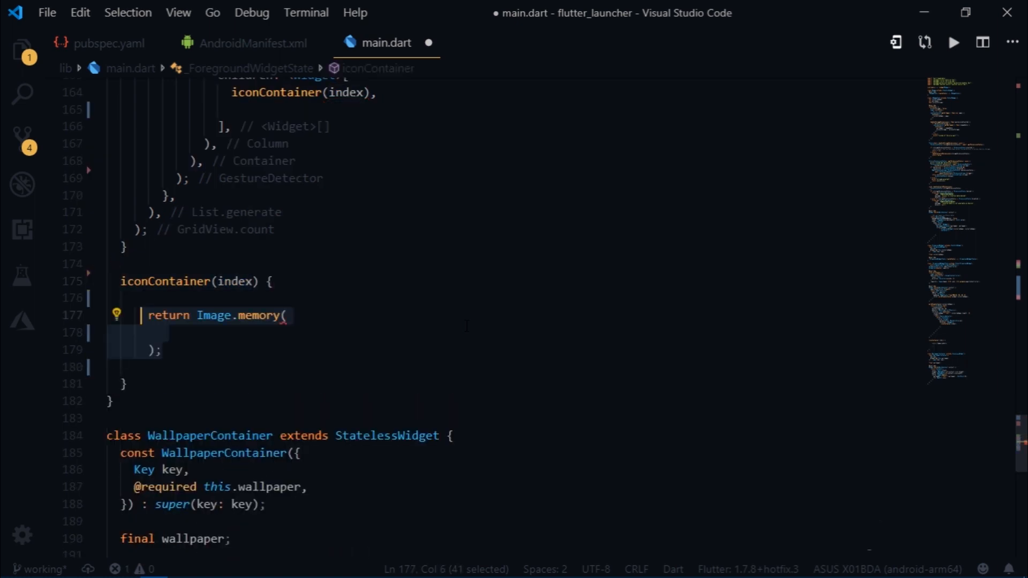
pyautogui.write('widget.installedApps[index]')
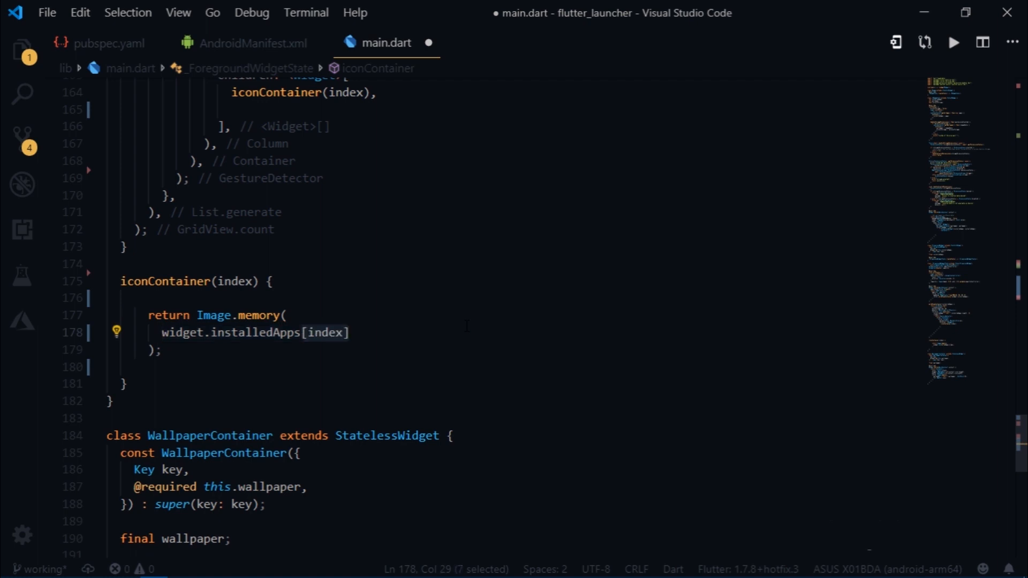
pyautogui.write('["icon"] != null')
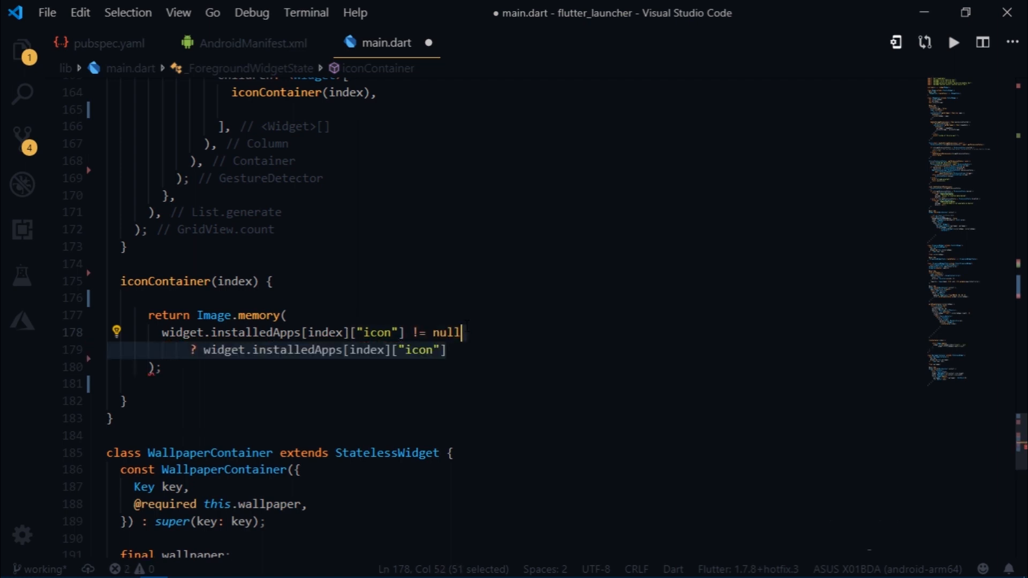
pyautogui.write(': Uint8List(0),')
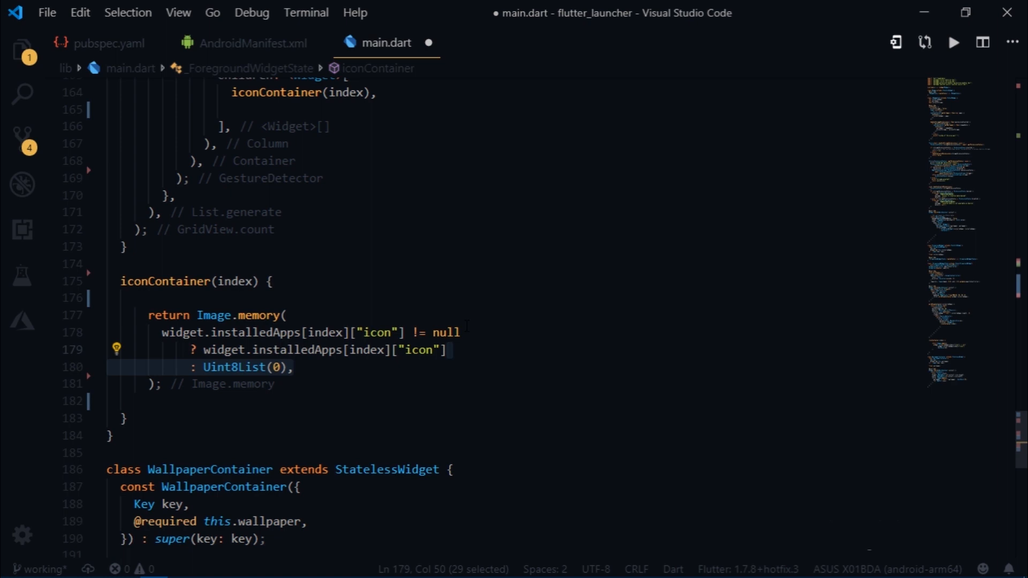
pyautogui.write('height: 50,')
pyautogui.write('} catch (e) {')
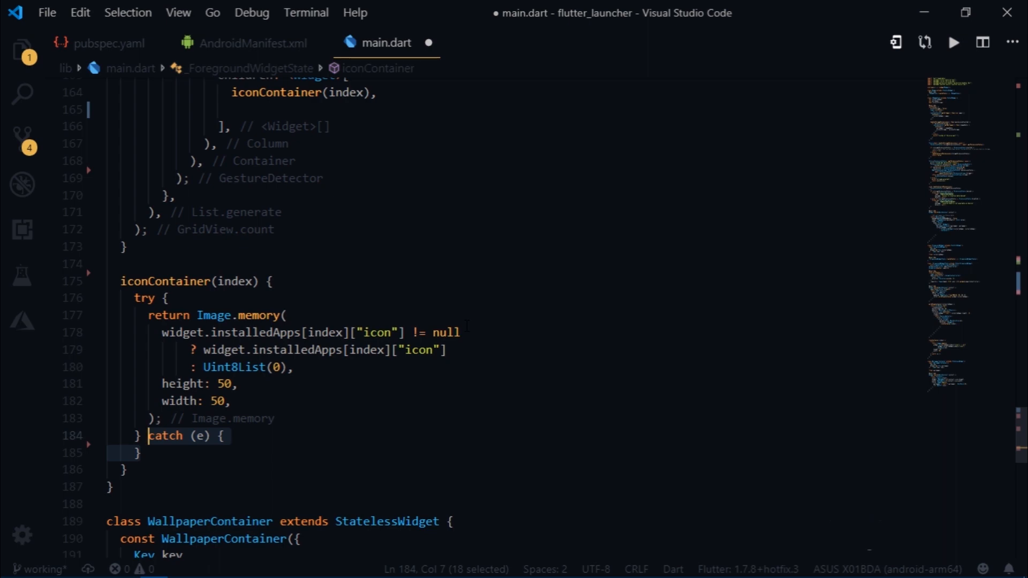
pyautogui.write('return Container();')
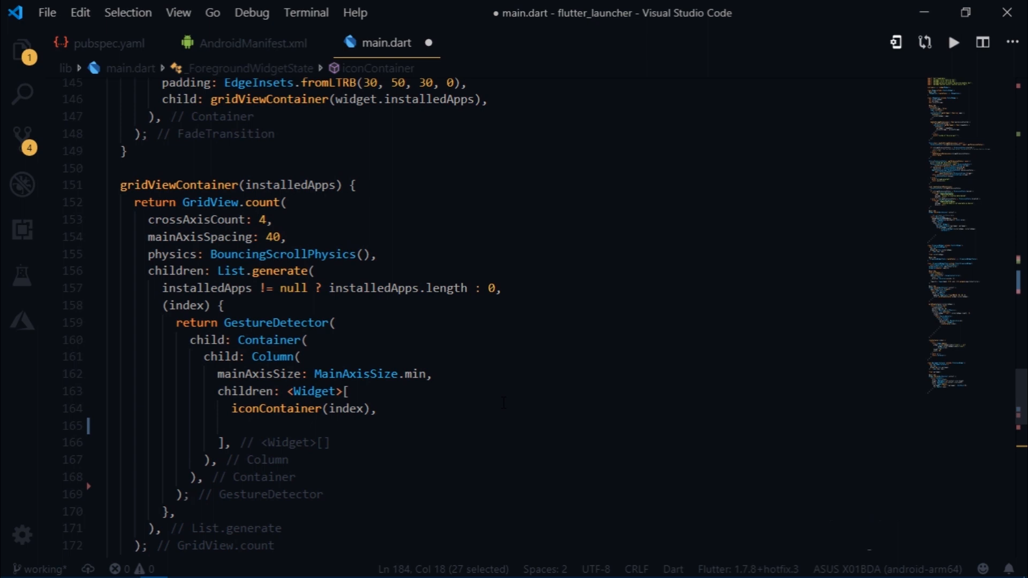
# Add a SizedBox of height 10 and a Text showing installedApps[index]["label"] below the icon
pyautogui.write('SizedBox(height: 10)')
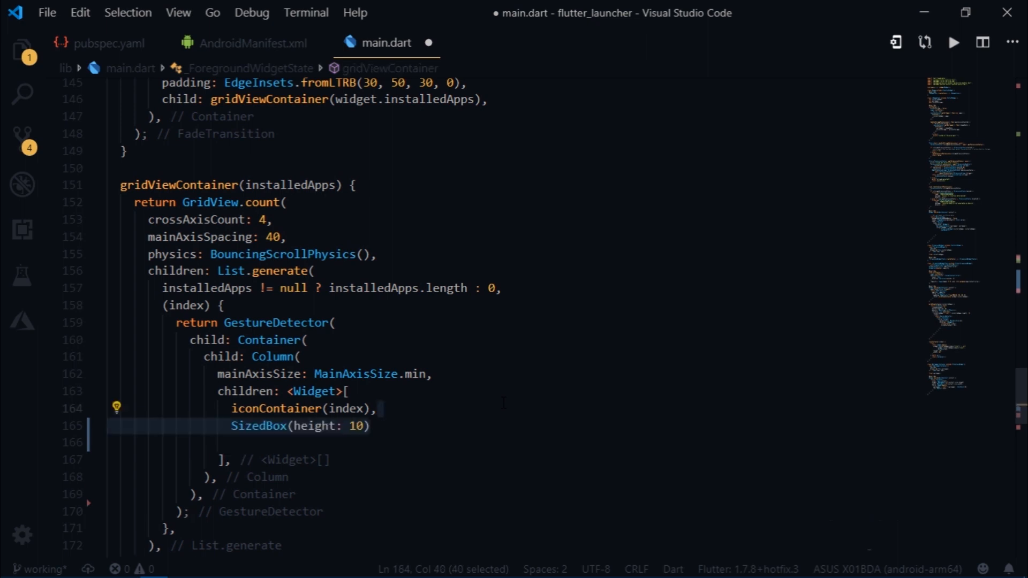
pyautogui.write('Text(')
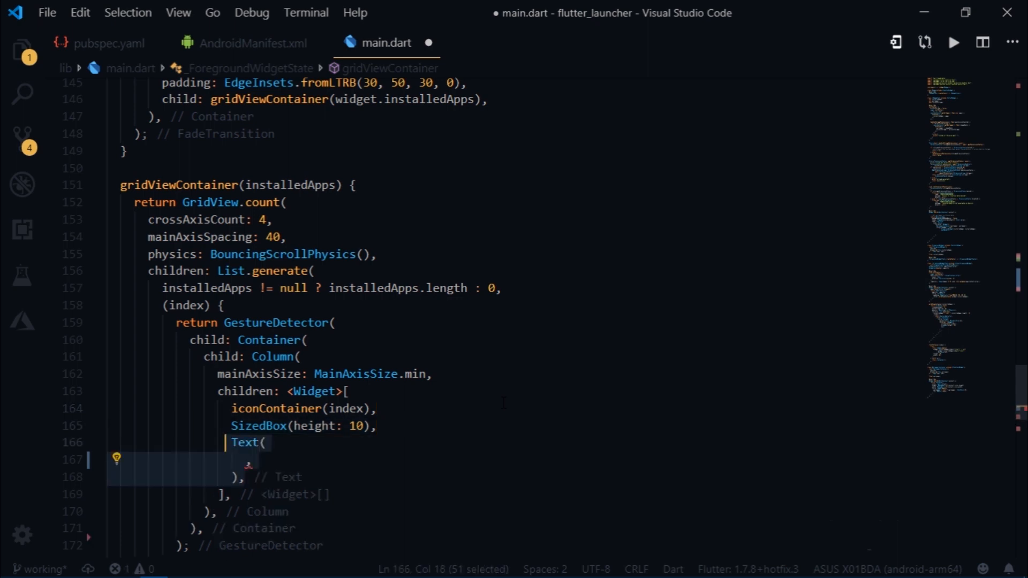
pyautogui.write('installedApps')
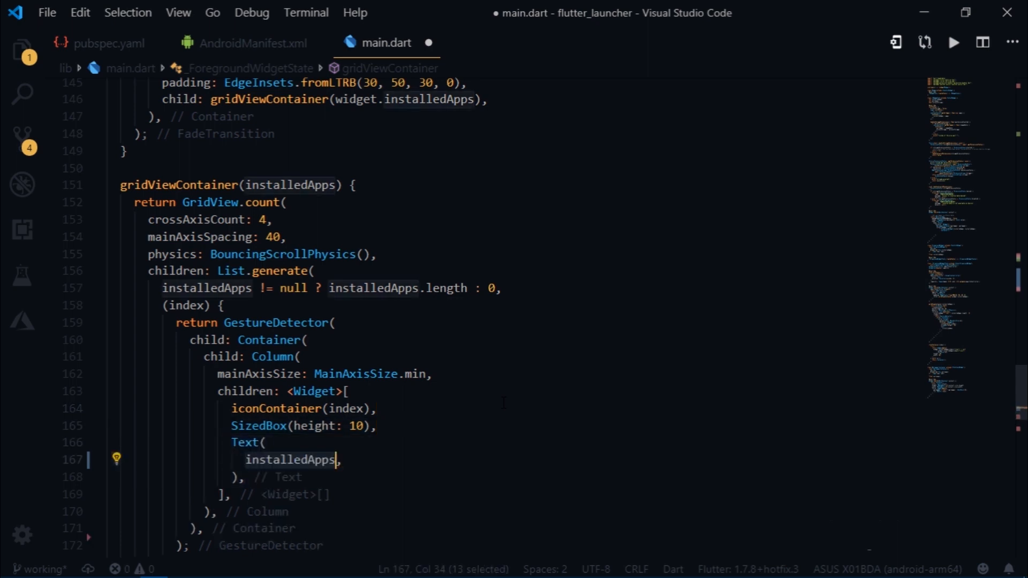
pyautogui.write('[index]["label"]')
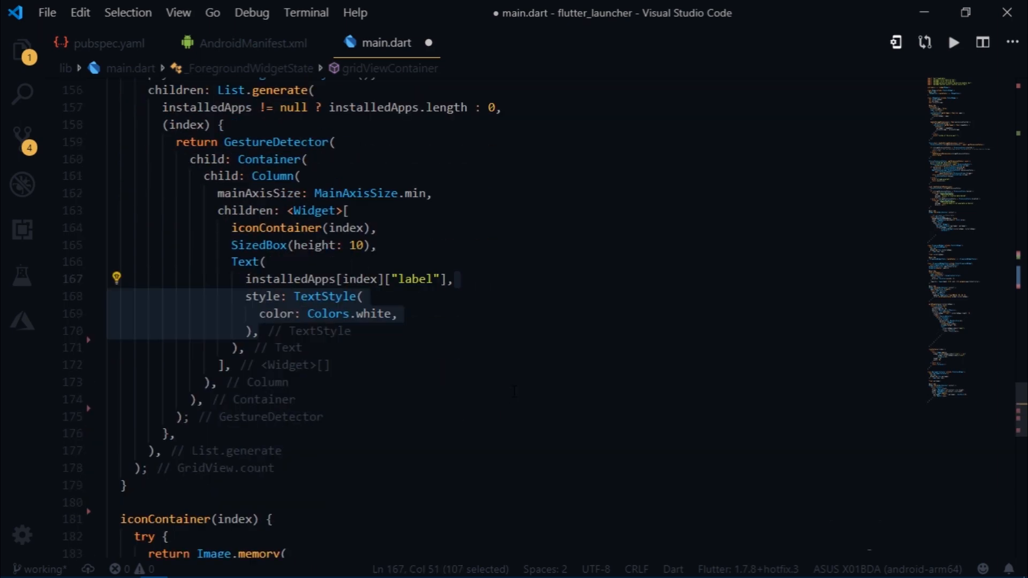
# Centre the label text, limit it to one line with ellipsis overflow
pyautogui.write('textAlign: TextAlign.center,')
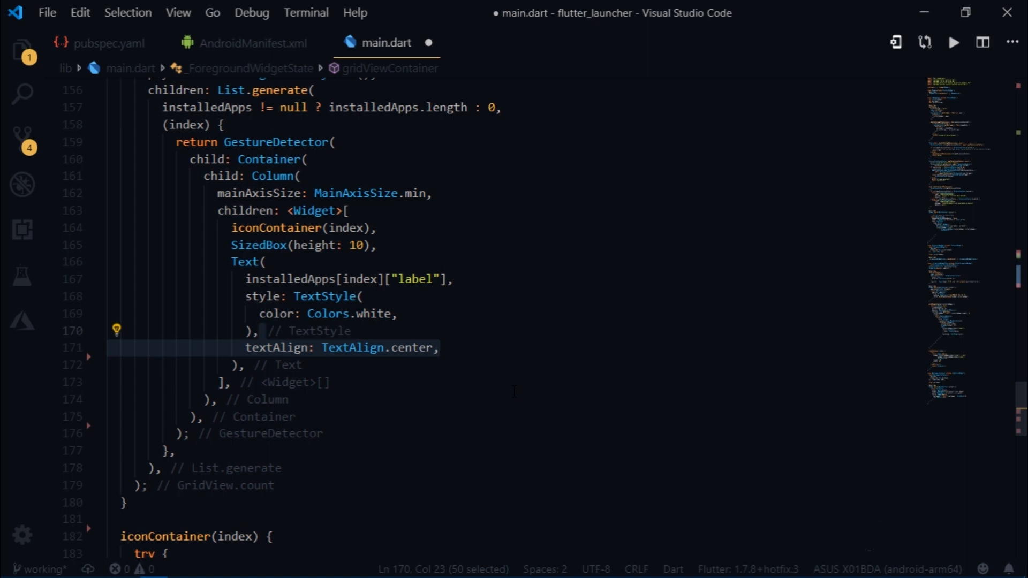
pyautogui.write('maxLines: 1,')
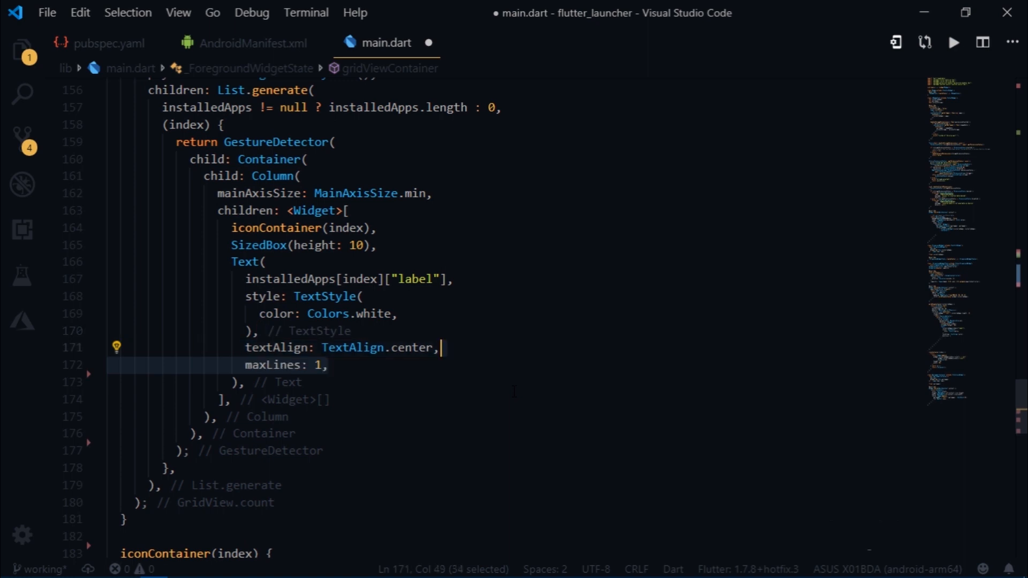
pyautogui.write('overflow: TextOverflow.ellipsis,')
pyautogui.write('onTap: () =>')
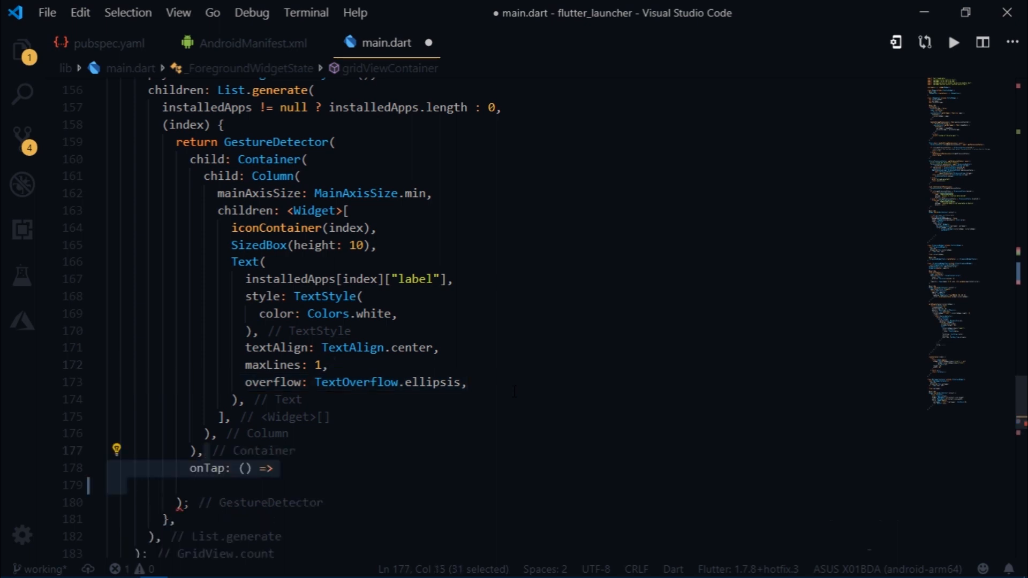
# Make onTap call LauncherAssist.launchApp(installedApps[index]["package"])
pyautogui.write('LauncherAssist')
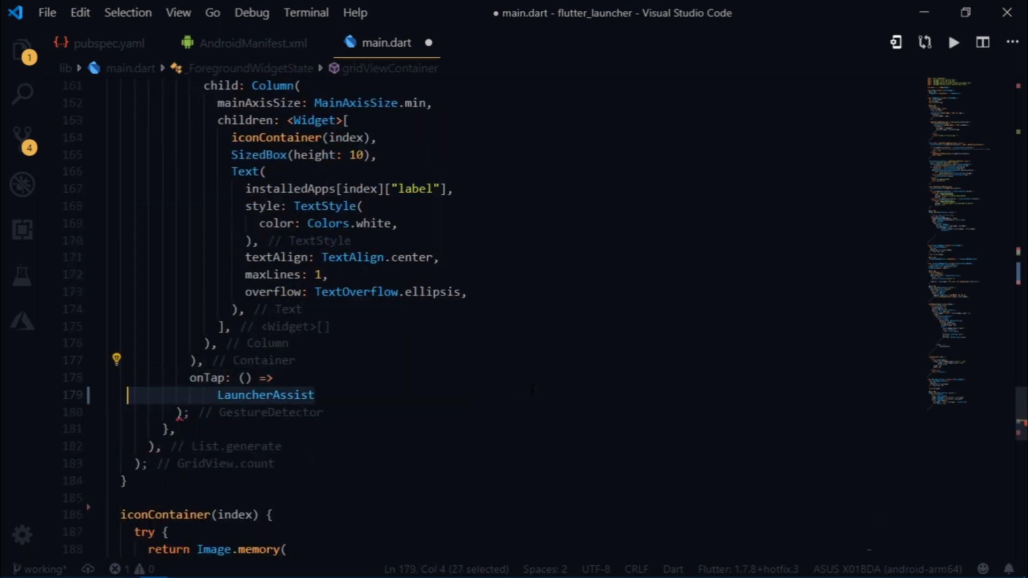
pyautogui.write('.launchApp(),')
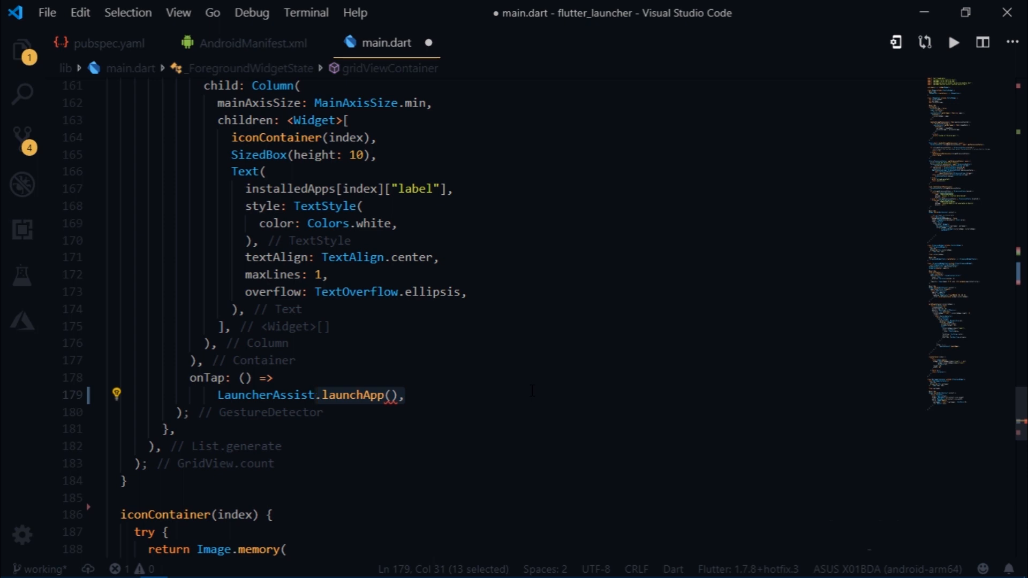
pyautogui.write('installedApps[index]')
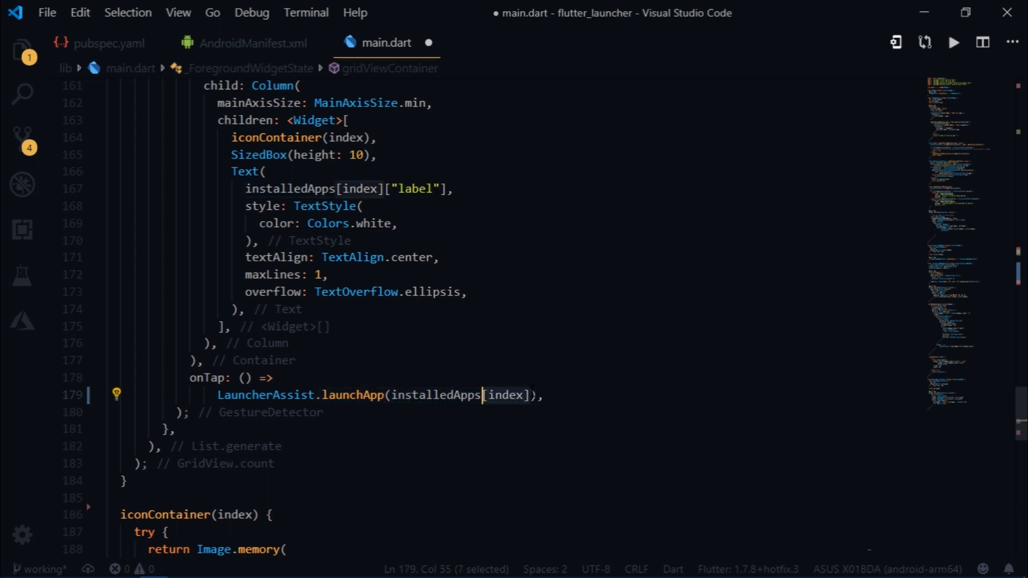
pyautogui.write('["package"]')
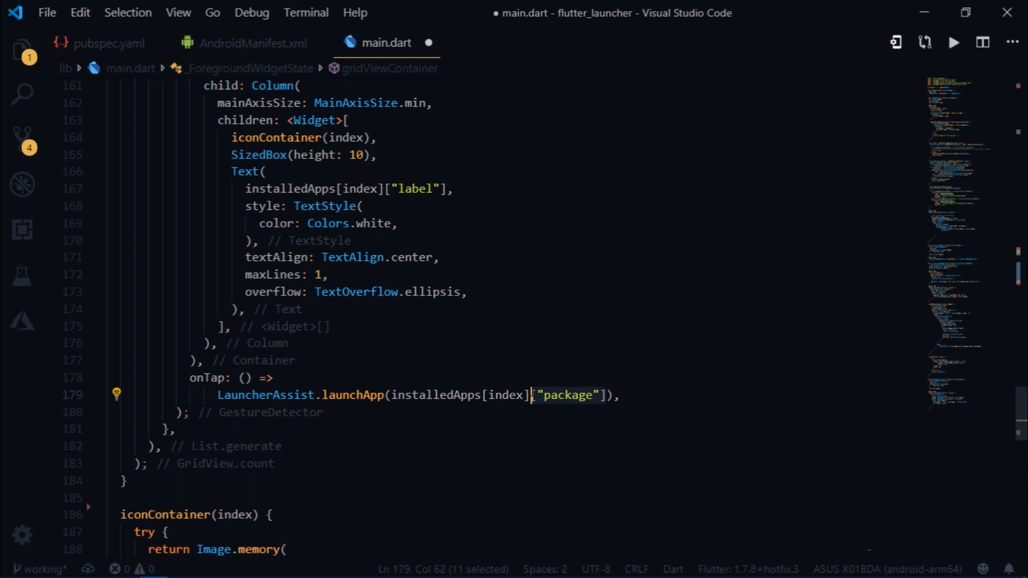
pyautogui.moveTo(740, 376)
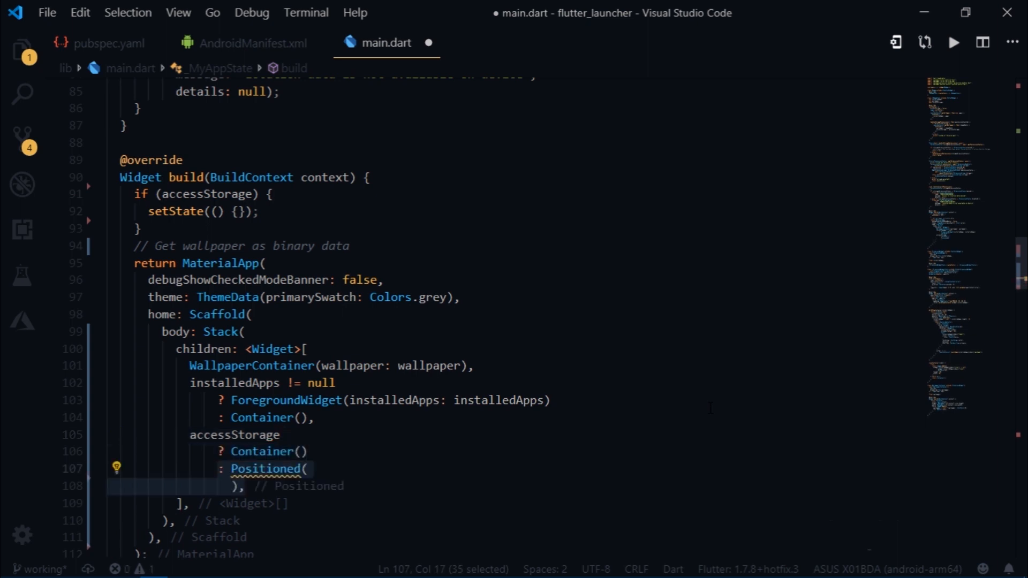
# Position the storage-permission tooltip at top 0, left 20 inside a SafeArea with an Icon child
pyautogui.scroll(-3)
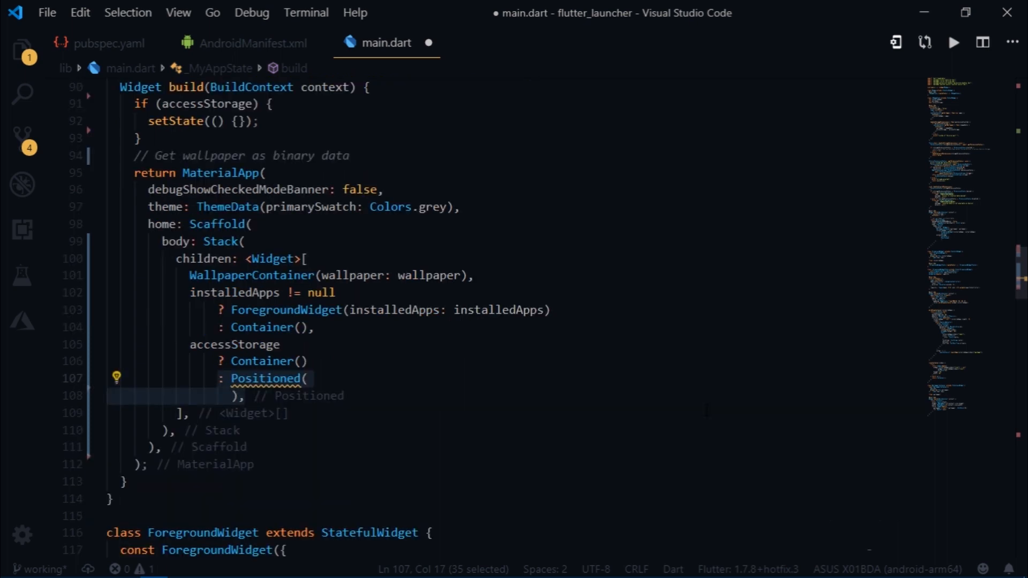
pyautogui.write('top: 0,')
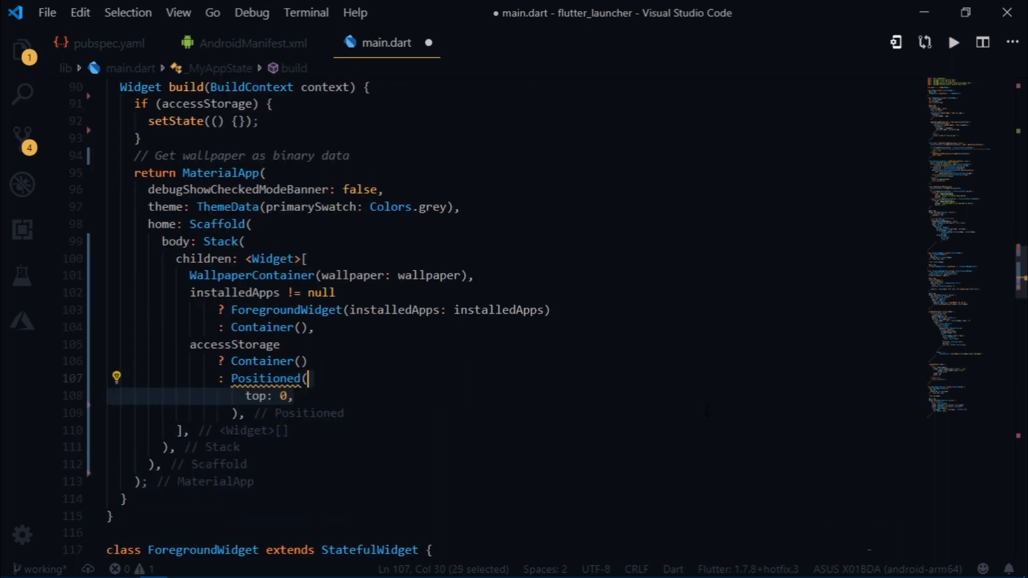
pyautogui.write('left: 20,')
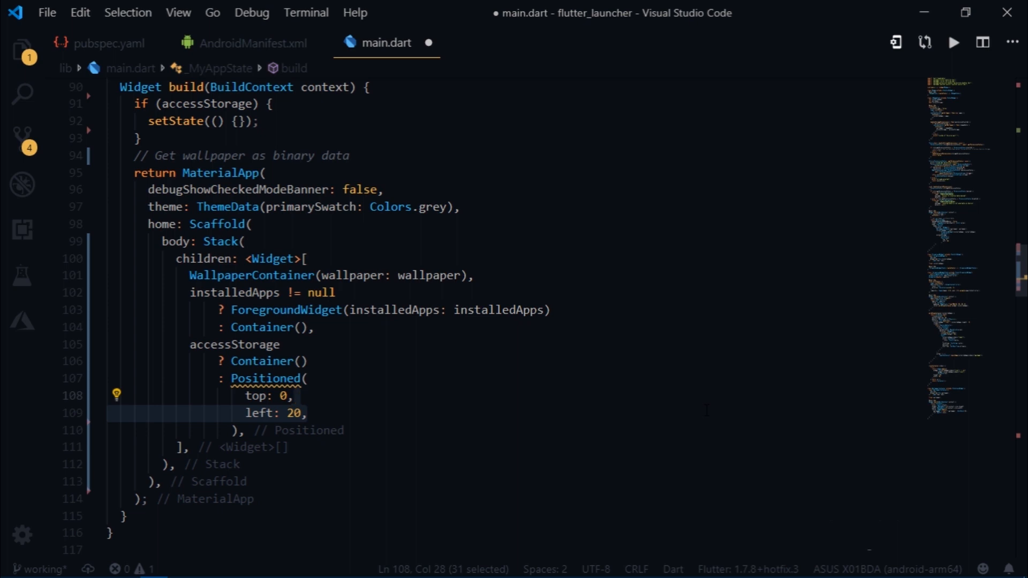
pyautogui.write('child: SafeArea(')
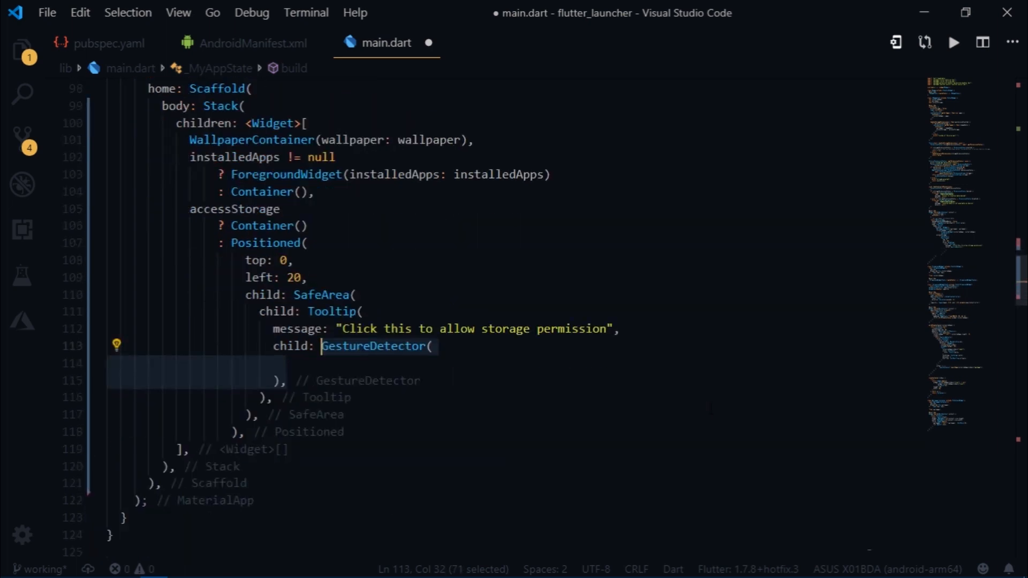
pyautogui.write('child: Icon(')
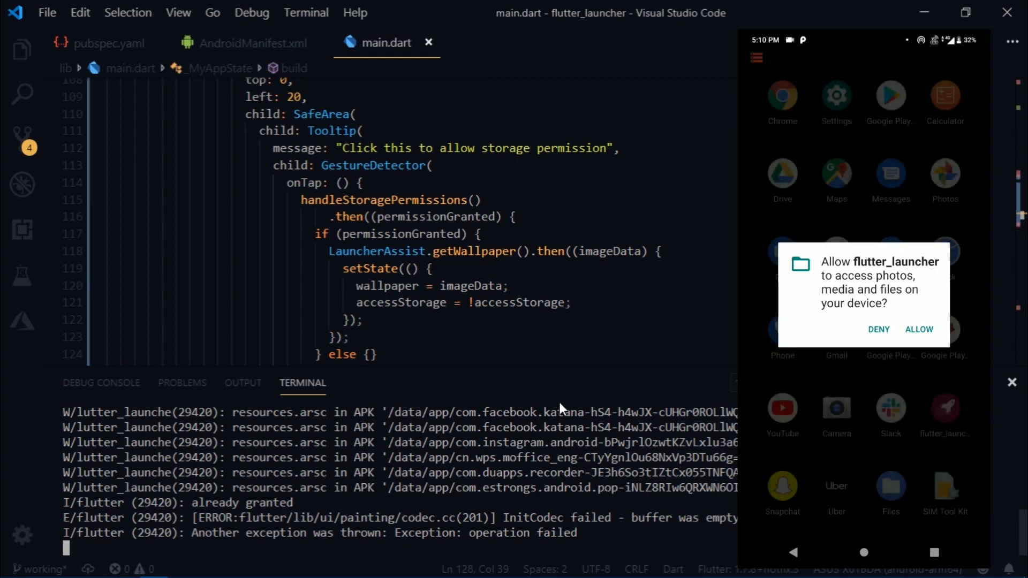
# Allow storage access on the phone and return to editing the build method
pyautogui.click(918, 328)
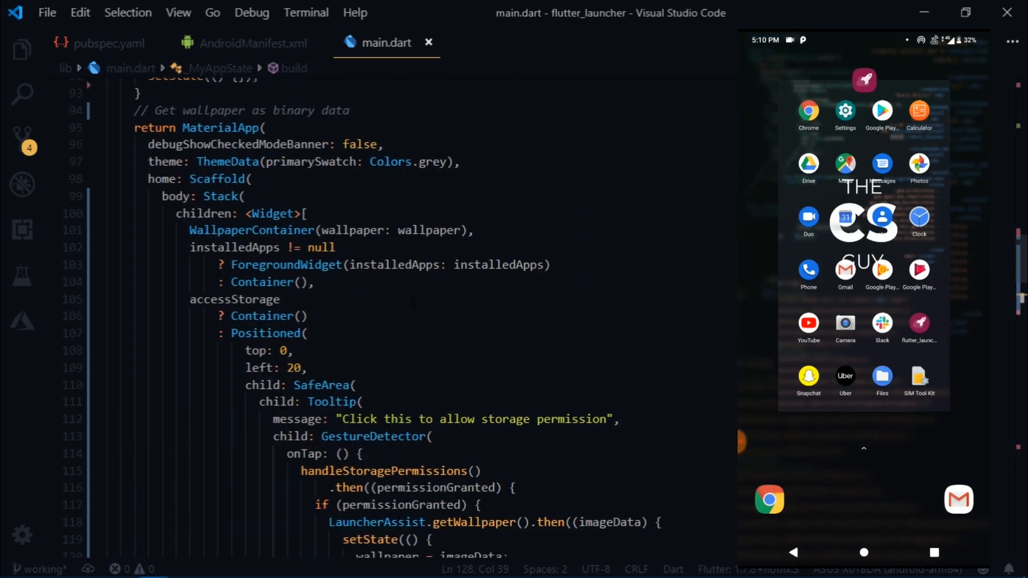
pyautogui.click(220, 196)
pyautogui.write('WillPopScope')
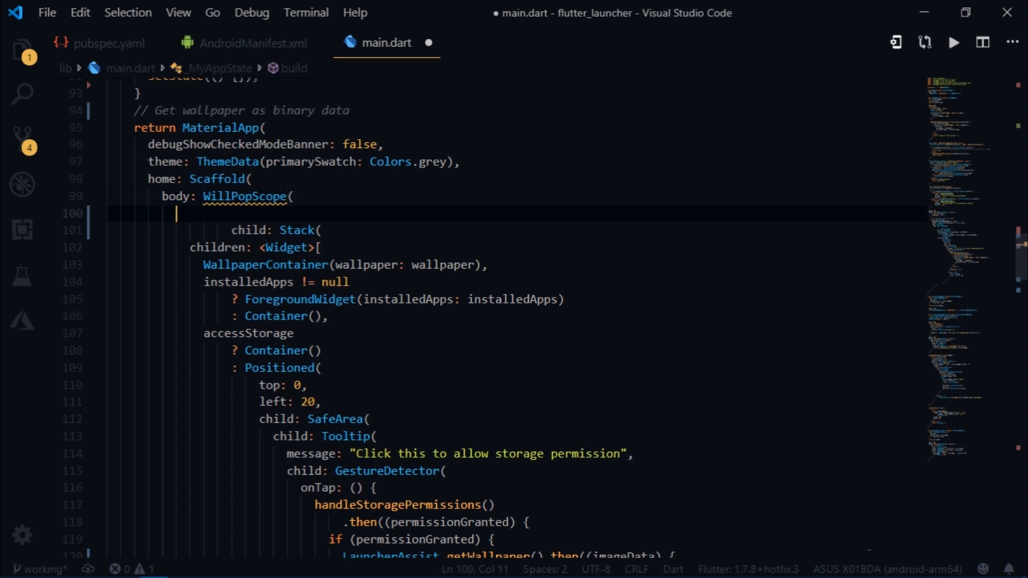
# Add an onWillPop handler starting '() => Future' to the WillPopScope
pyautogui.write('onWillPop: ,')
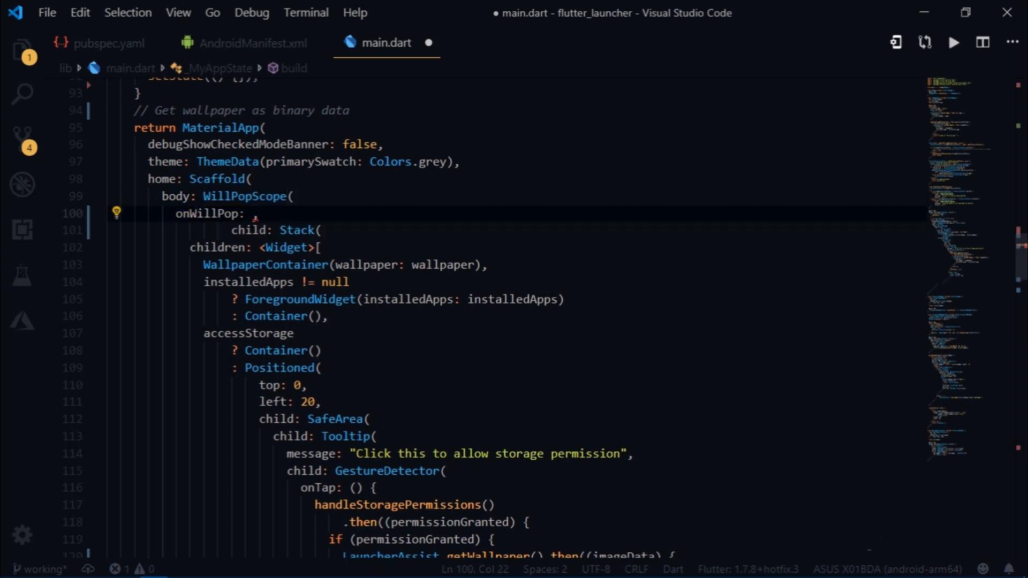
pyautogui.write('()=>Futu')
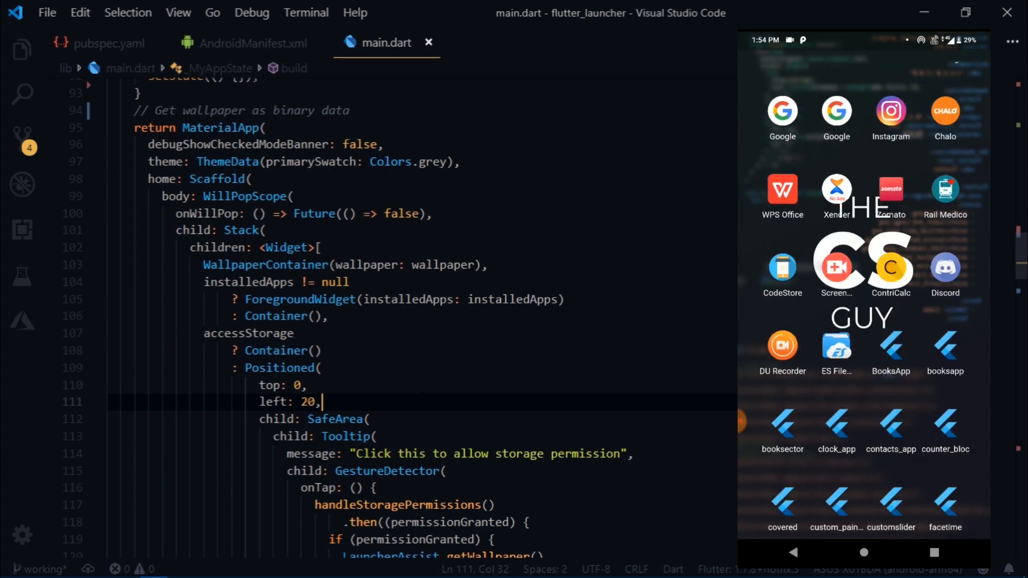
# Scroll down through the launcher's app grid on the phone
pyautogui.scroll(-3)
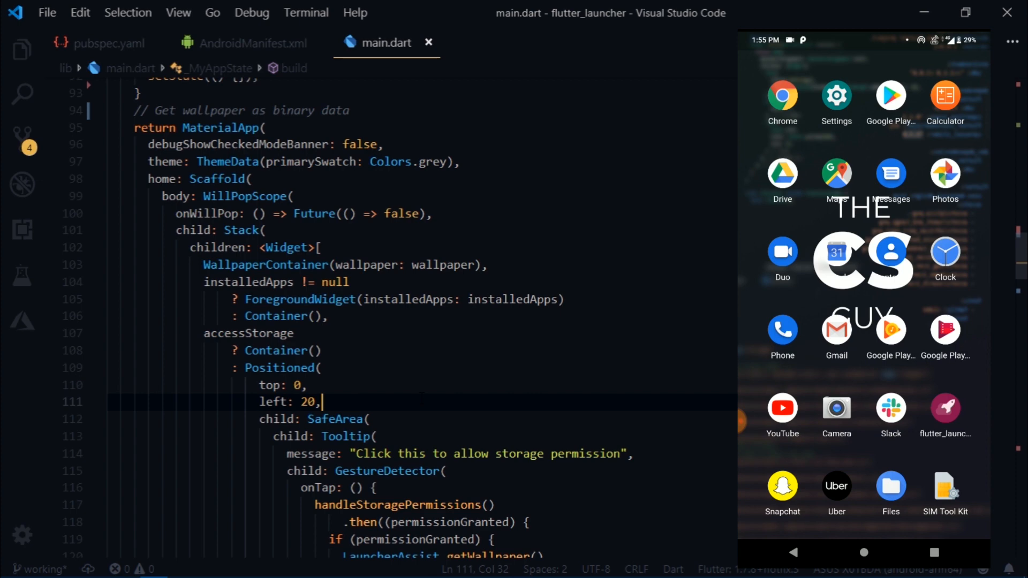
pyautogui.scroll(-3)
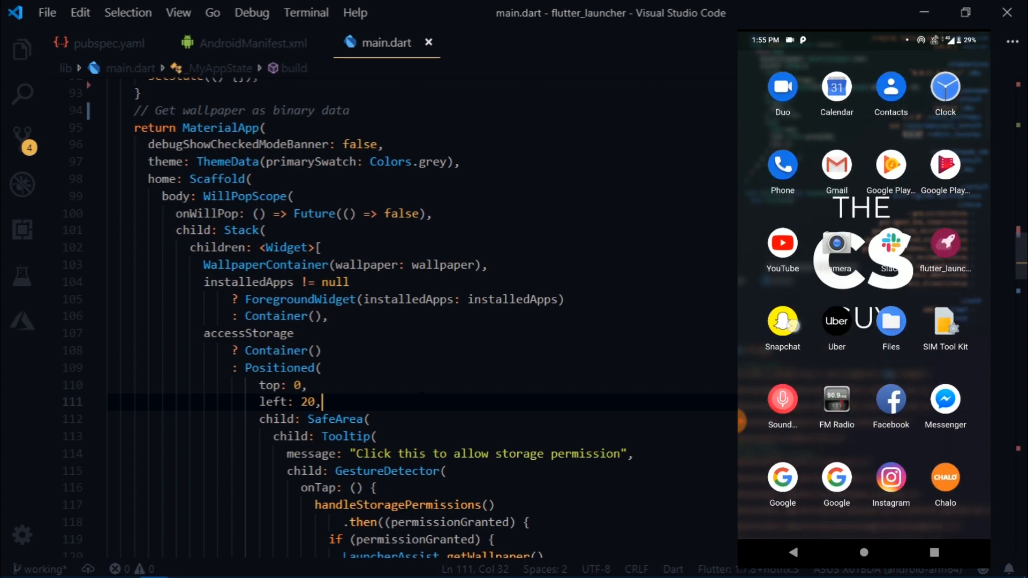
pyautogui.scroll(-3)
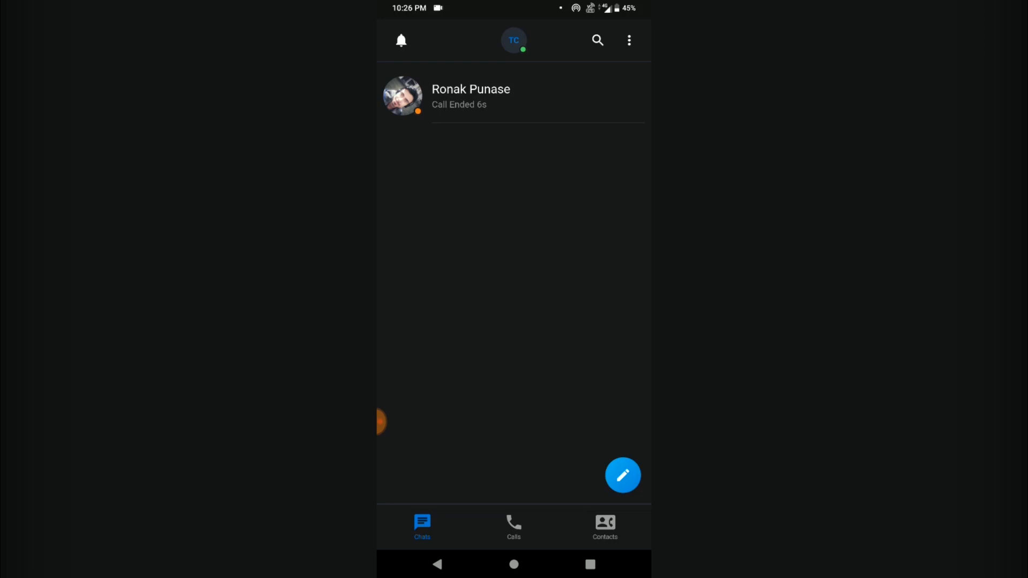
# Browse the Calls, Chats and Contacts tabs and switch the second phone to its chats list
pyautogui.click(513, 527)
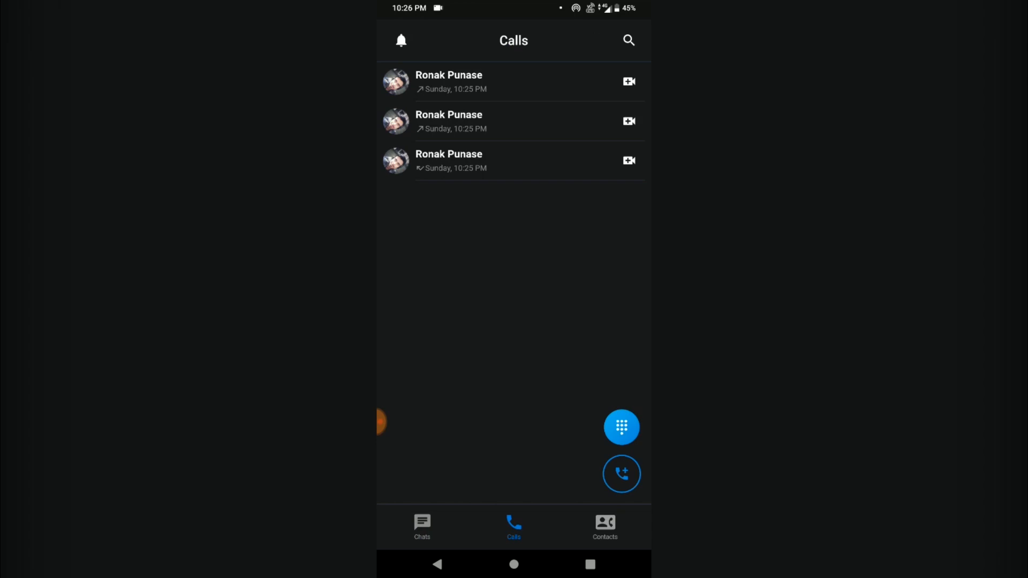
pyautogui.click(422, 528)
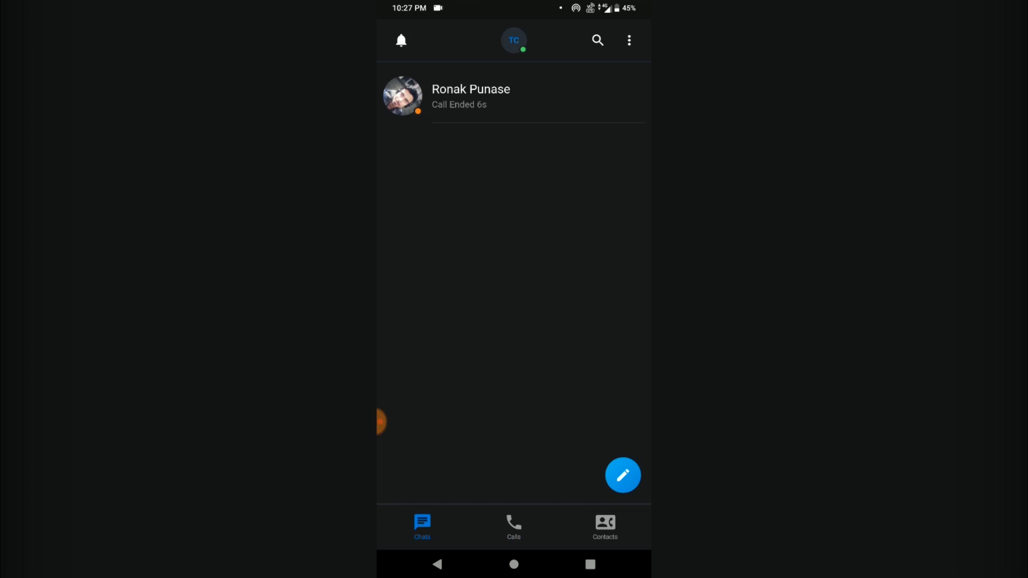
pyautogui.click(604, 527)
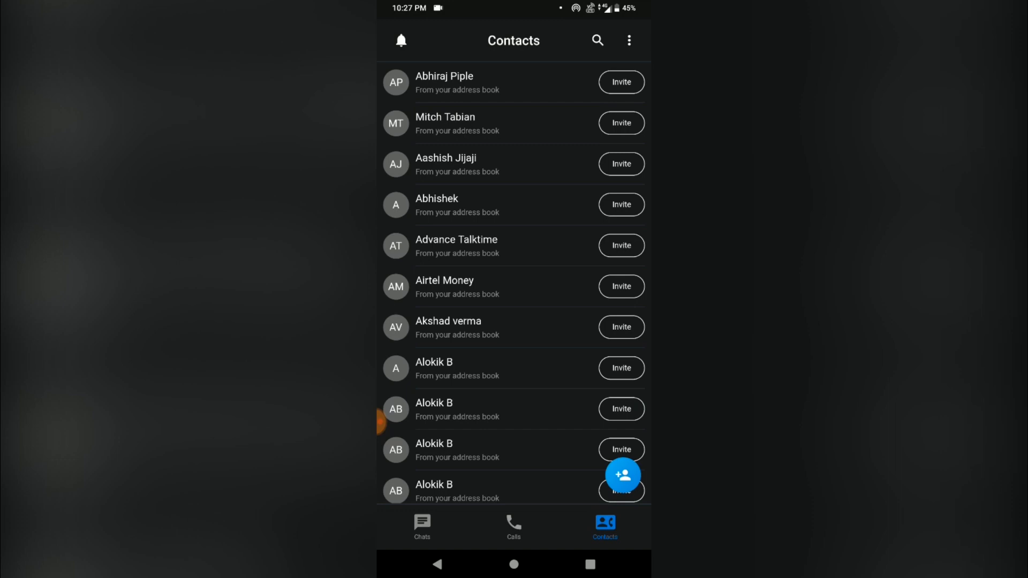
pyautogui.click(422, 526)
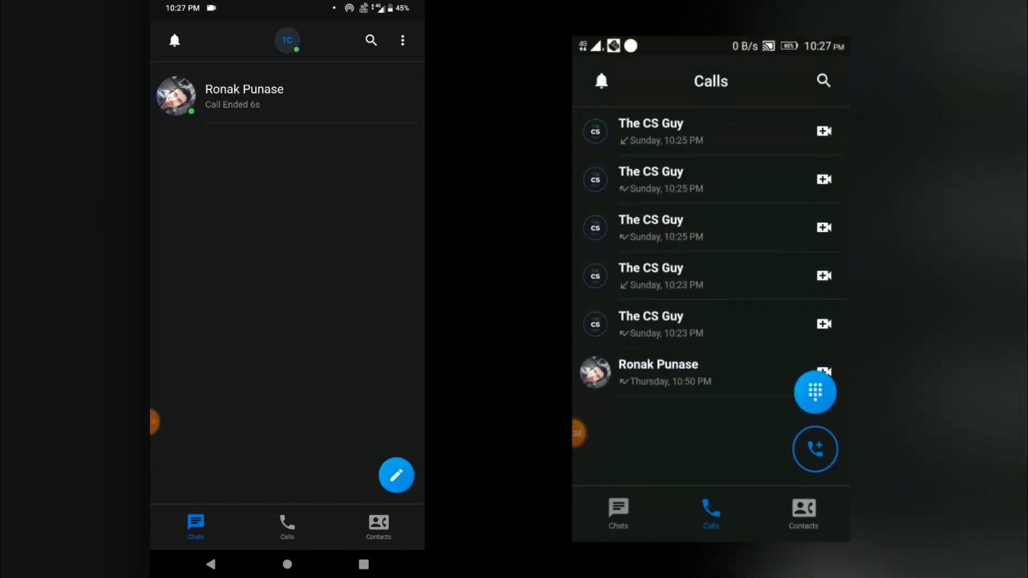
pyautogui.click(618, 513)
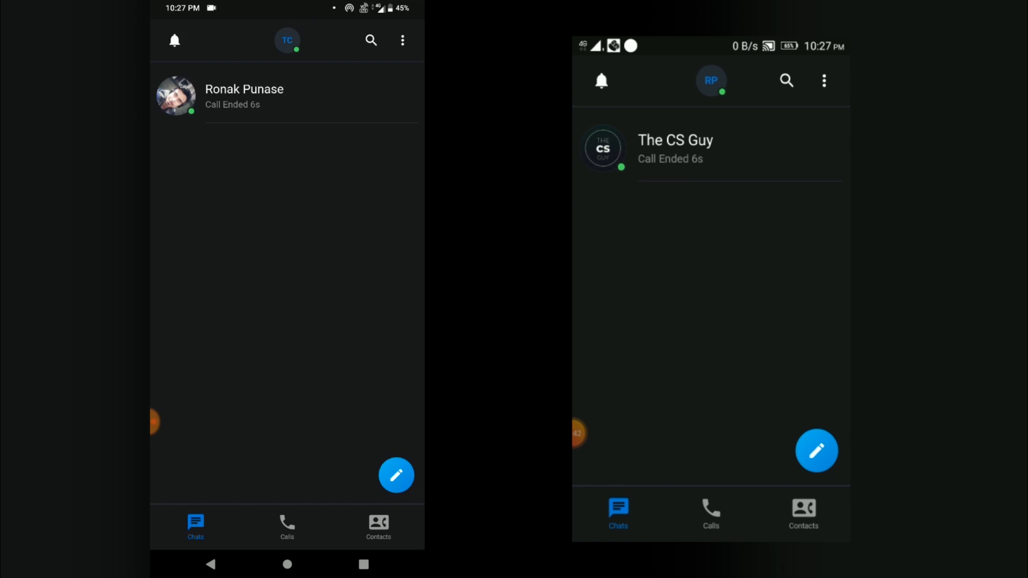
# Open the only contact's conversation and send the message 'subscribe'
pyautogui.click(245, 95)
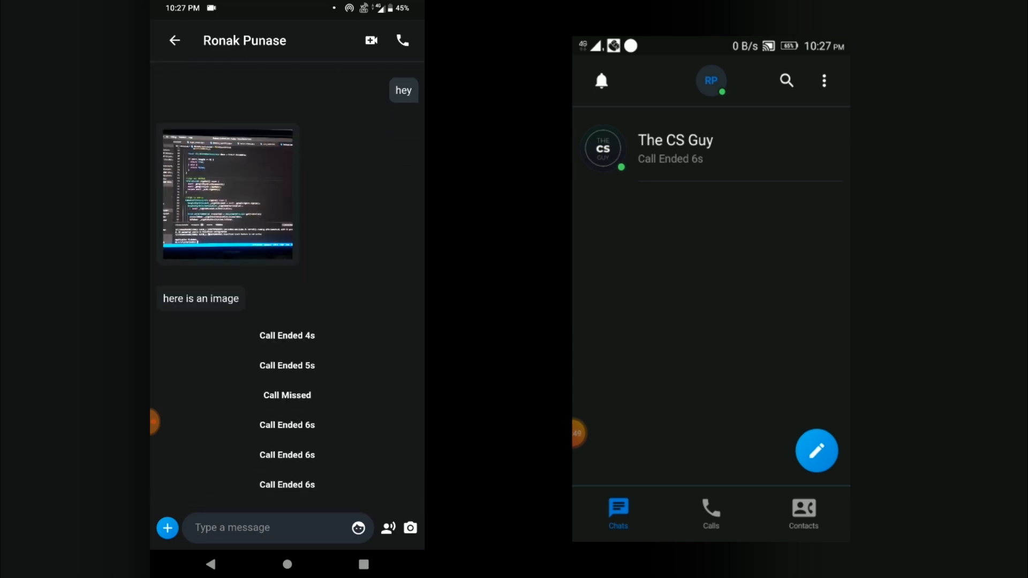
pyautogui.click(676, 149)
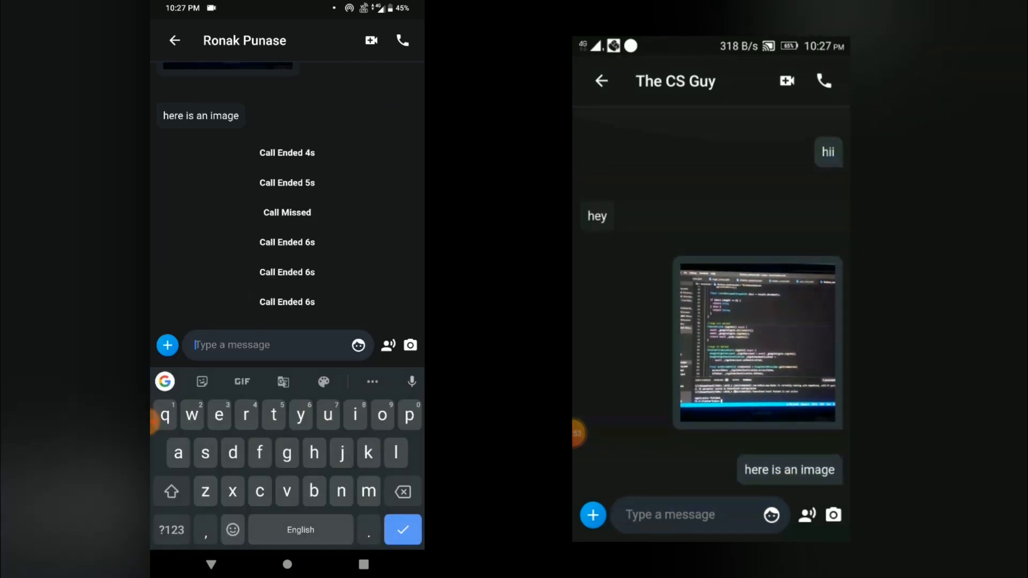
pyautogui.write('subs')
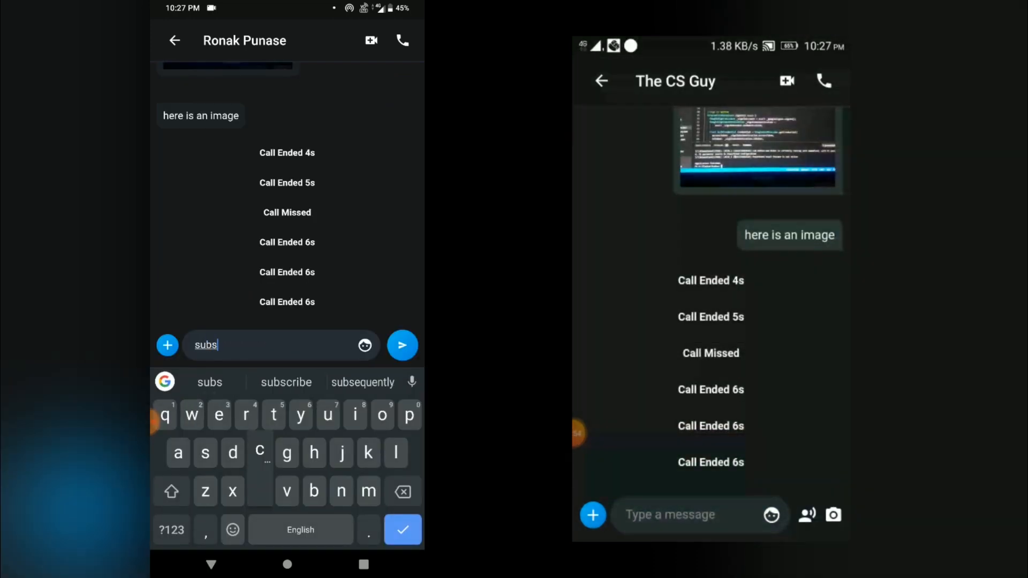
pyautogui.click(402, 345)
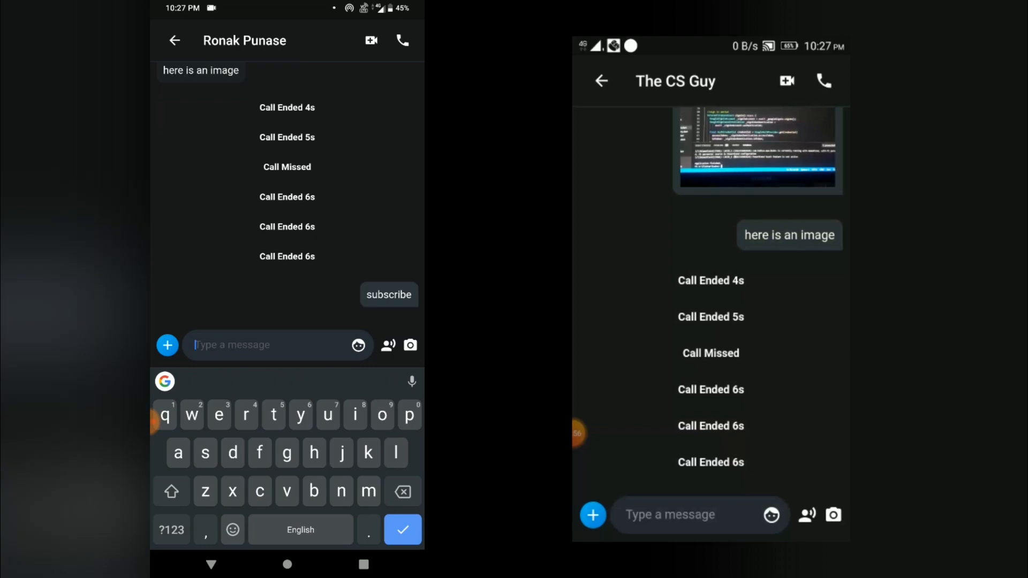